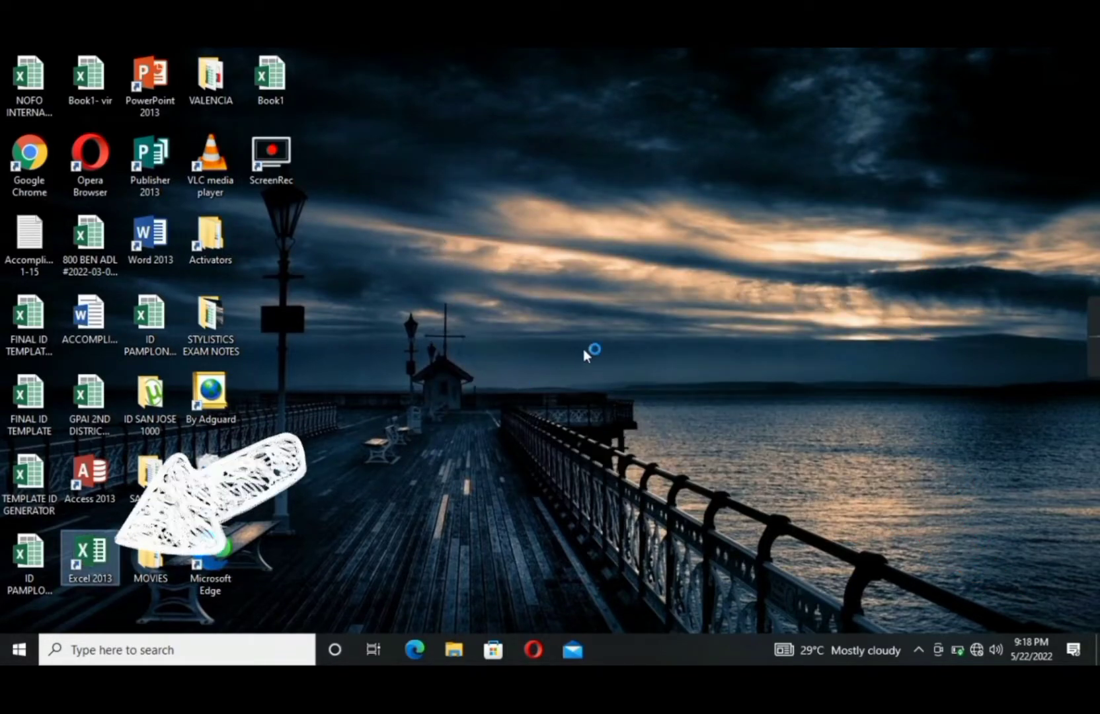
Launch Excel 2013 into a new blank workbook and dismiss the activation notice
{"action": "double_click", "coordinate": [89, 554]}
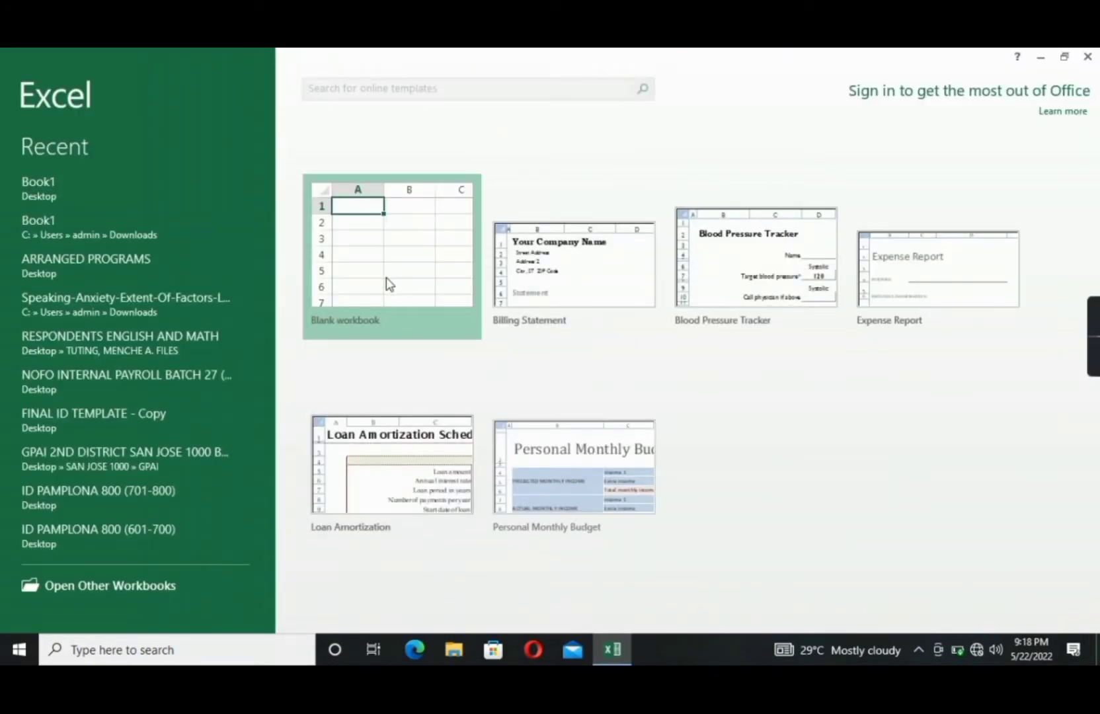
{"action": "left_click", "coordinate": [391, 255]}
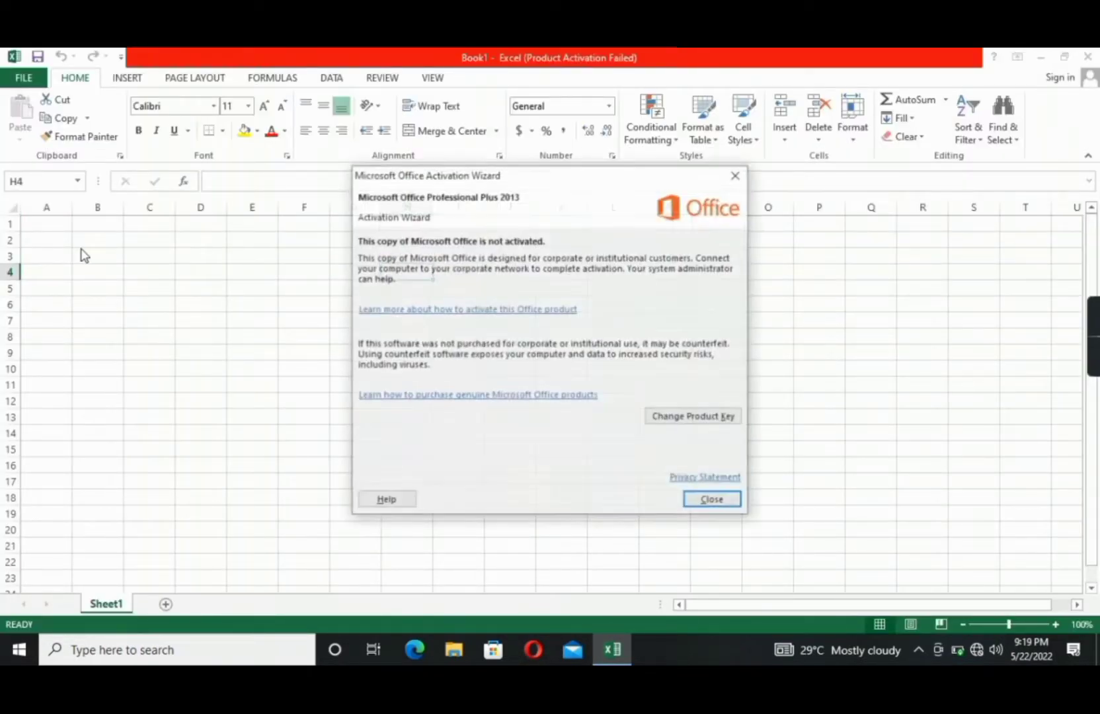
{"action": "left_click", "coordinate": [711, 499]}
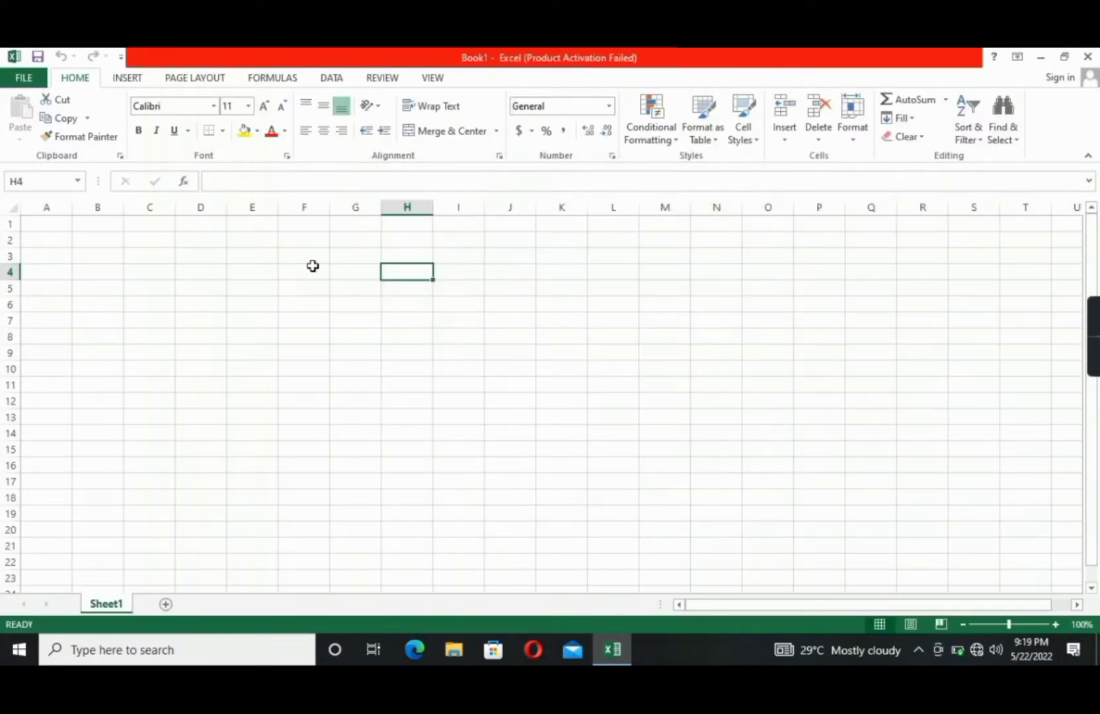
{"action": "mouse_move", "coordinate": [232, 583]}
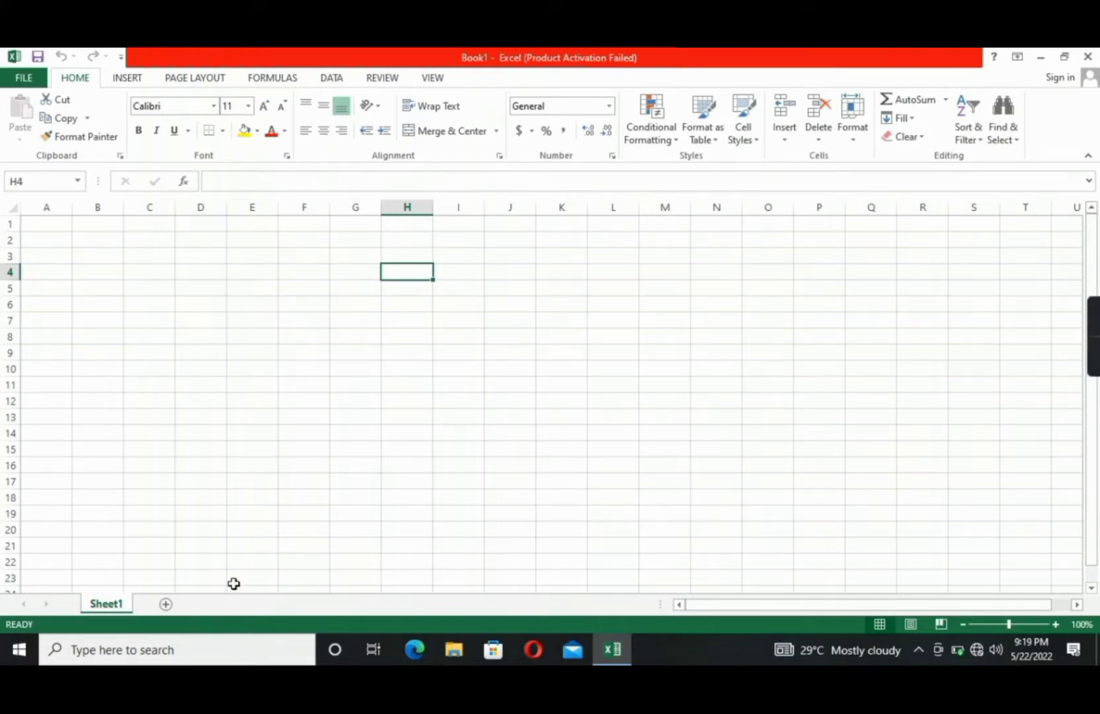
{"action": "mouse_move", "coordinate": [530, 379]}
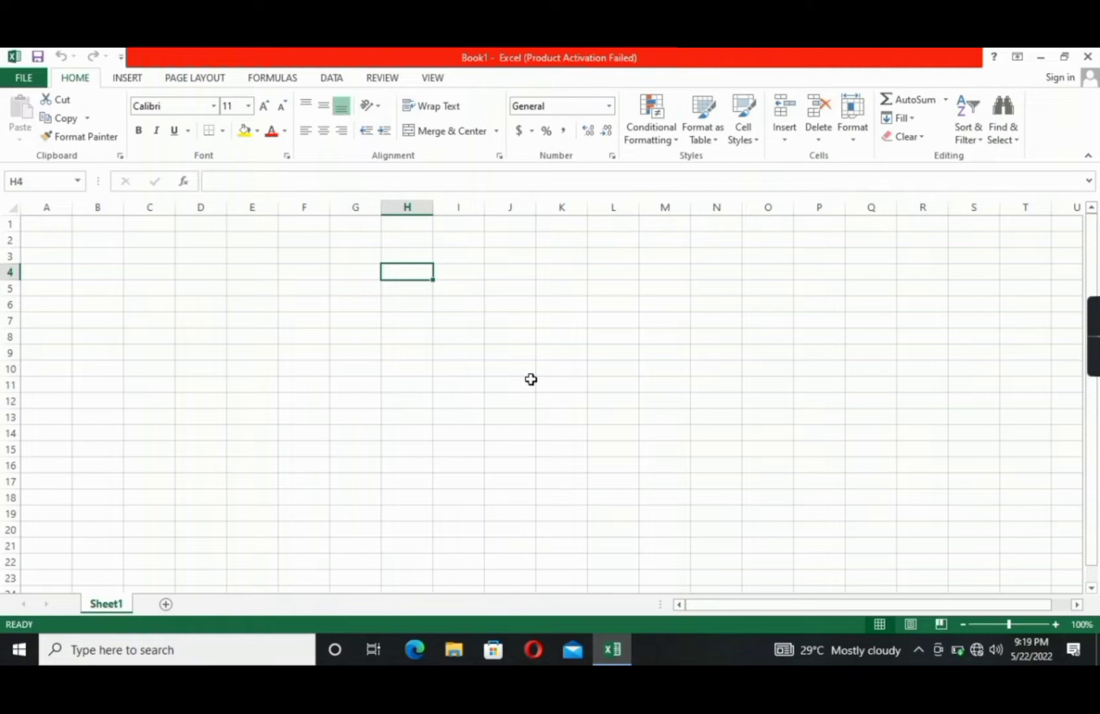
{"action": "mouse_move", "coordinate": [566, 371]}
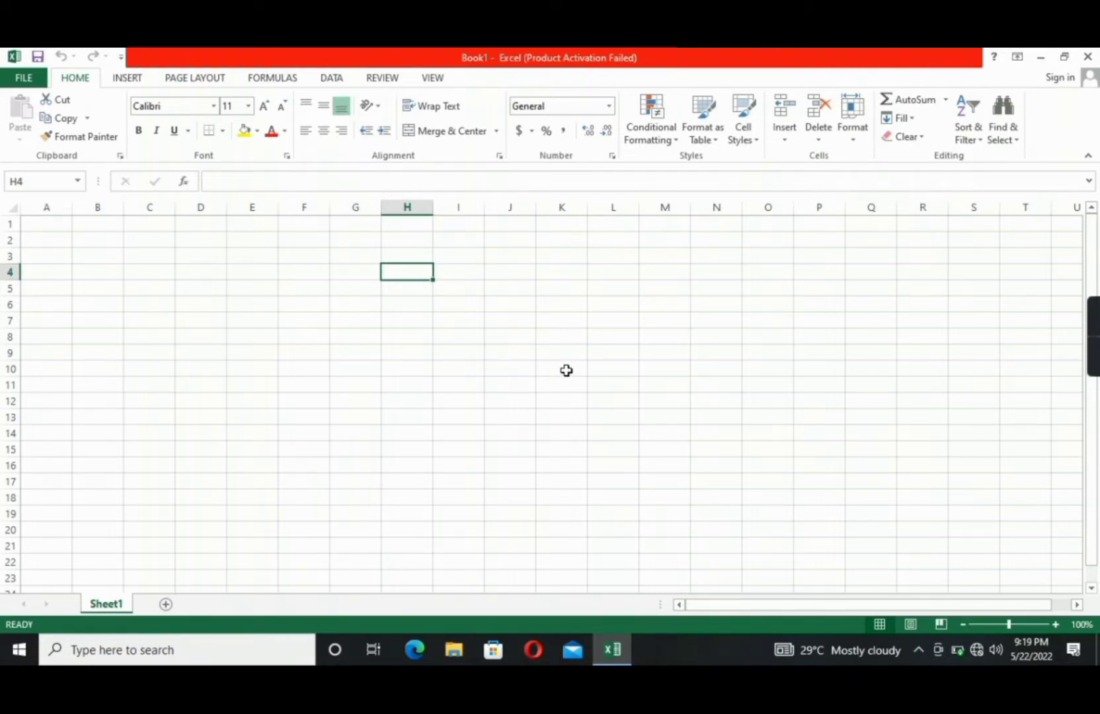
{"action": "mouse_move", "coordinate": [93, 234]}
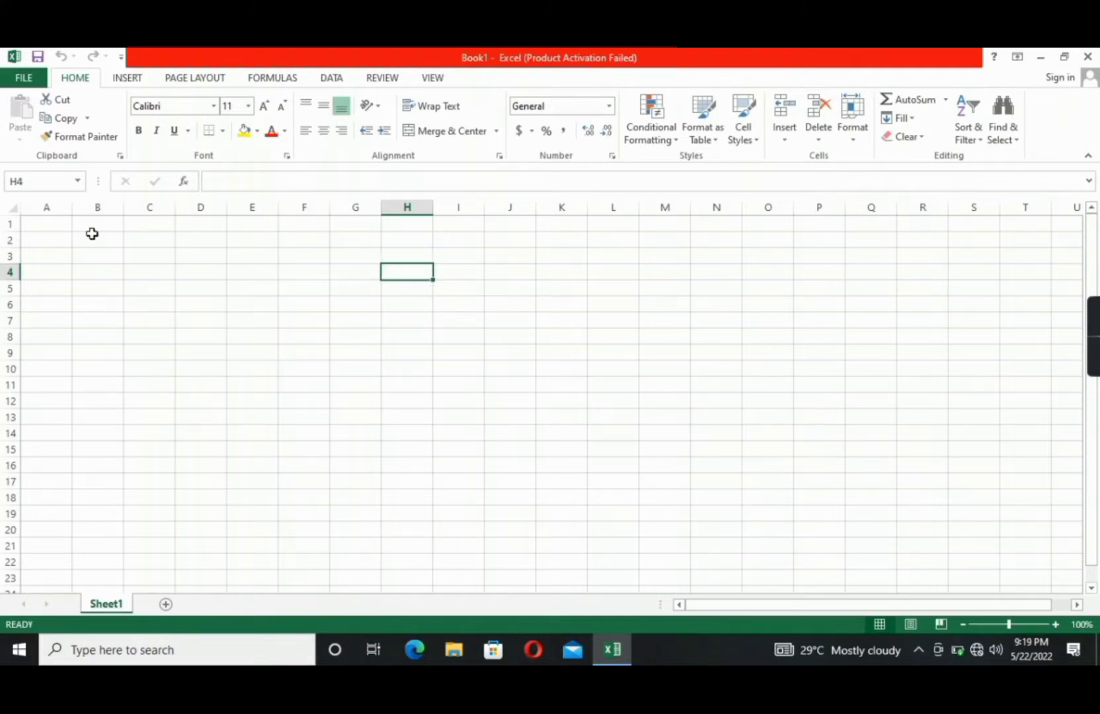
Apply All Borders to the range A1:I10 to form the table grid
{"action": "left_click_drag", "start_coordinate": [47, 223], "coordinate": [406, 322]}
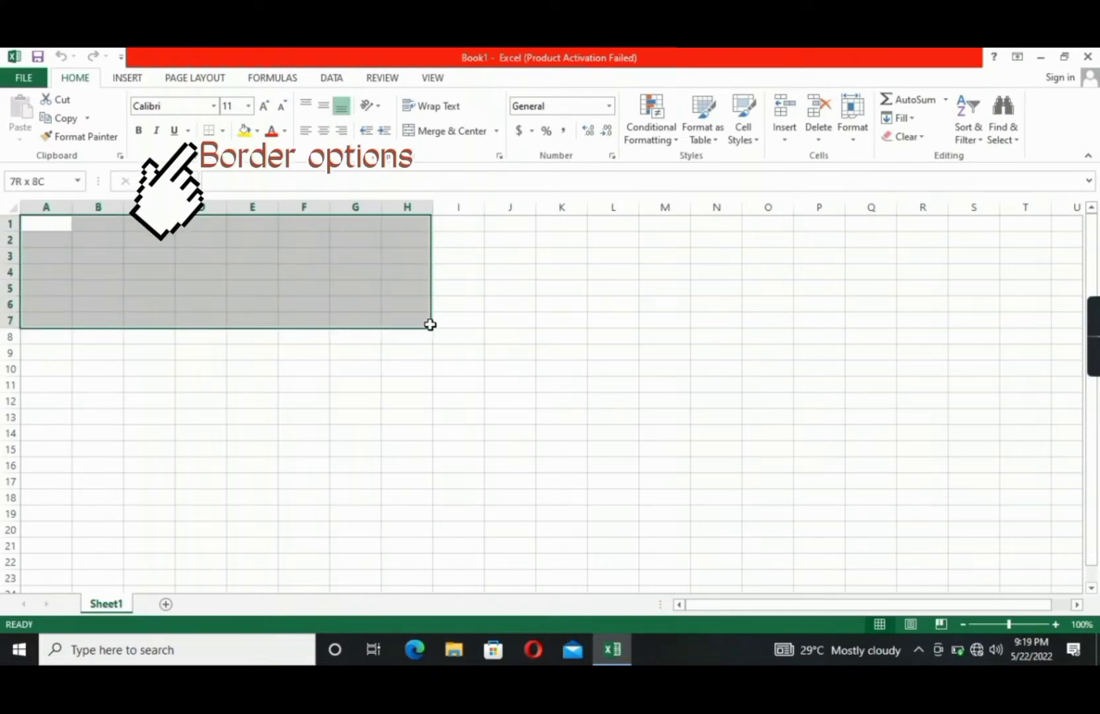
{"action": "left_click_drag", "start_coordinate": [430, 324], "coordinate": [484, 375]}
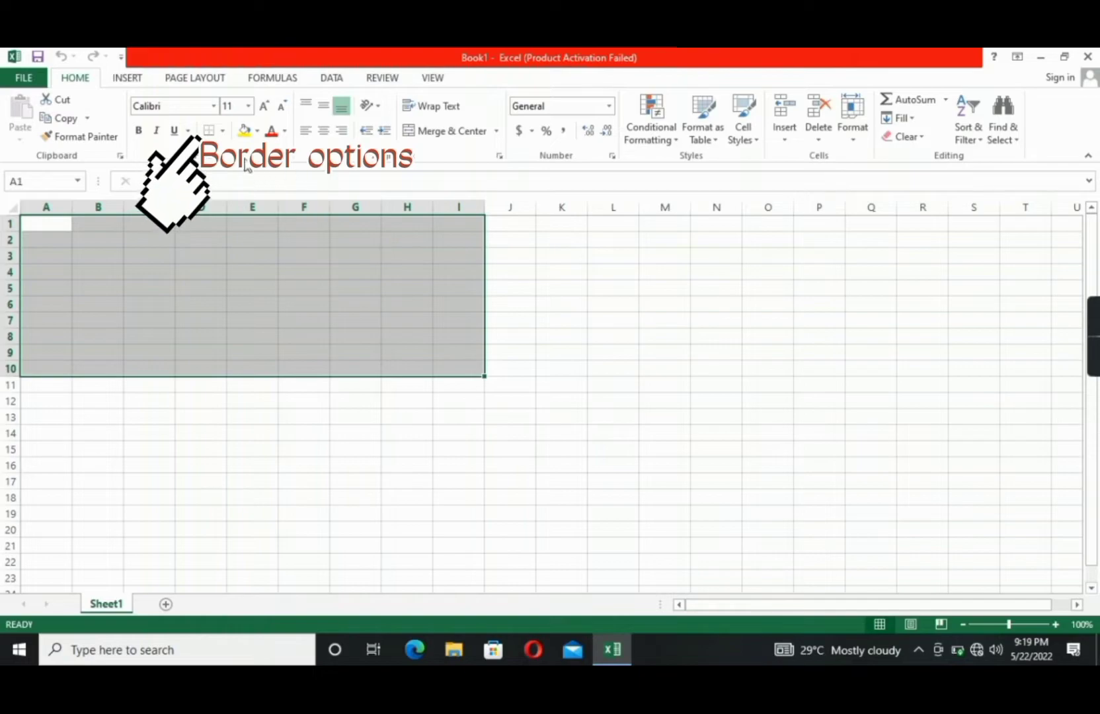
{"action": "left_click", "coordinate": [208, 131]}
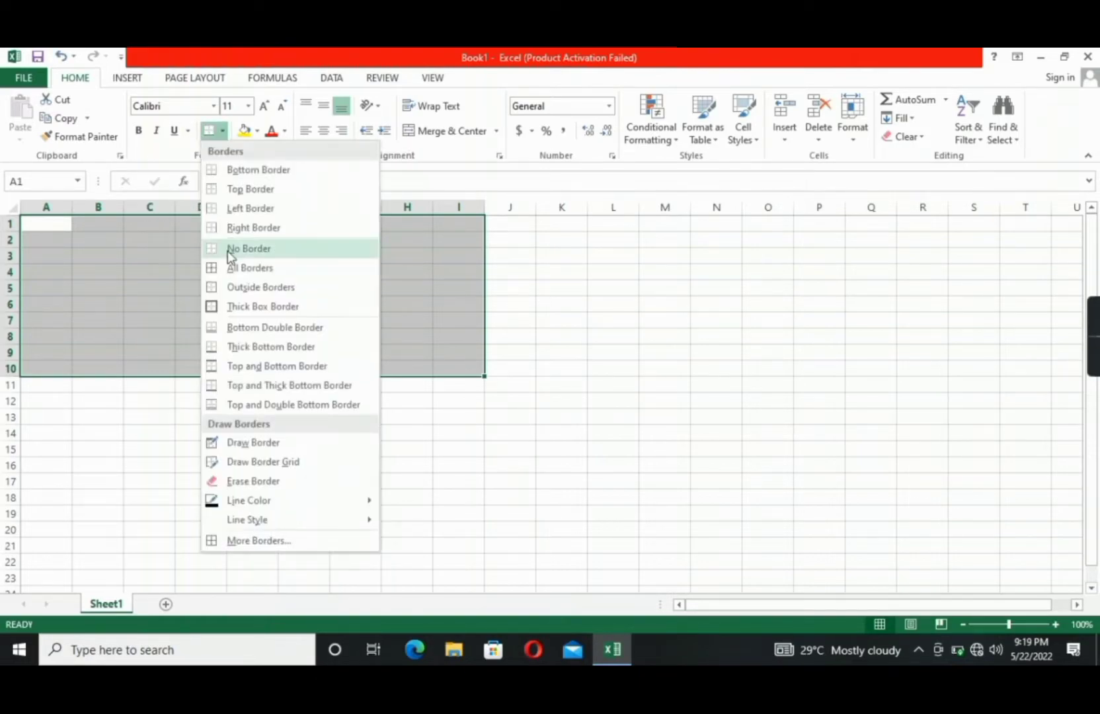
{"action": "left_click", "coordinate": [249, 267]}
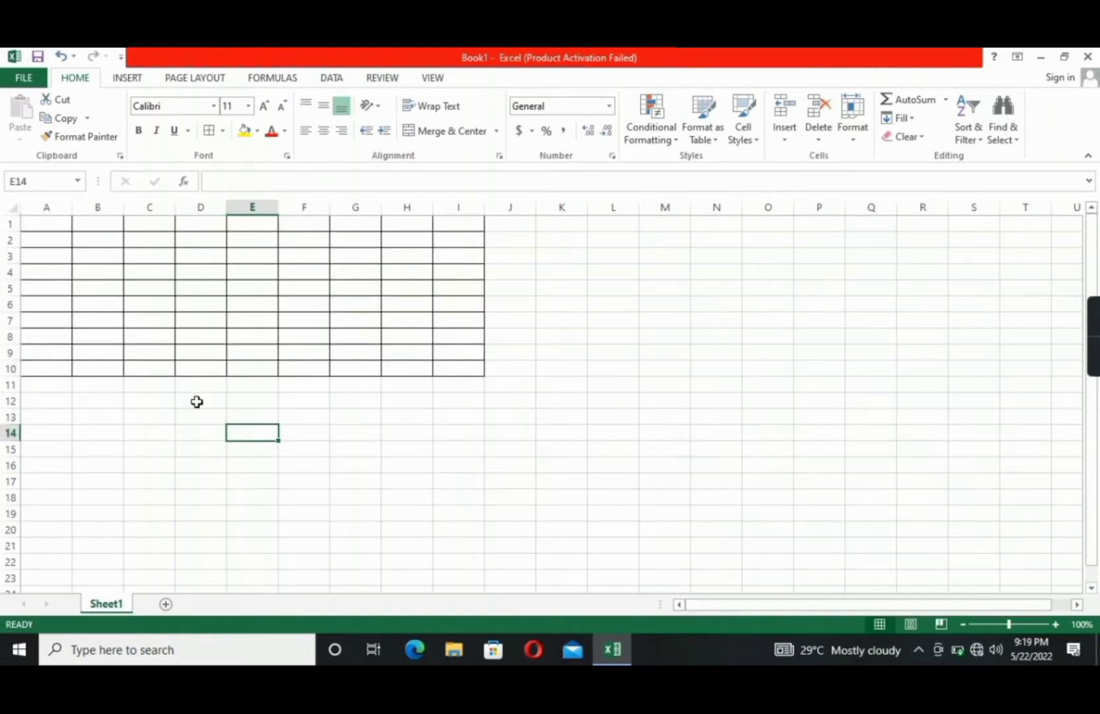
{"action": "mouse_move", "coordinate": [190, 434]}
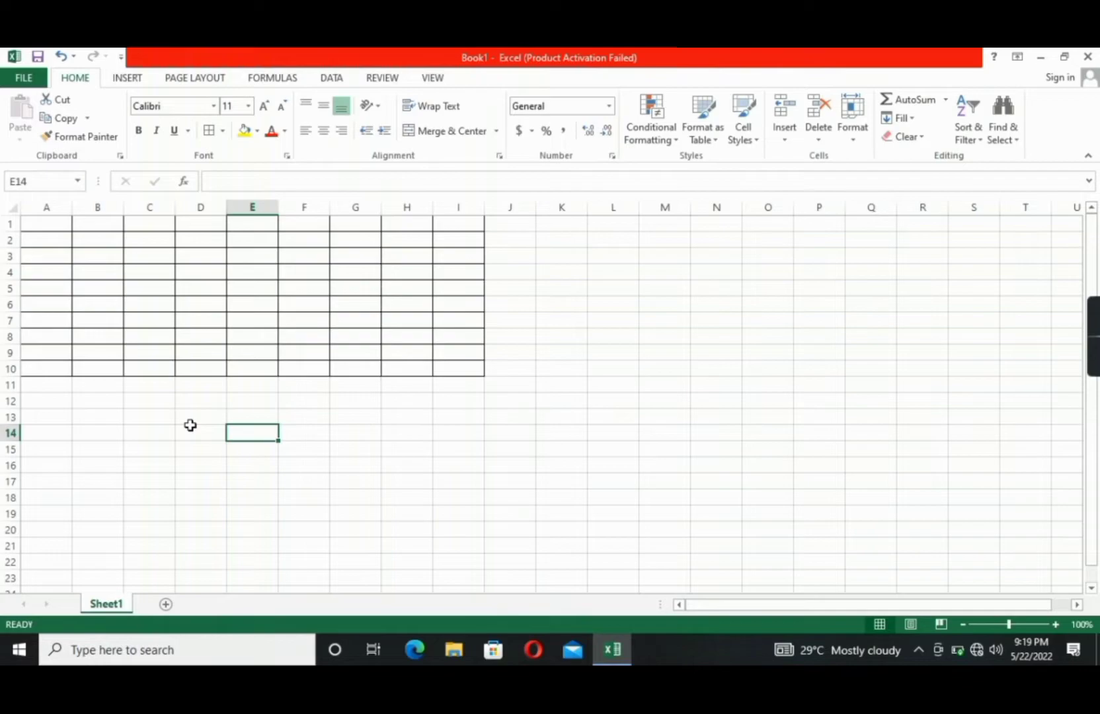
{"action": "mouse_move", "coordinate": [191, 402]}
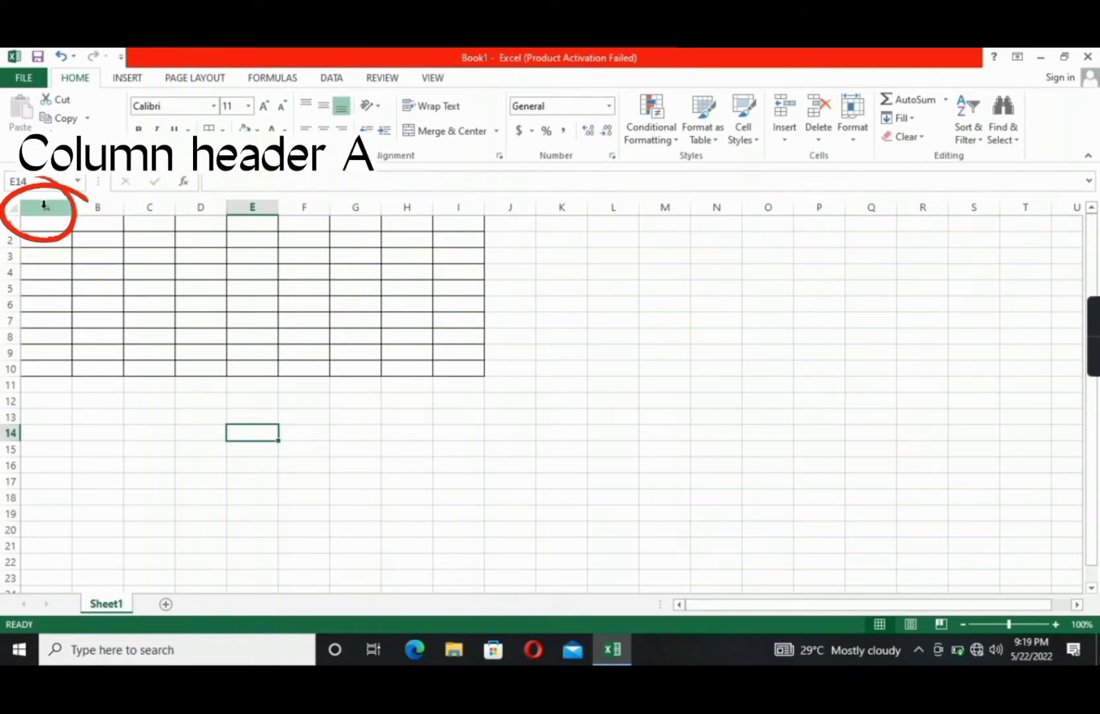
Number column A from 1 to 10 by filling down from the 1 and 2 in A1:A2
{"action": "left_click", "coordinate": [40, 207]}
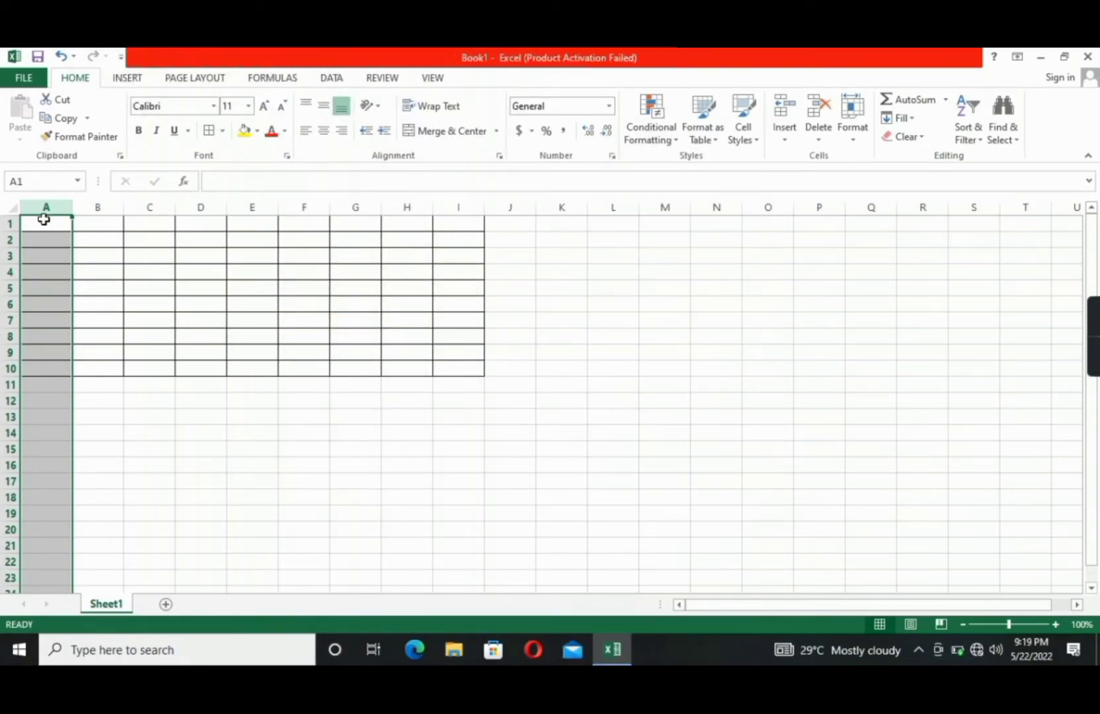
{"action": "type", "text": "1"}
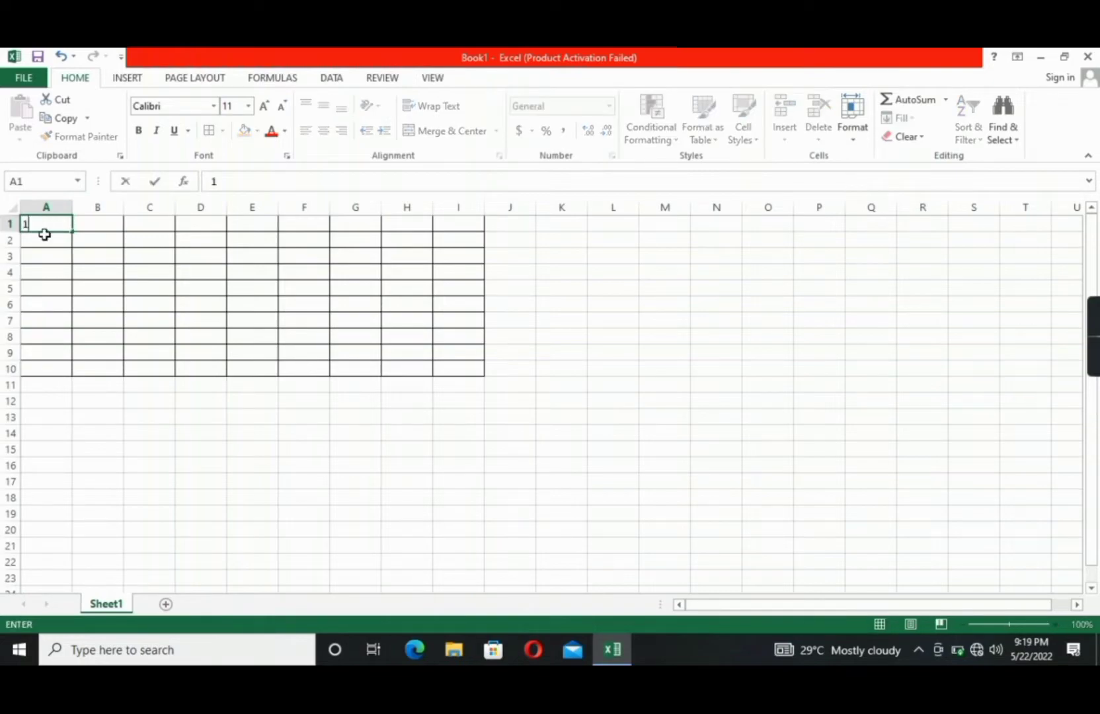
{"action": "type", "text": "2"}
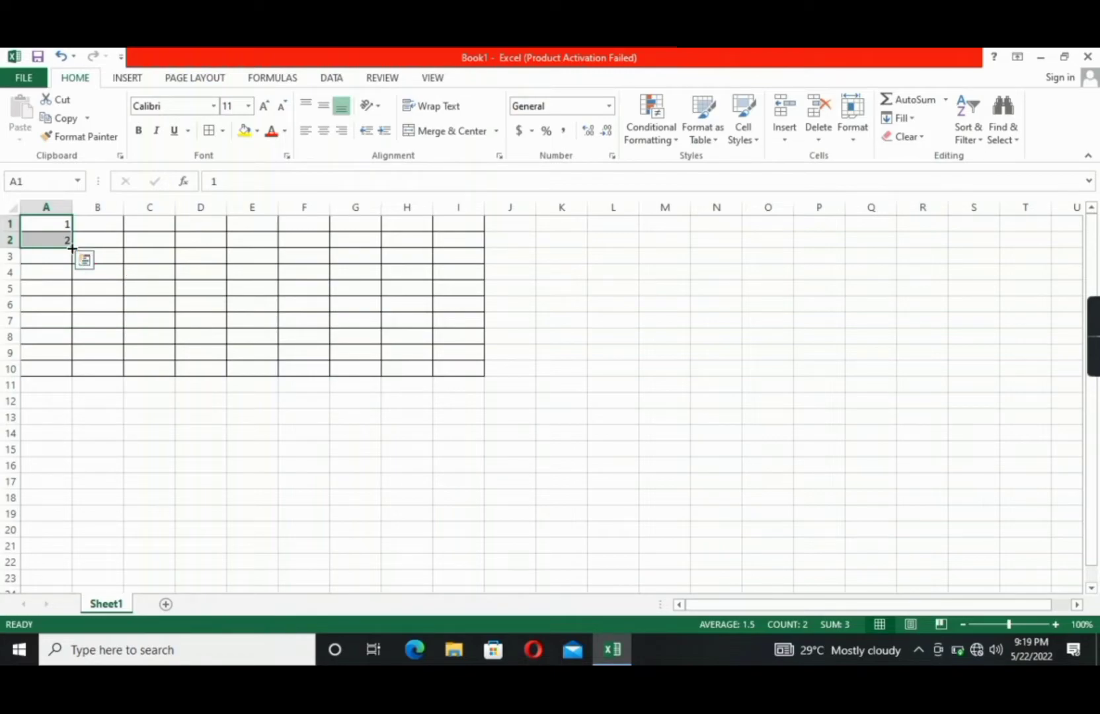
{"action": "left_click_drag", "start_coordinate": [45, 239], "coordinate": [45, 368]}
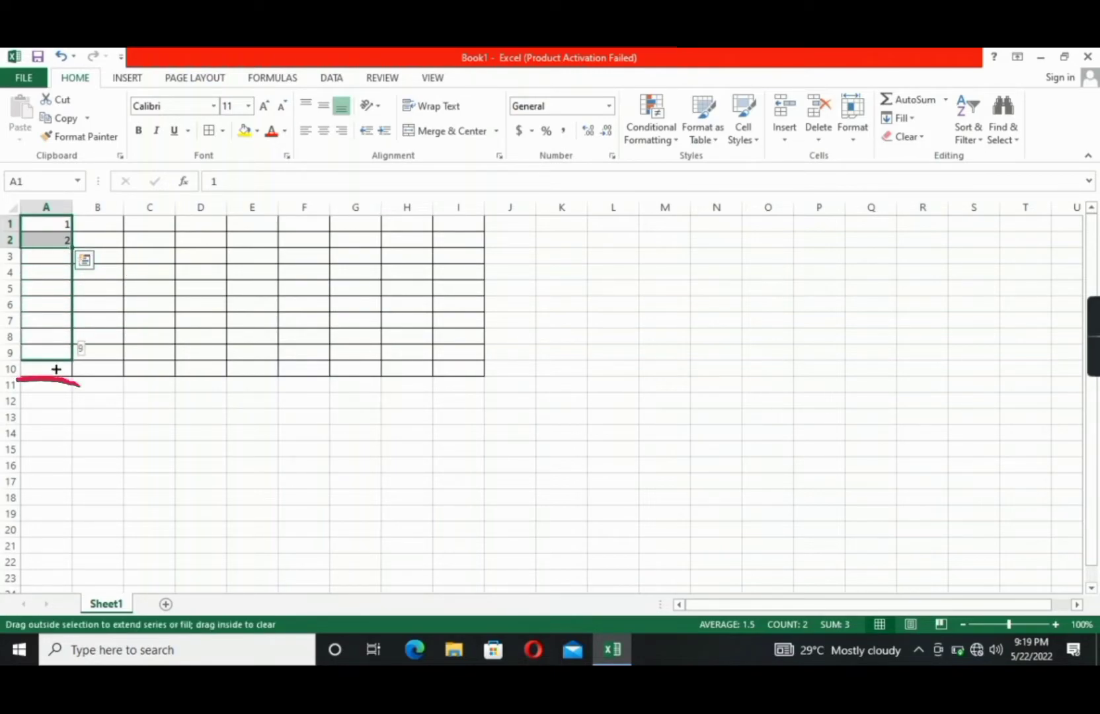
{"action": "left_click_drag", "start_coordinate": [55, 239], "coordinate": [70, 367]}
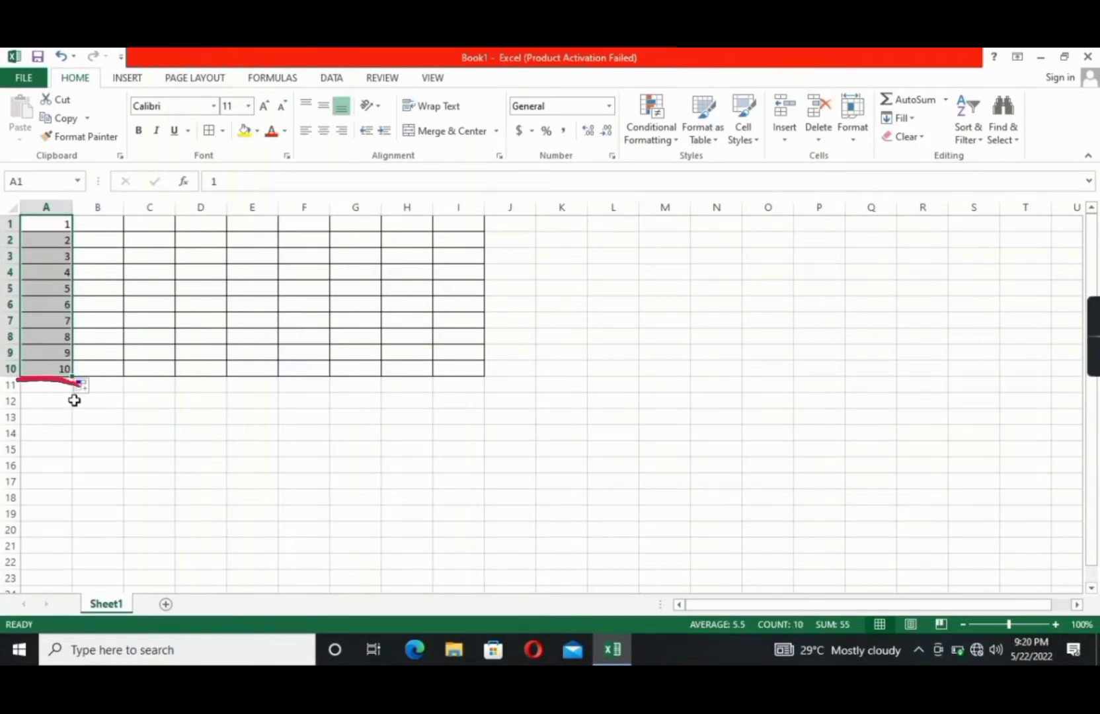
{"action": "left_click", "coordinate": [98, 400]}
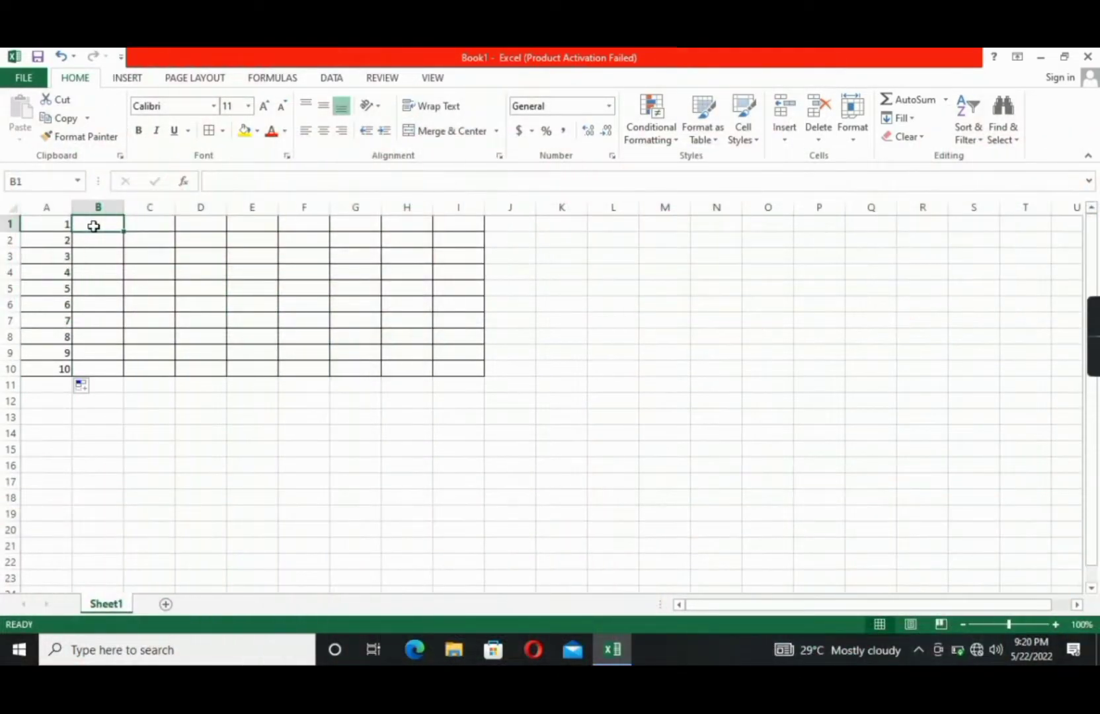
Enter the first student names in column B: Swift, Kith; Bieber, TiAn; Tuting, Gie; Bonifacio, Mae
{"action": "type", "text": "s"}
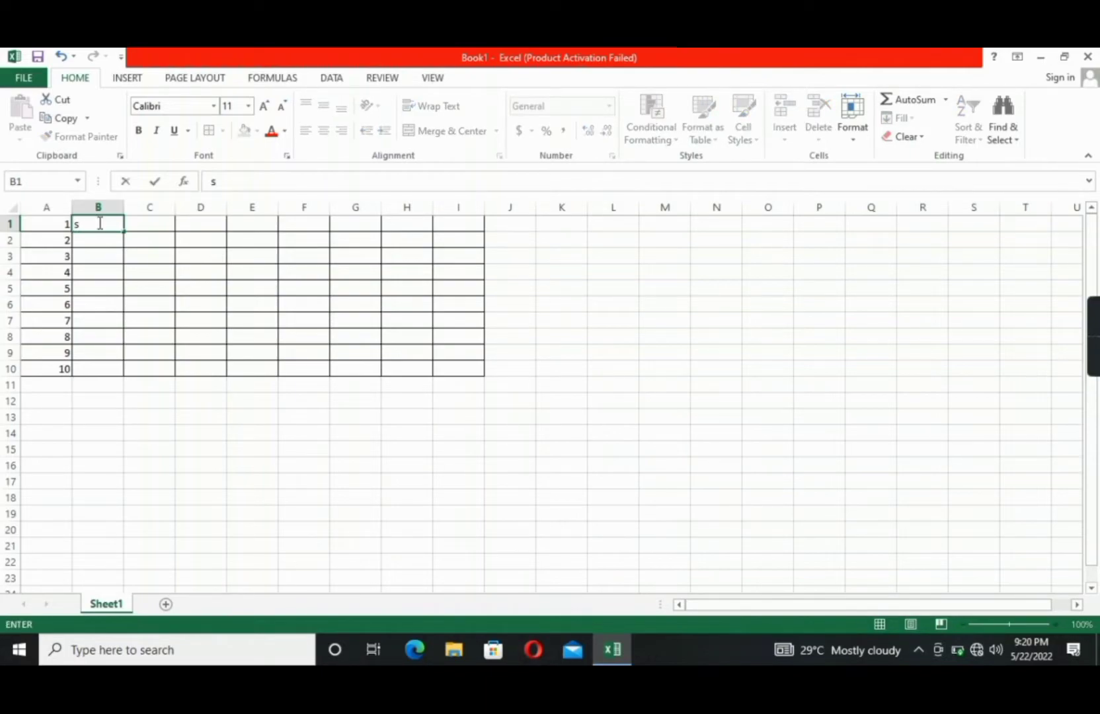
{"action": "type", "text": "Swift,"}
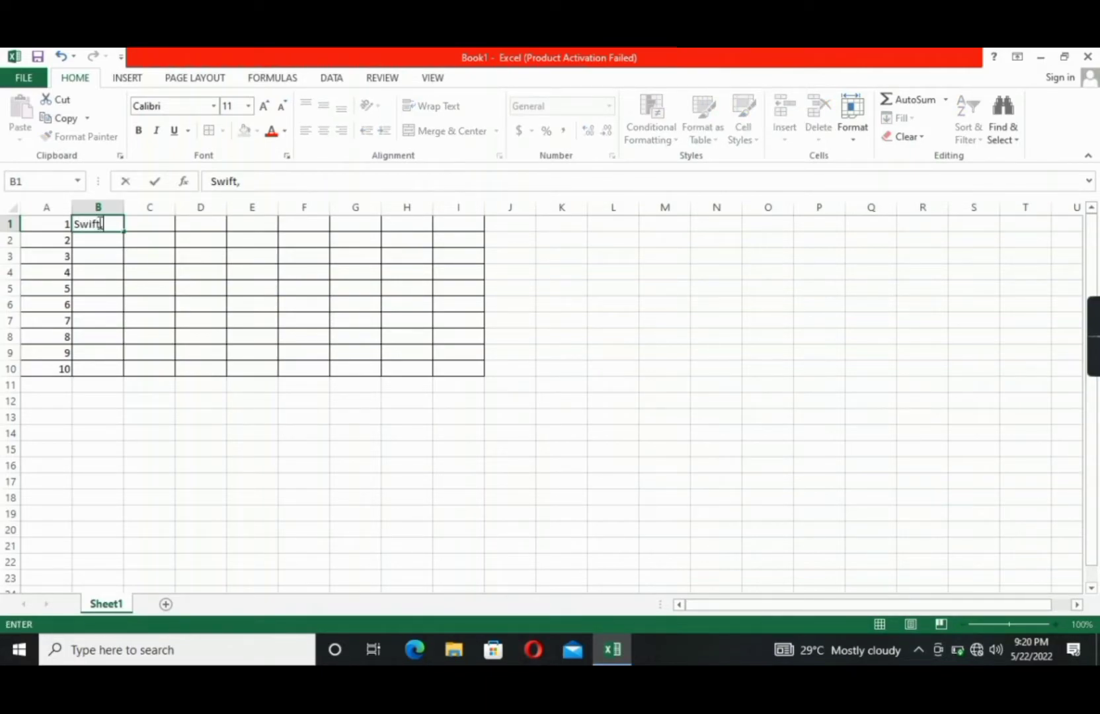
{"action": "type", "text": "Kith"}
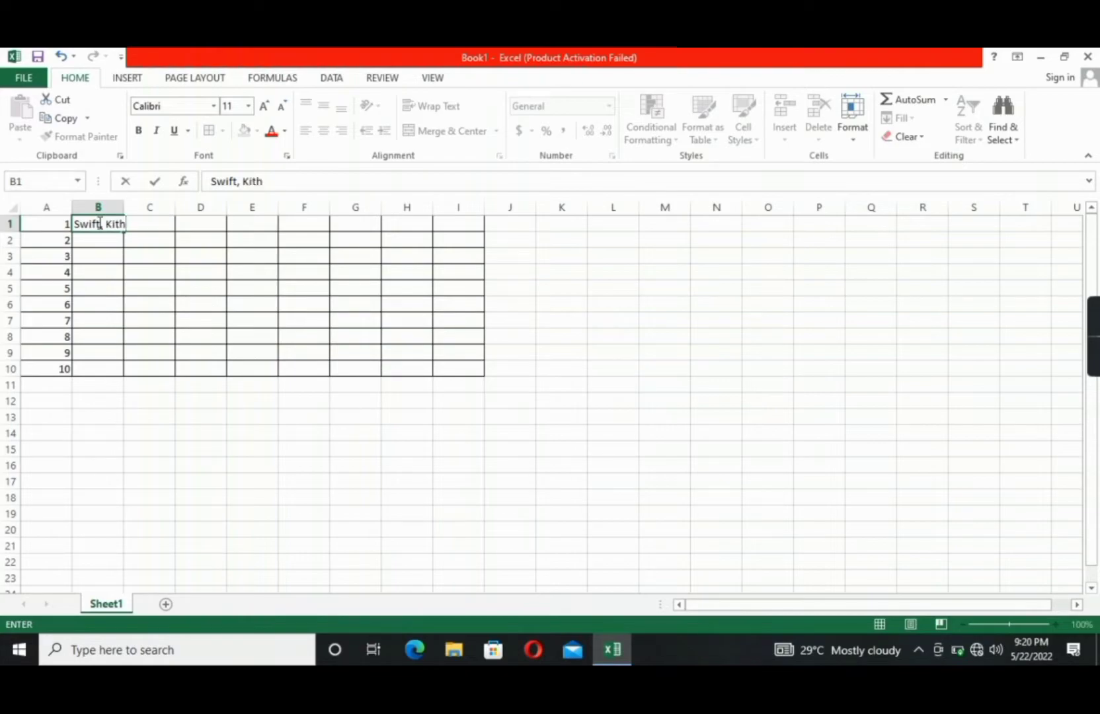
{"action": "type", "text": "Bieber"}
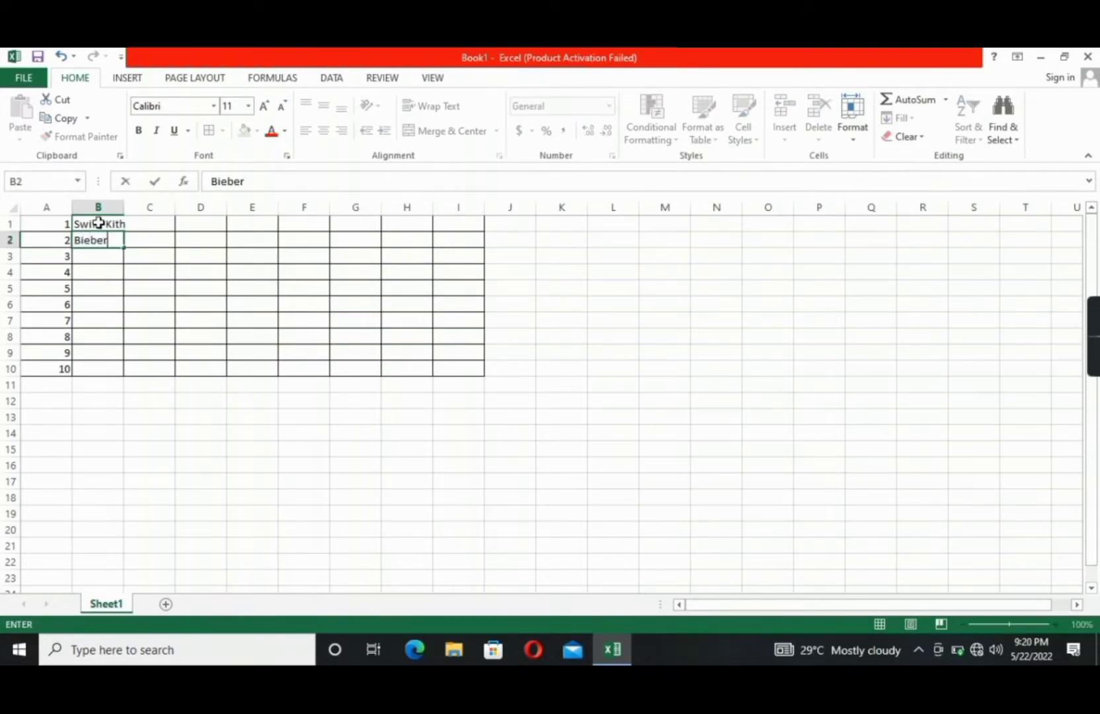
{"action": "type", "text": ", Ti"}
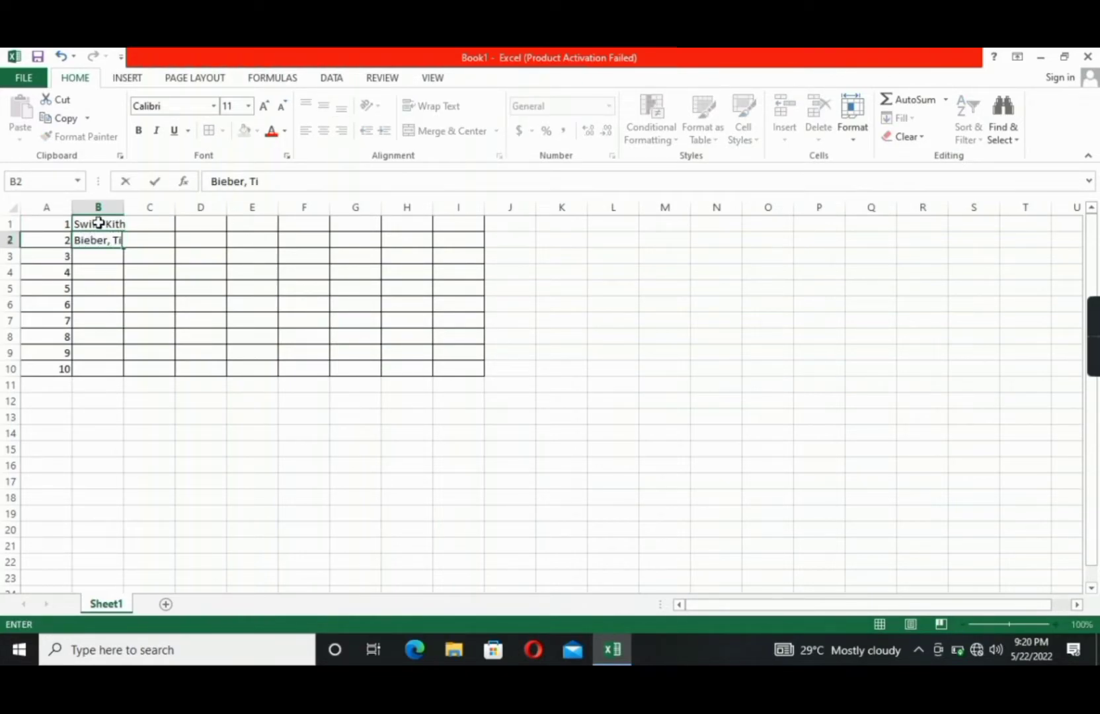
{"action": "type", "text": "Andres, Pia"}
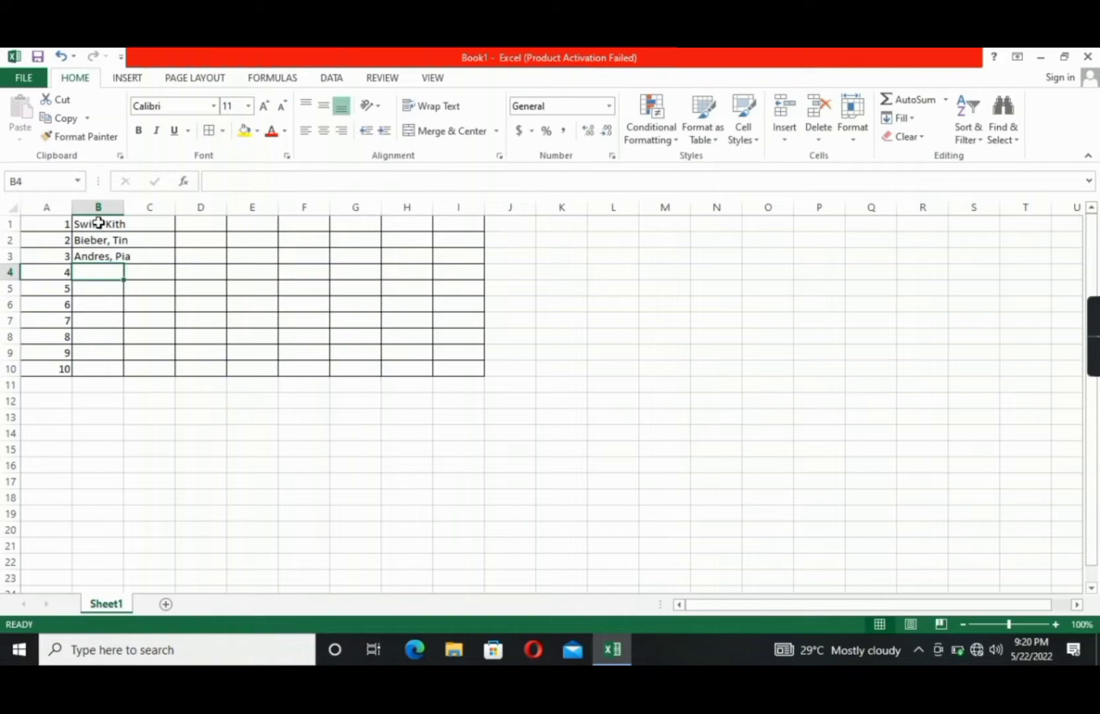
{"action": "type", "text": "T"}
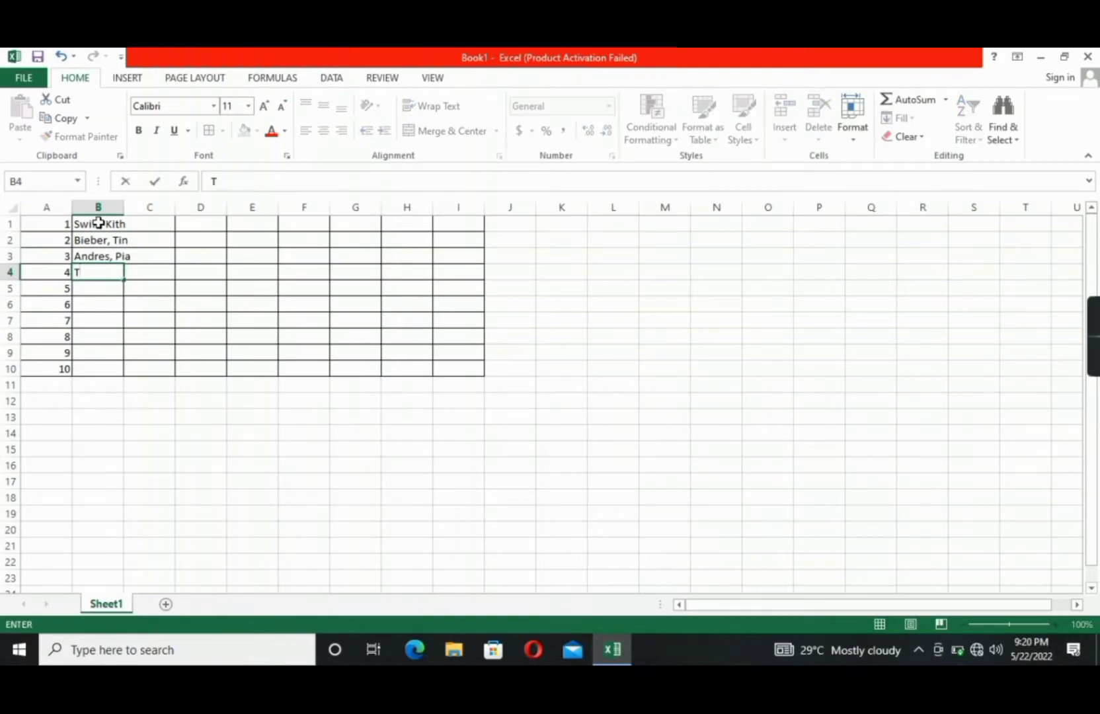
{"action": "type", "text": "uting, Gie"}
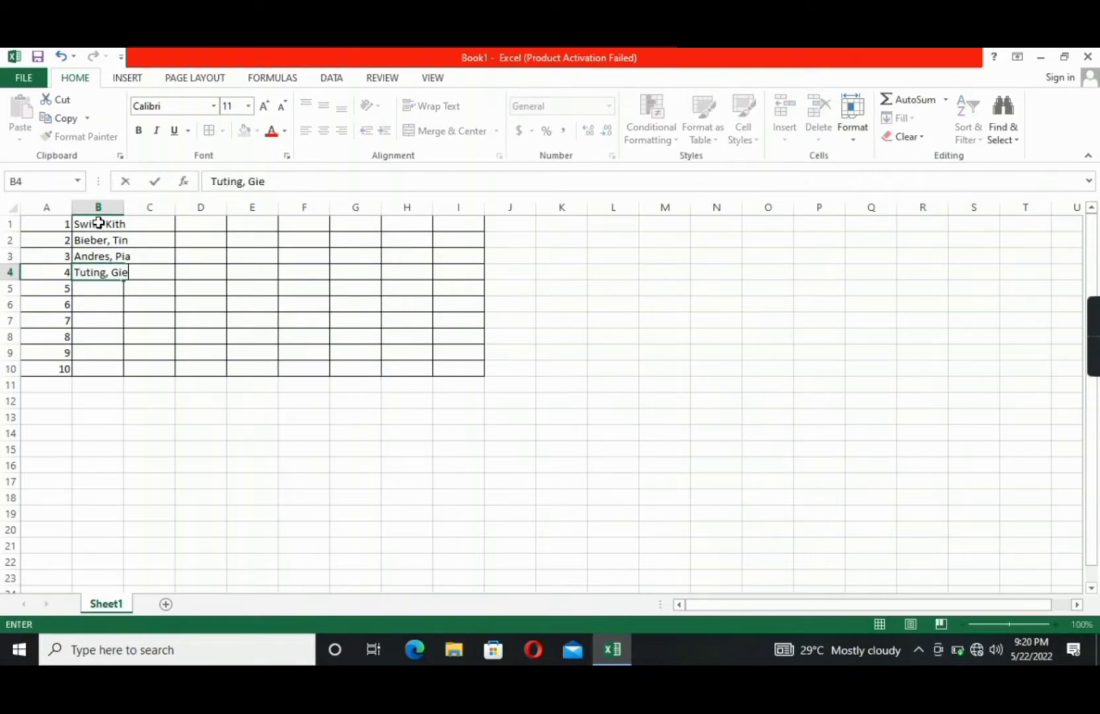
{"action": "key", "text": "enter"}
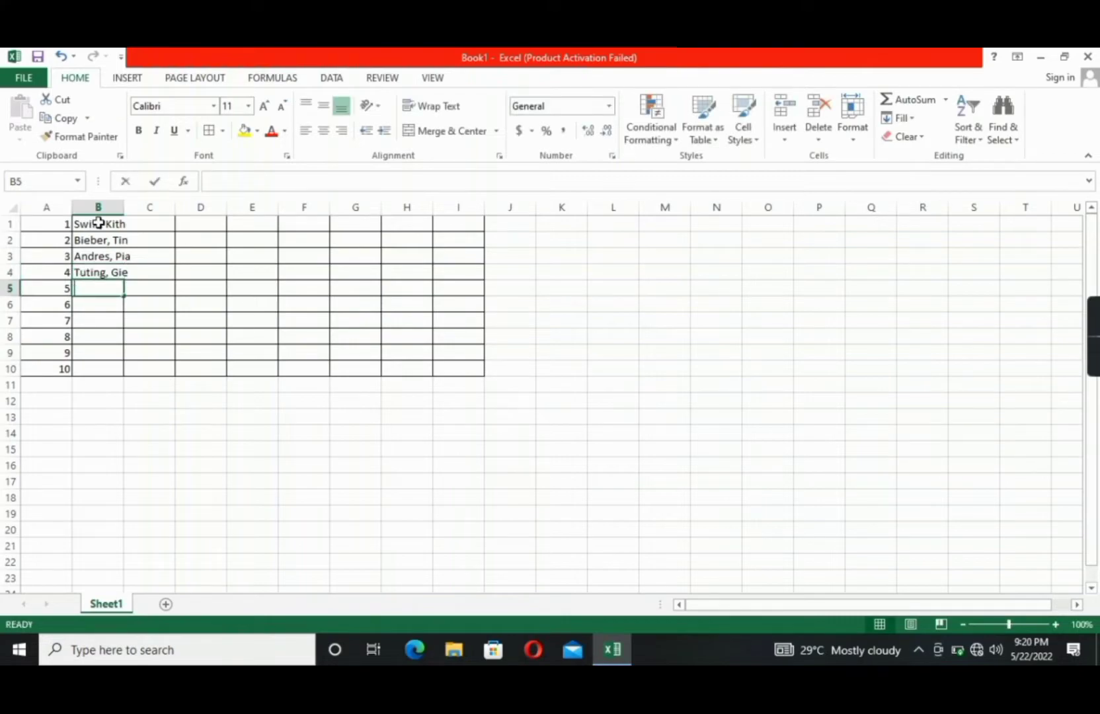
{"action": "type", "text": "Bonifaci"}
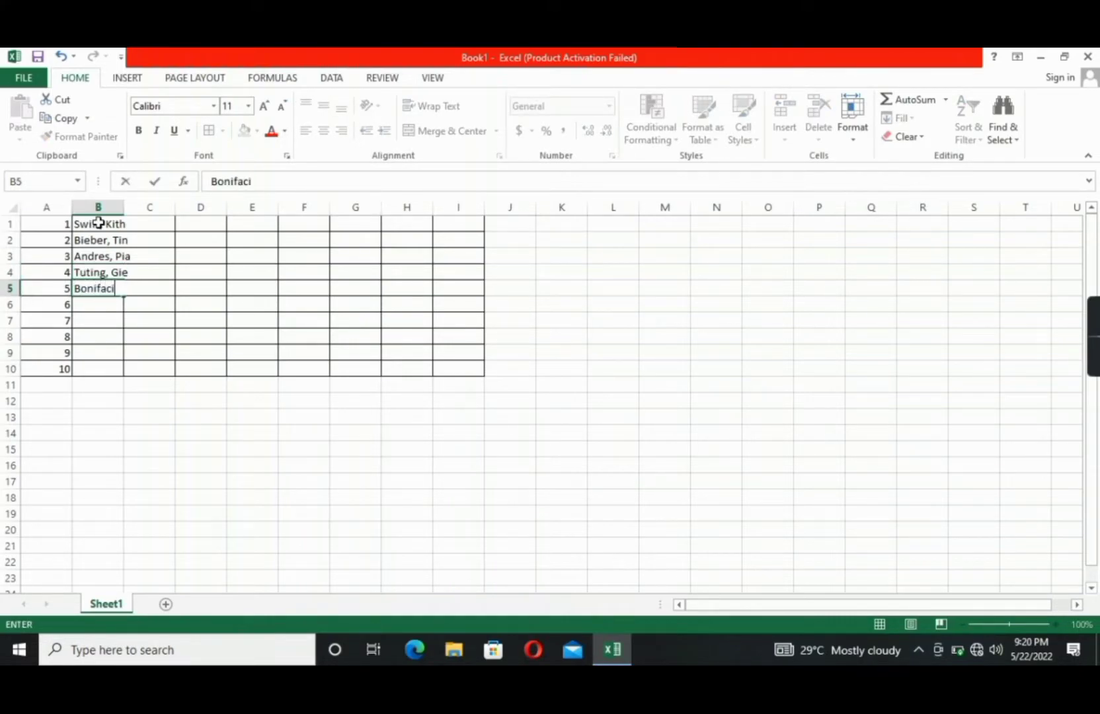
{"action": "type", "text": "o,"}
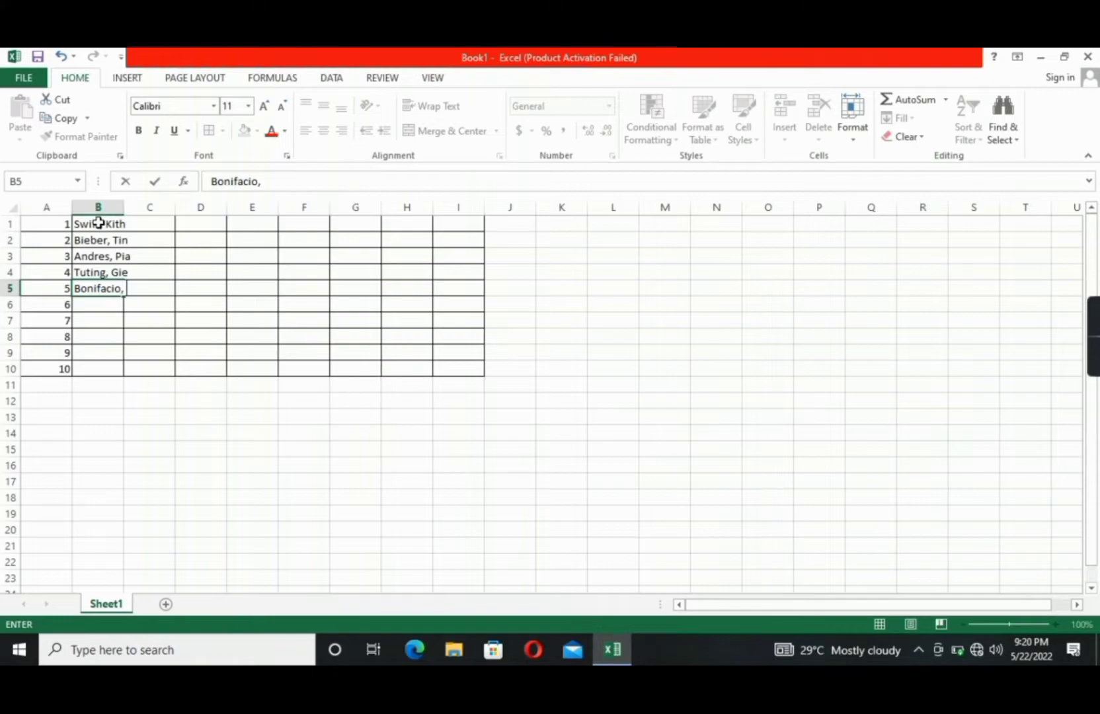
{"action": "type", "text": "Mae"}
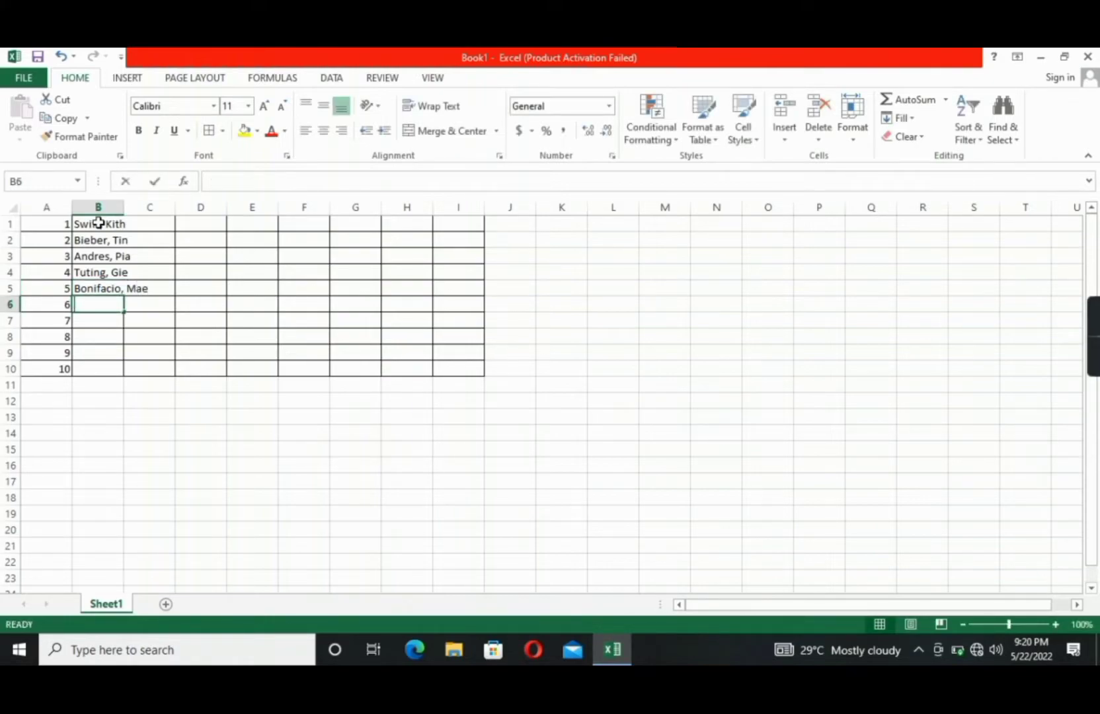
{"action": "type", "text": "Bernardo,"}
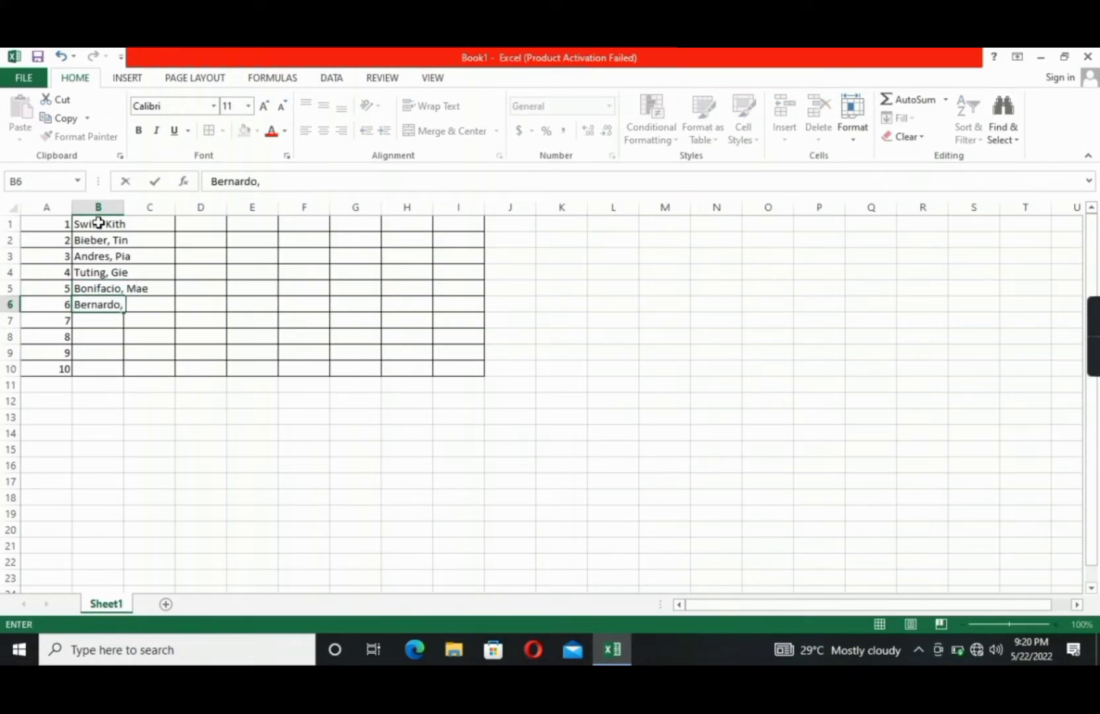
{"action": "type", "text": "Cl"}
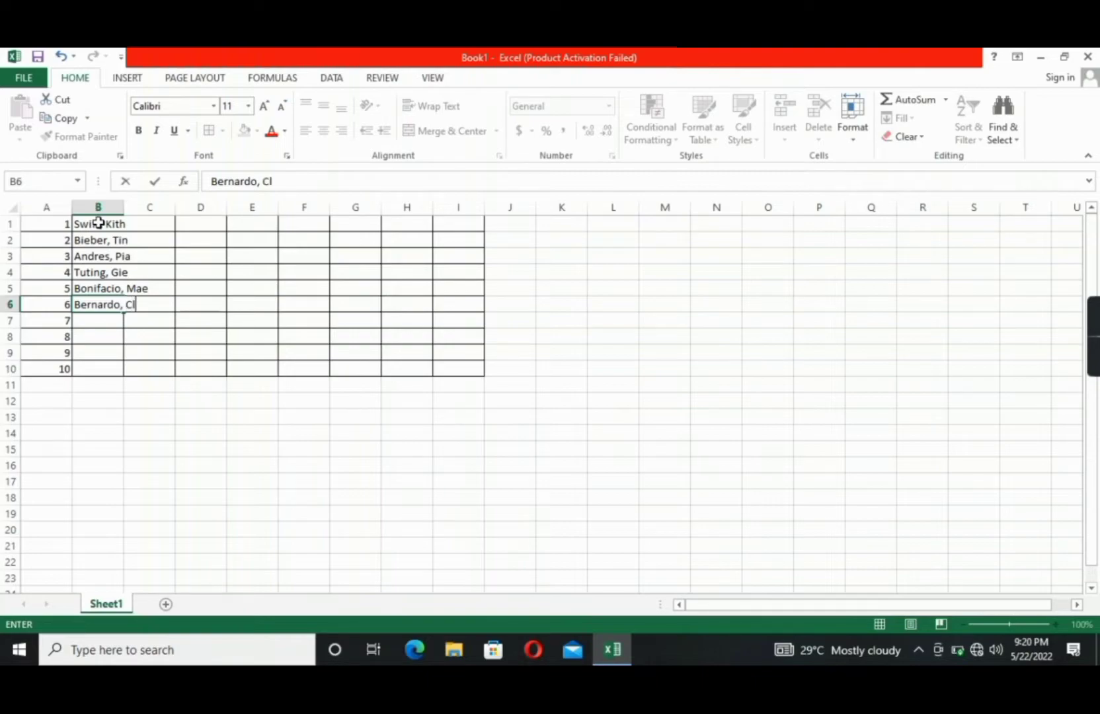
{"action": "type", "text": "aire"}
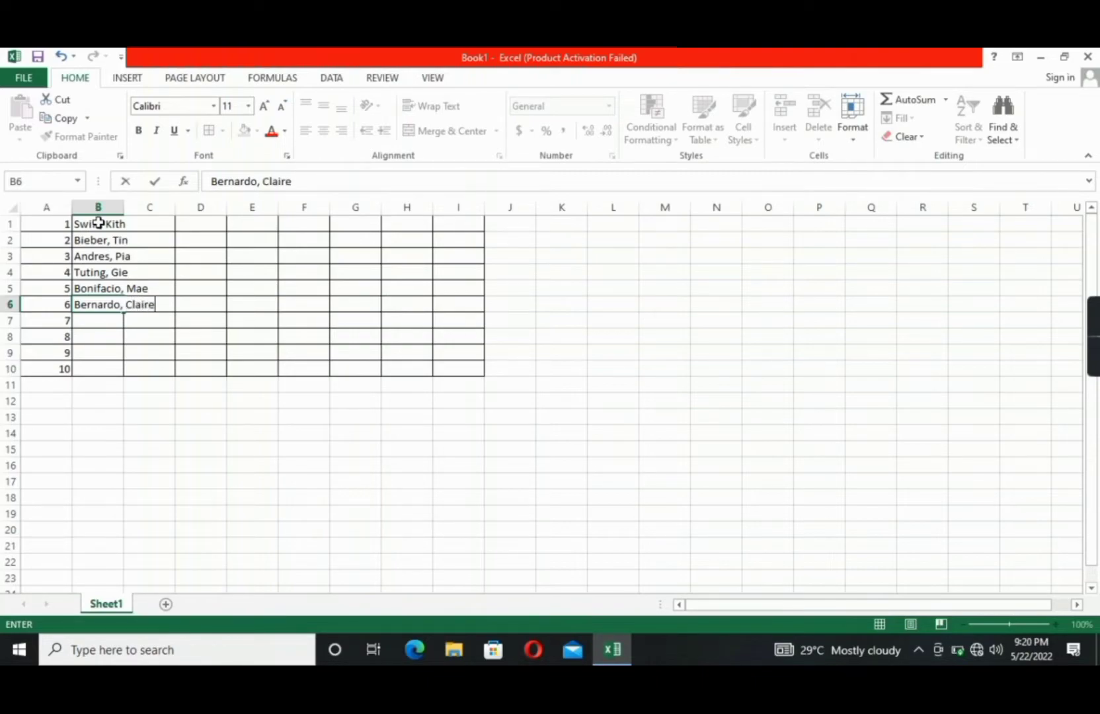
{"action": "type", "text": "Barreto,"}
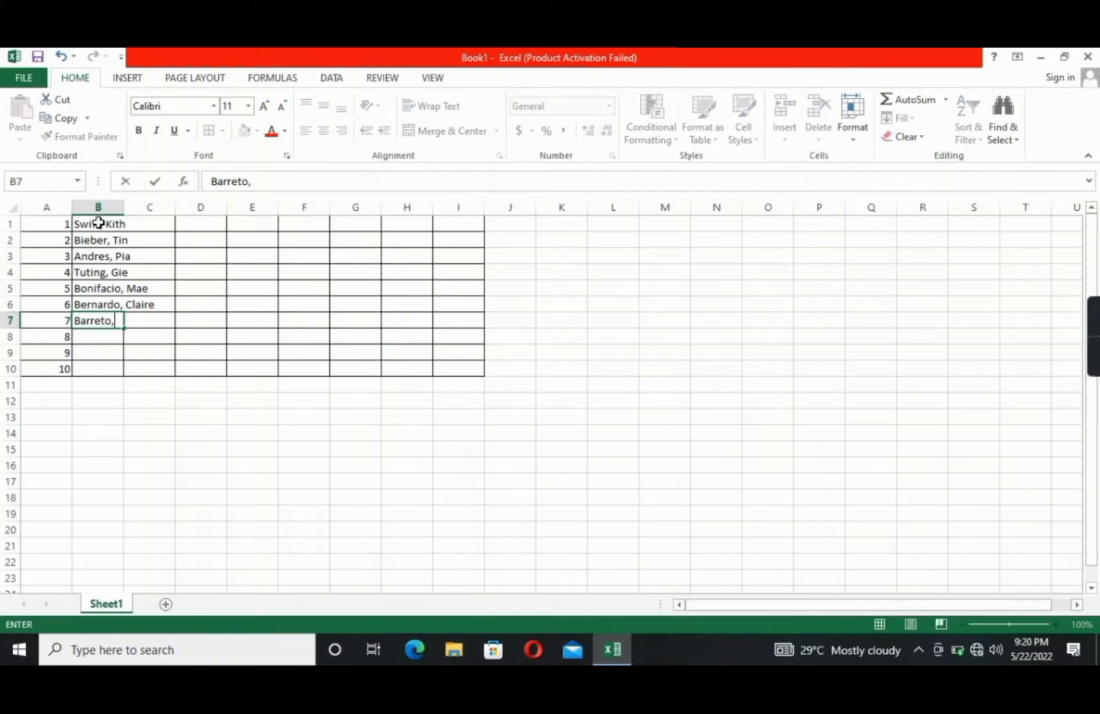
{"action": "type", "text": "Iril"}
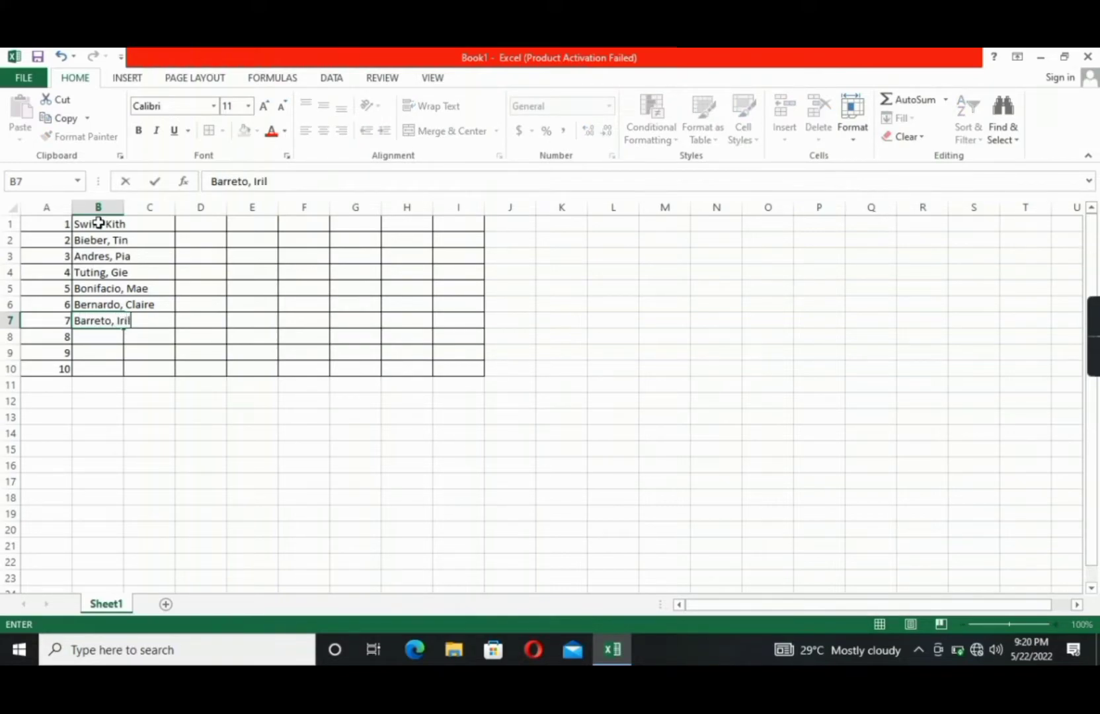
{"action": "key", "text": "enter"}
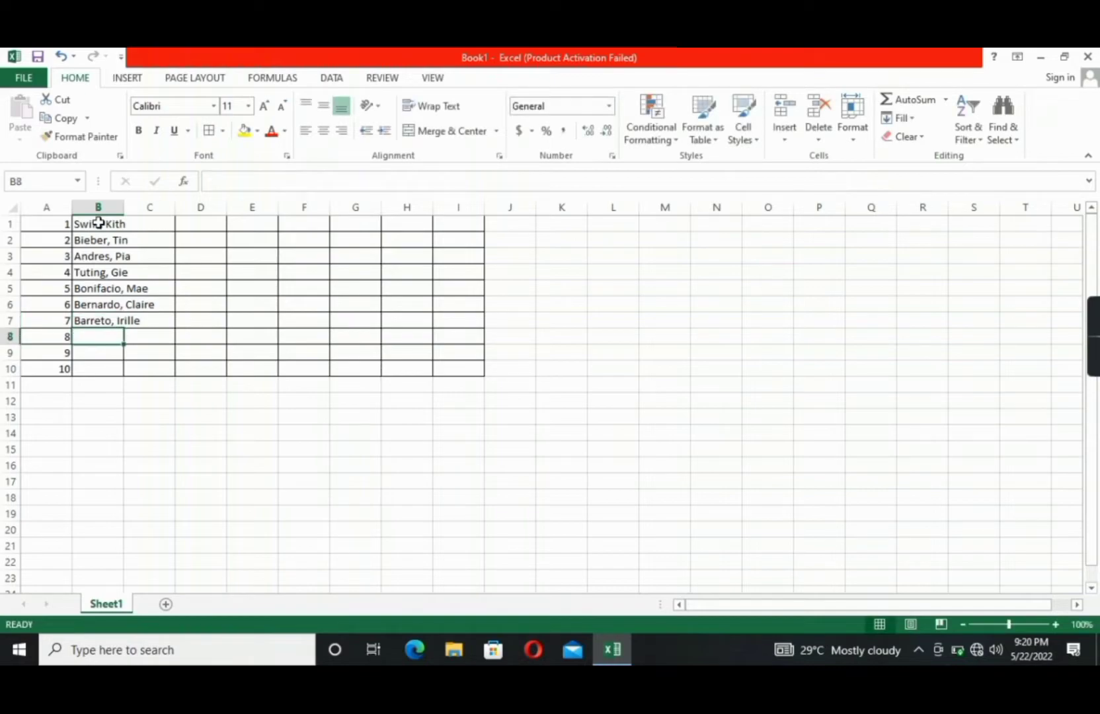
{"action": "type", "text": "Apo, Miguel"}
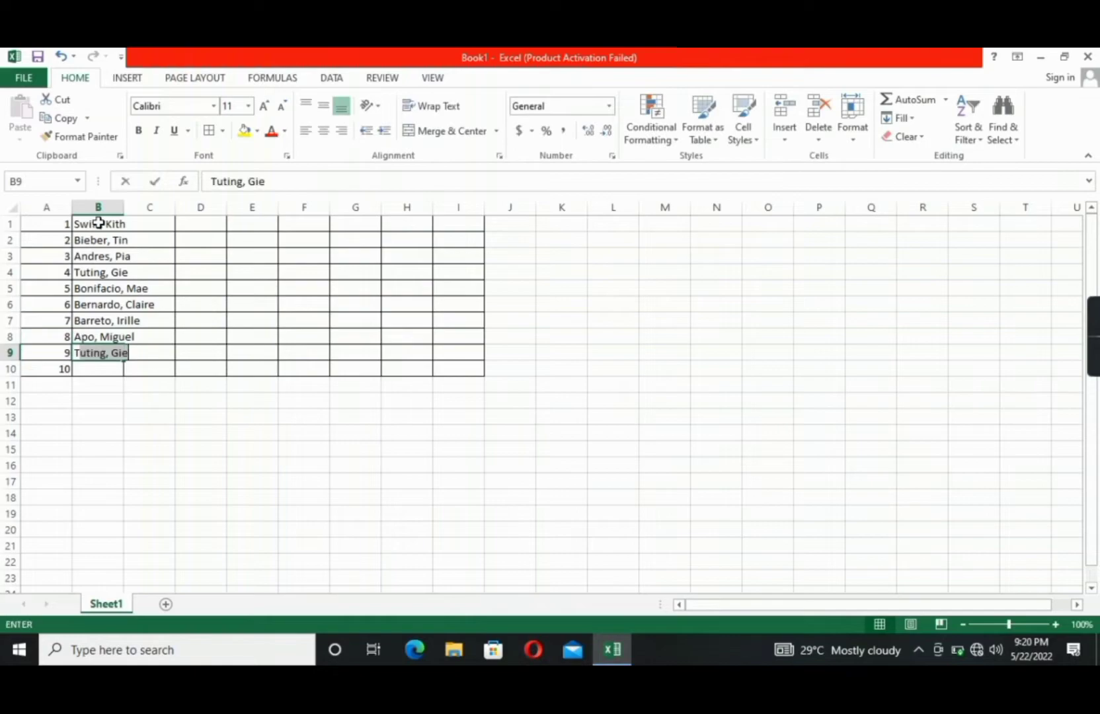
{"action": "type", "text": "Torres, M"}
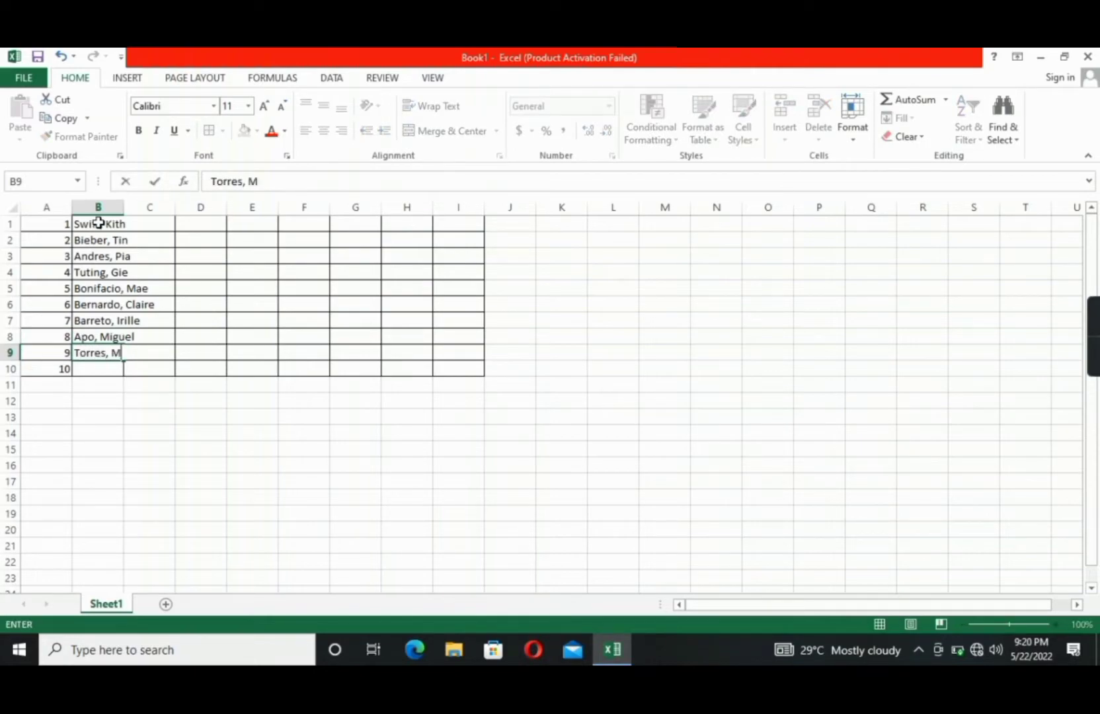
{"action": "type", "text": "Carlos,"}
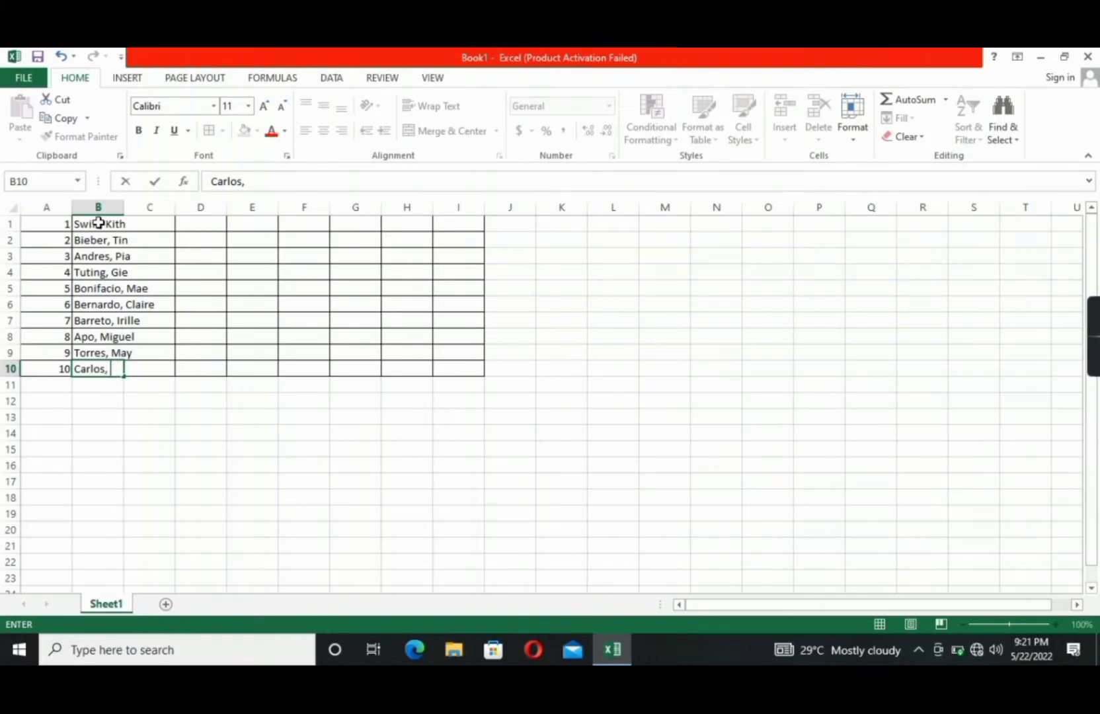
{"action": "type", "text": "JO"}
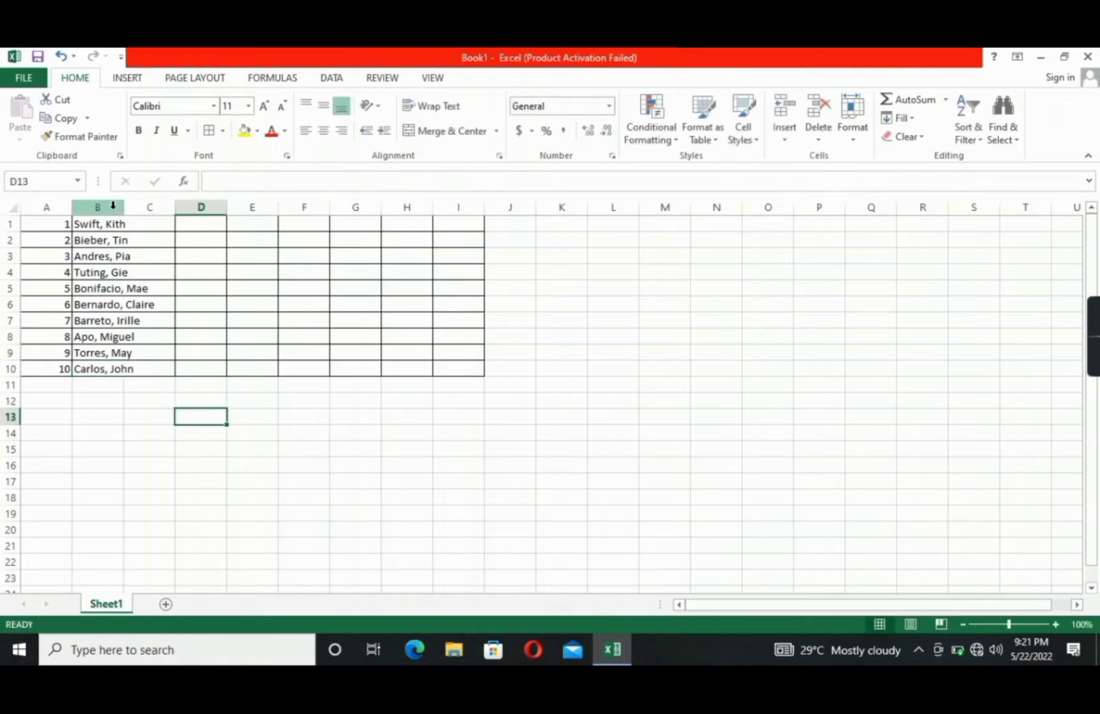
Widen column B so the full names fit
{"action": "left_click", "coordinate": [96, 207]}
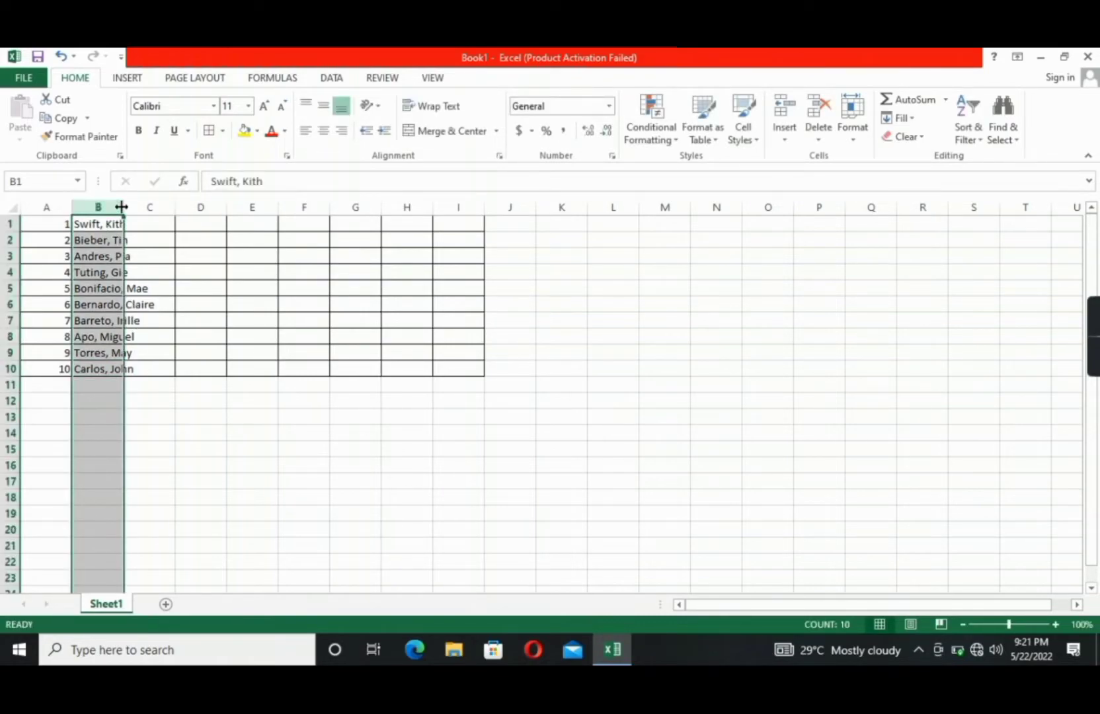
{"action": "left_click_drag", "start_coordinate": [121, 206], "coordinate": [180, 207]}
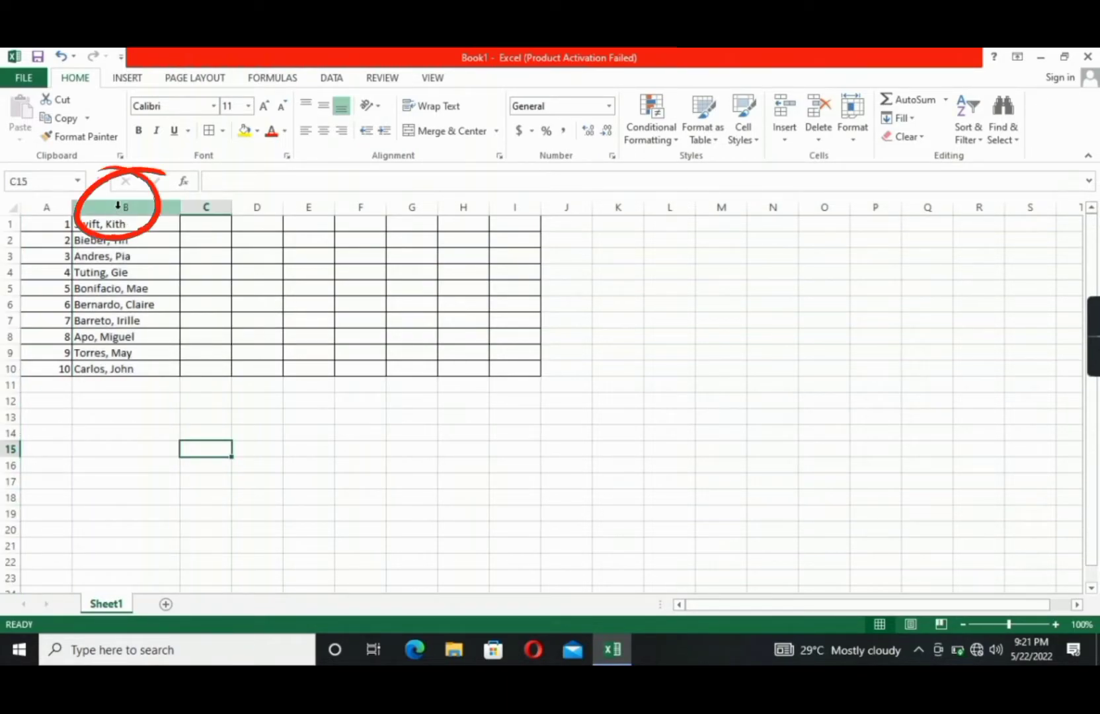
{"action": "left_click", "coordinate": [124, 206]}
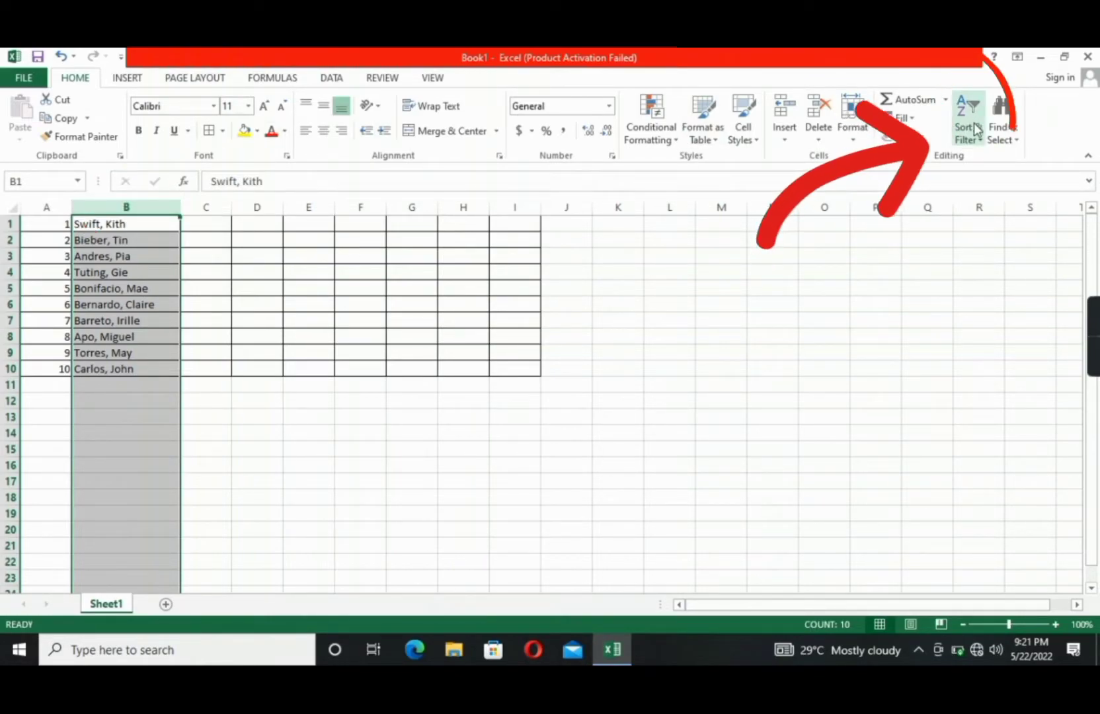
Sort the names in column B from A to Z using the current selection only
{"action": "left_click", "coordinate": [968, 119]}
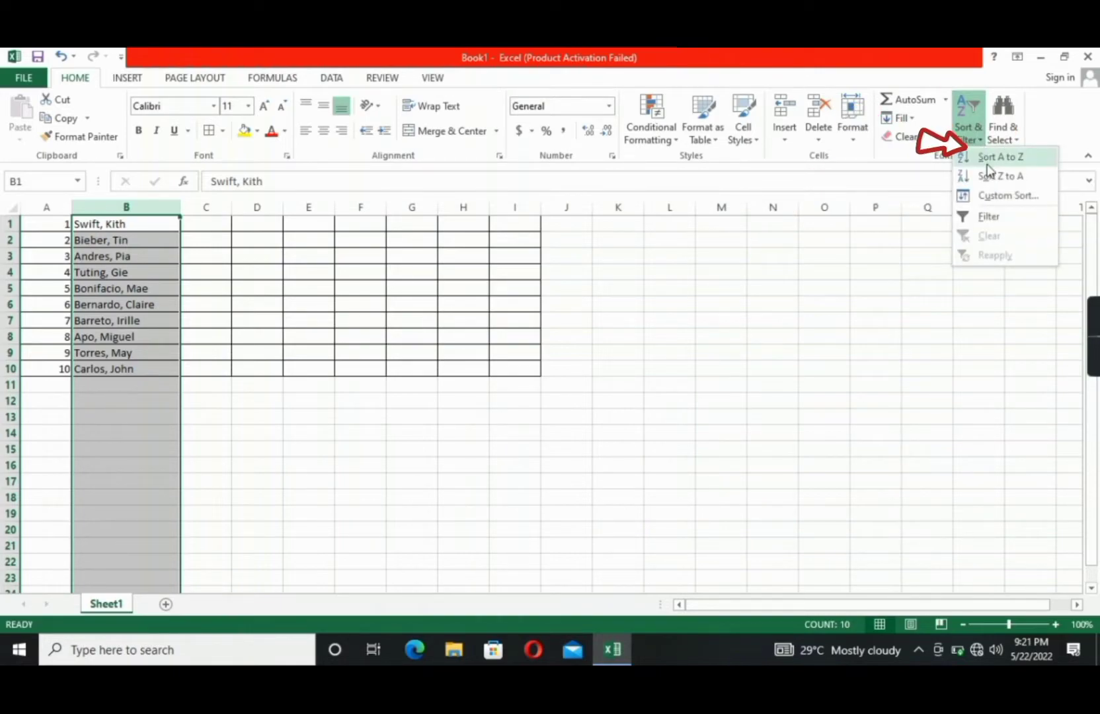
{"action": "left_click", "coordinate": [1001, 156]}
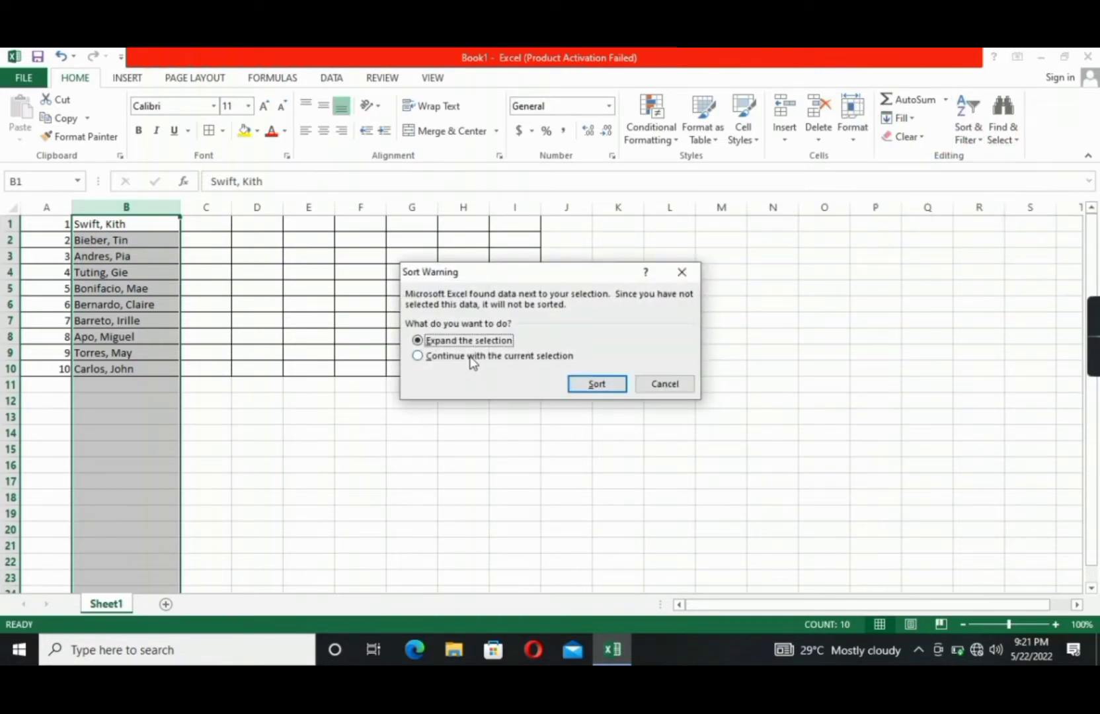
{"action": "left_click", "coordinate": [418, 356]}
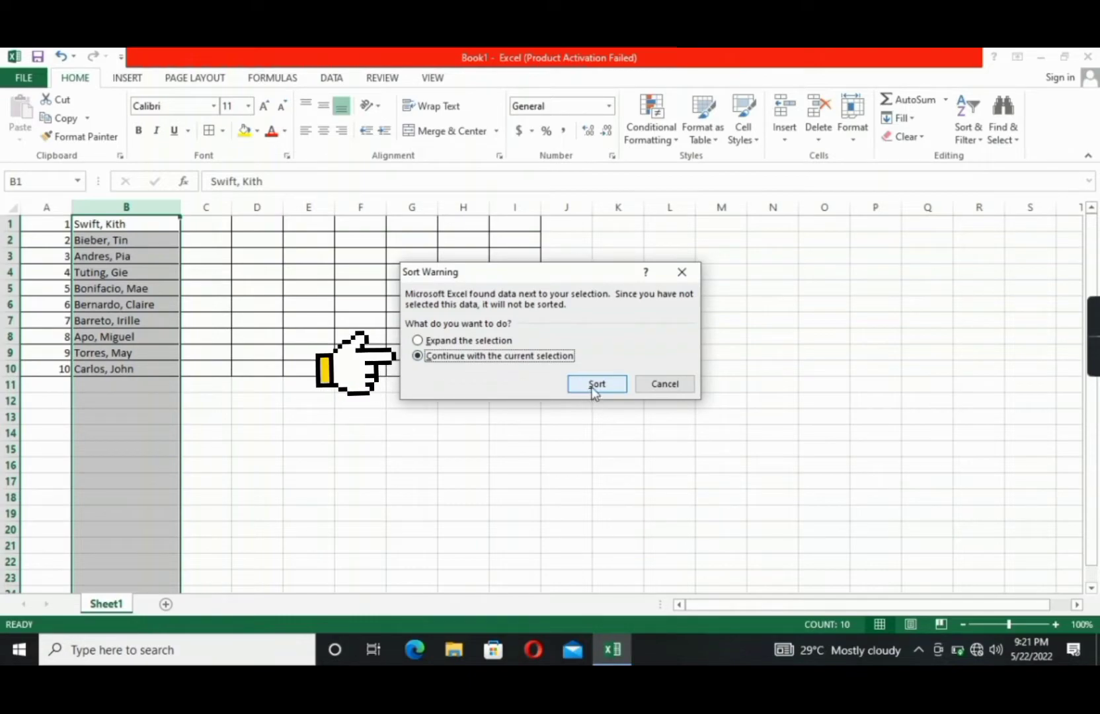
{"action": "left_click", "coordinate": [595, 383]}
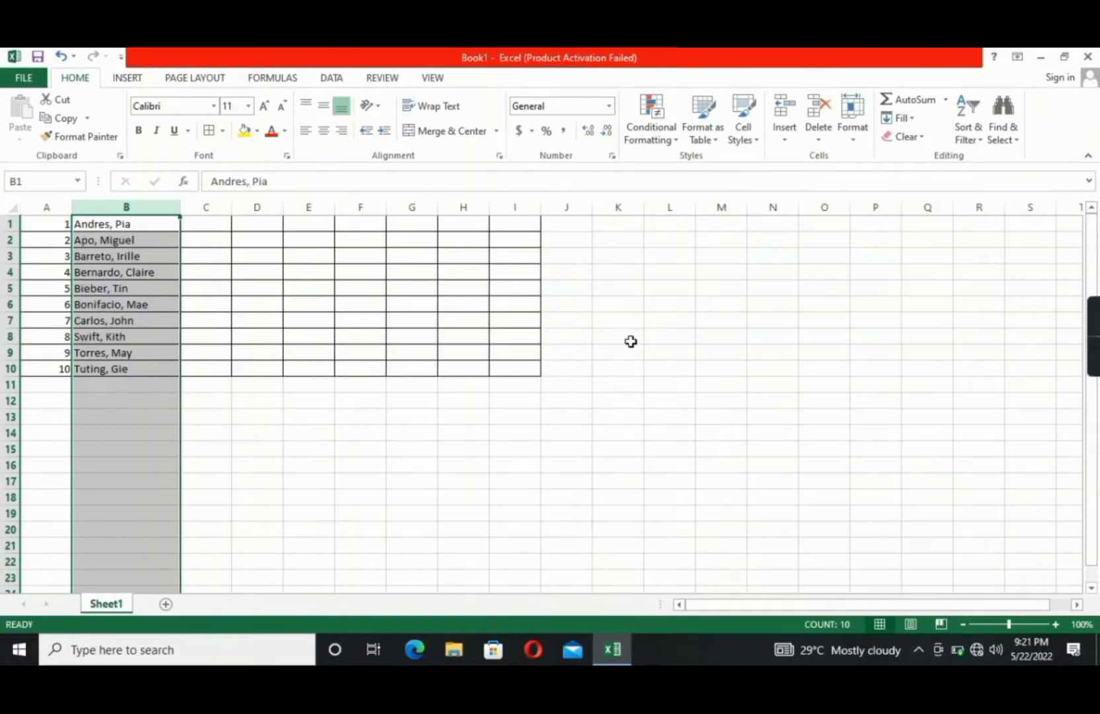
{"action": "mouse_move", "coordinate": [588, 328]}
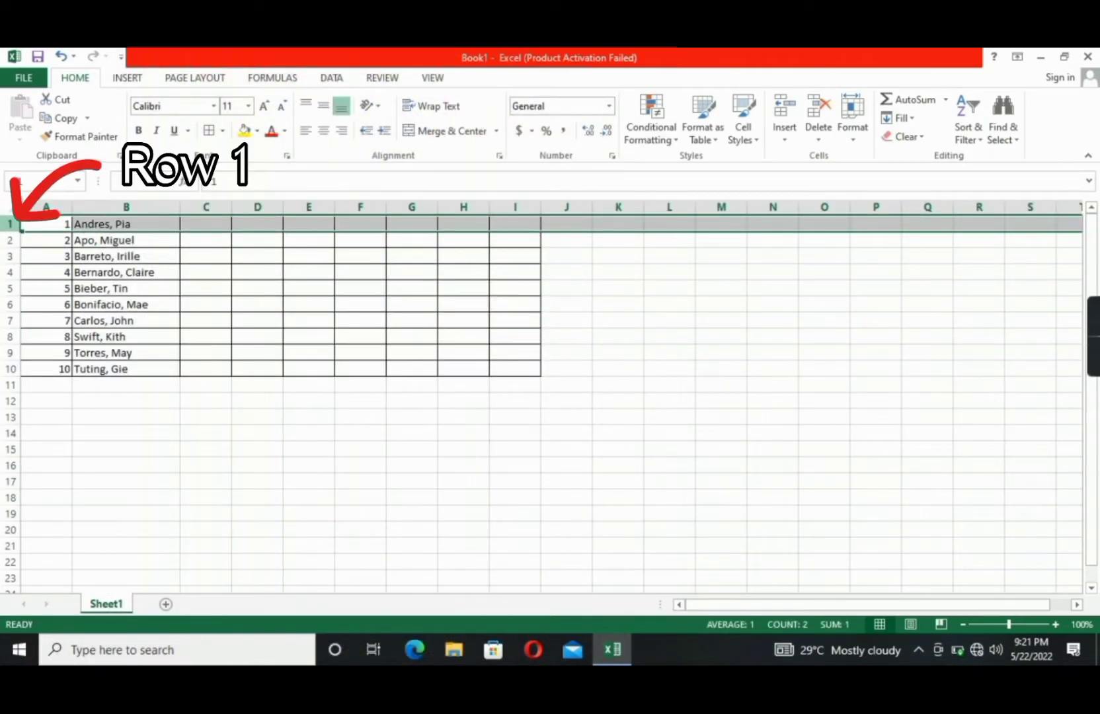
Insert a blank row above the table from the row 1 header menu
{"action": "right_click", "coordinate": [11, 223]}
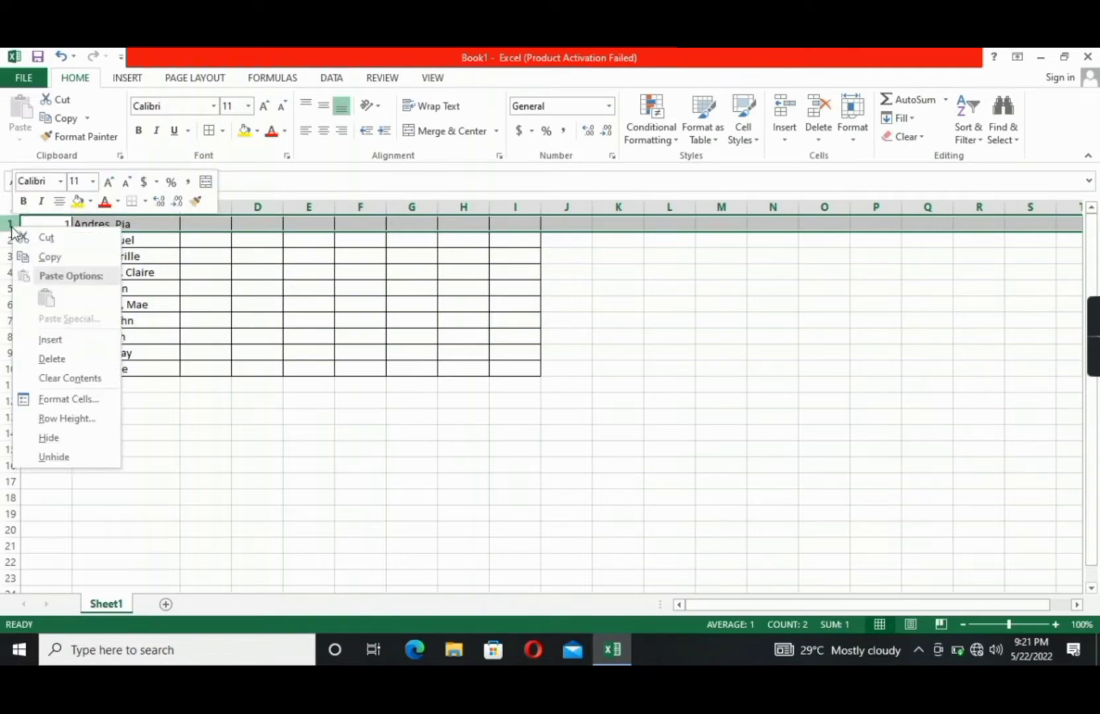
{"action": "mouse_move", "coordinate": [50, 340]}
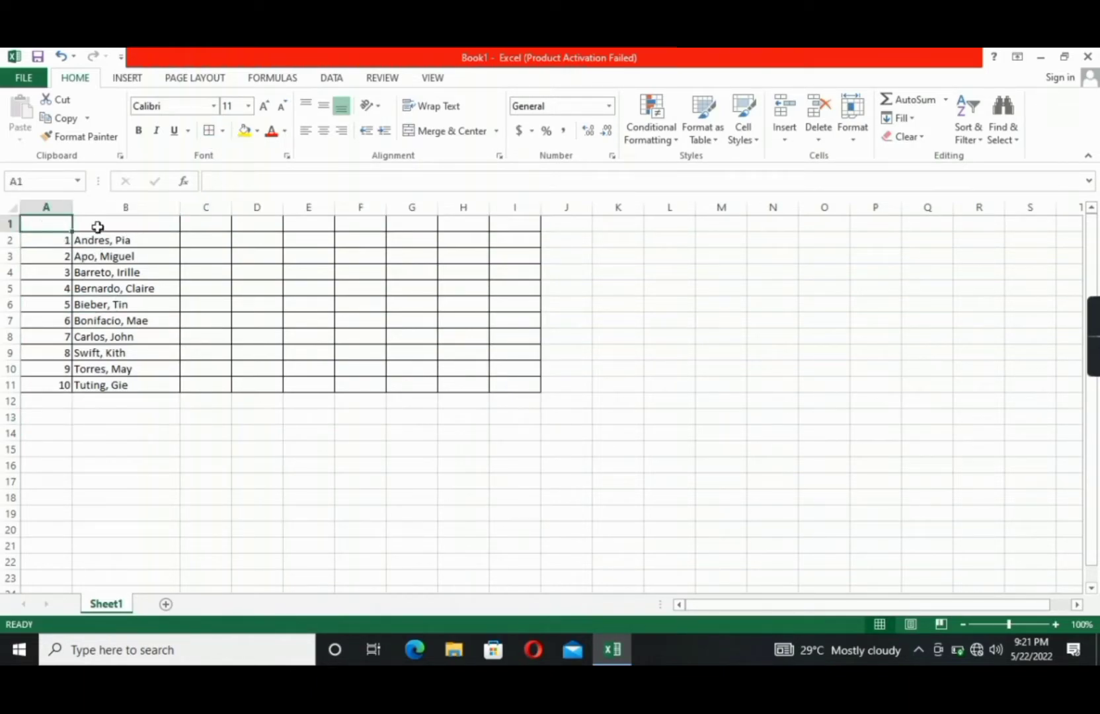
Enter the headings NUMBER through AVERAGE across row 1 and minimise Excel to the desktop
{"action": "type", "text": "NUMBER"}
{"action": "left_click", "coordinate": [205, 223]}
{"action": "type", "text": "S"}
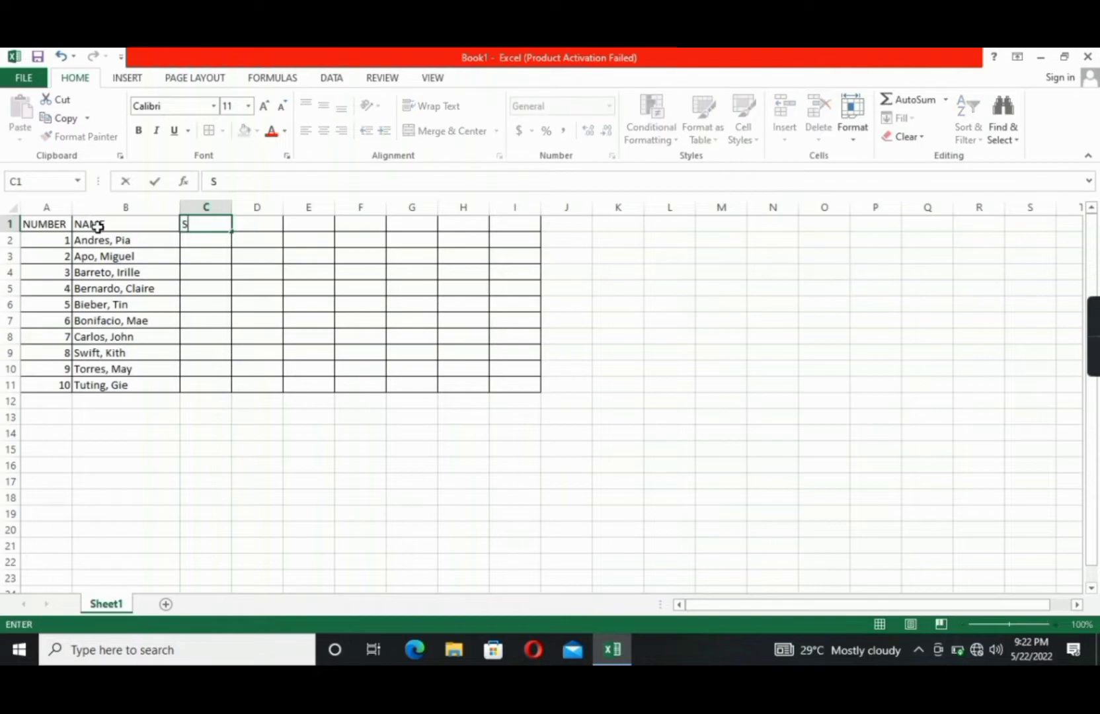
{"action": "type", "text": "ENGLISH"}
{"action": "left_click", "coordinate": [360, 223]}
{"action": "type", "text": "FILIPINO"}
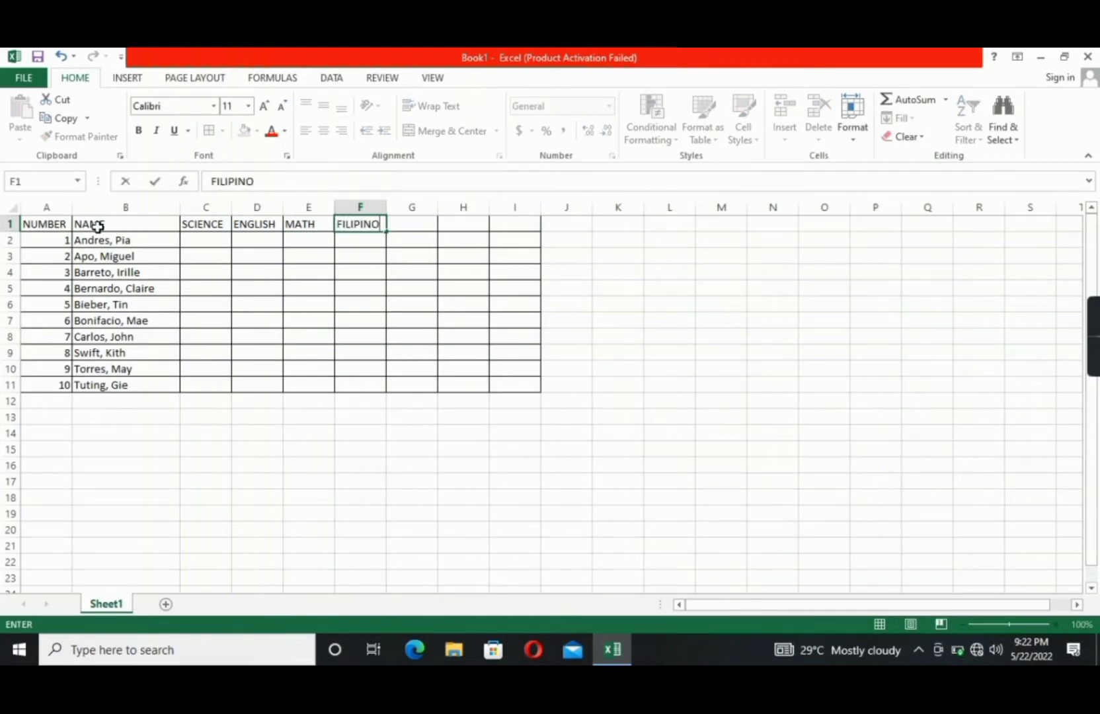
{"action": "type", "text": "AVERAGE"}
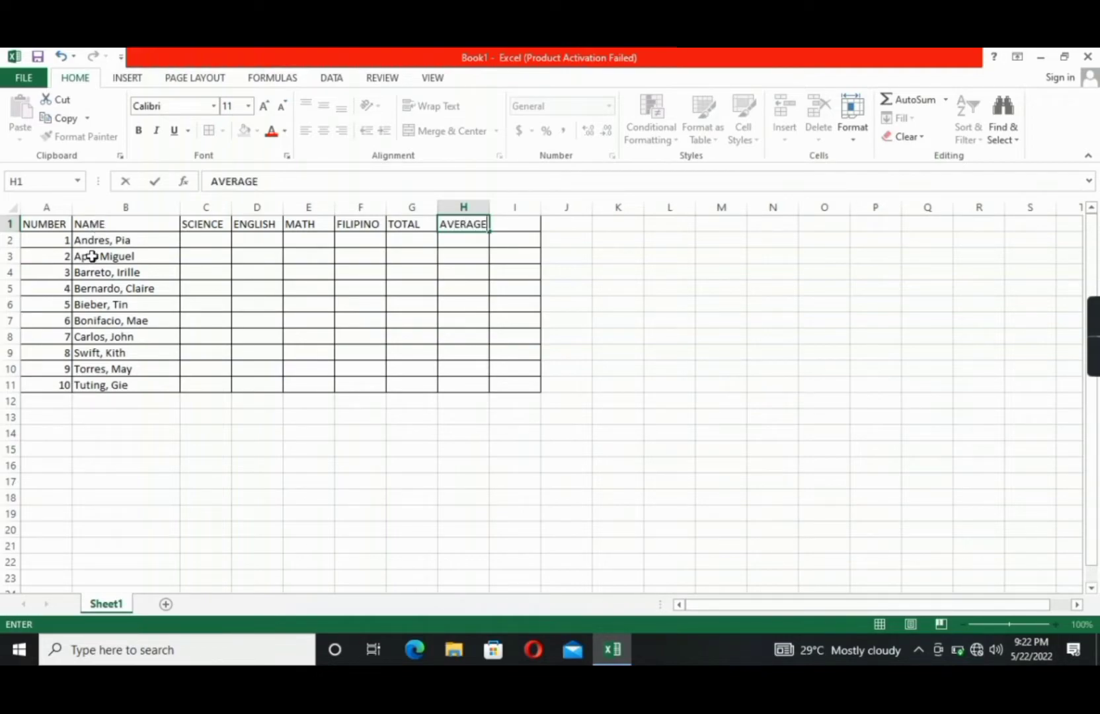
{"action": "left_click", "coordinate": [257, 305]}
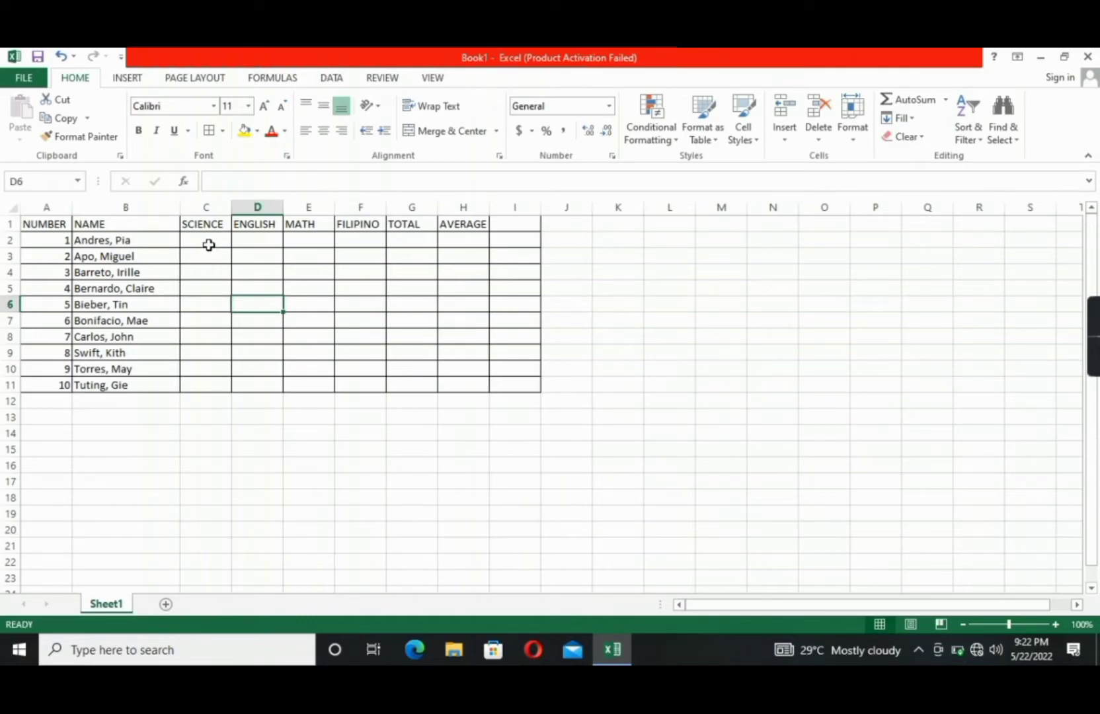
{"action": "left_click_drag", "start_coordinate": [205, 240], "coordinate": [360, 326]}
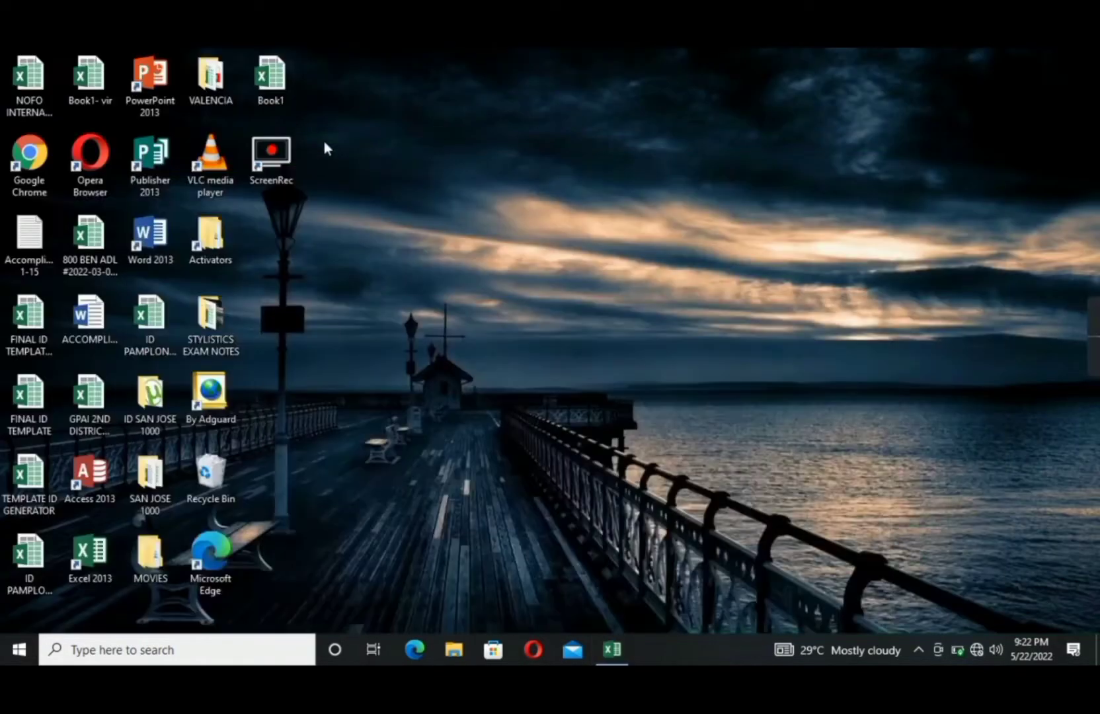
Restore Excel and fill the SCIENCE, ENGLISH, MATH and FILIPINO scores into C2:F11
{"action": "left_click", "coordinate": [611, 650]}
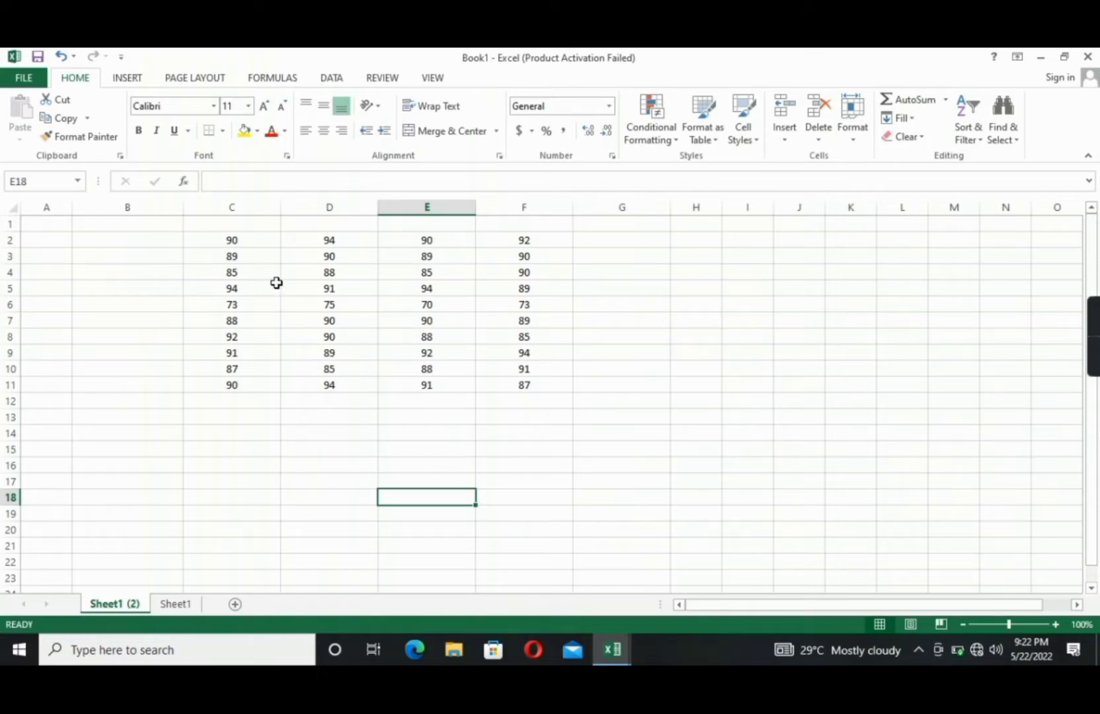
{"action": "left_click_drag", "start_coordinate": [232, 239], "coordinate": [524, 384]}
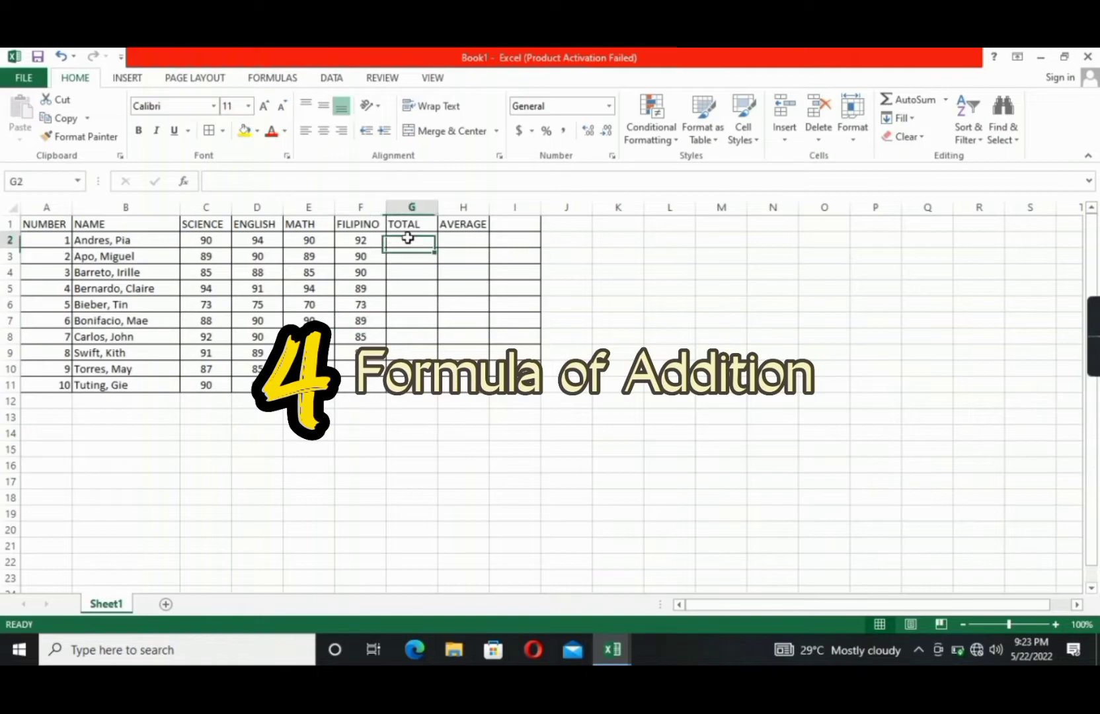
Sum the four subject scores into TOTAL for G2 and fill the formula down to G11
{"action": "type", "text": "="}
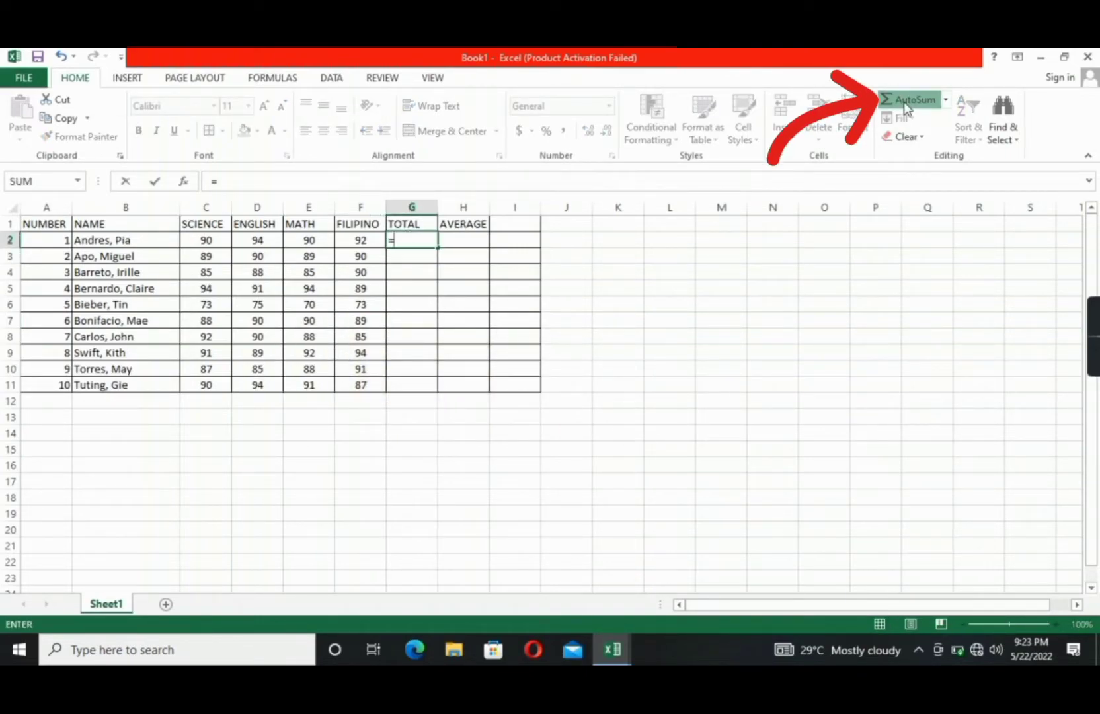
{"action": "left_click", "coordinate": [908, 99]}
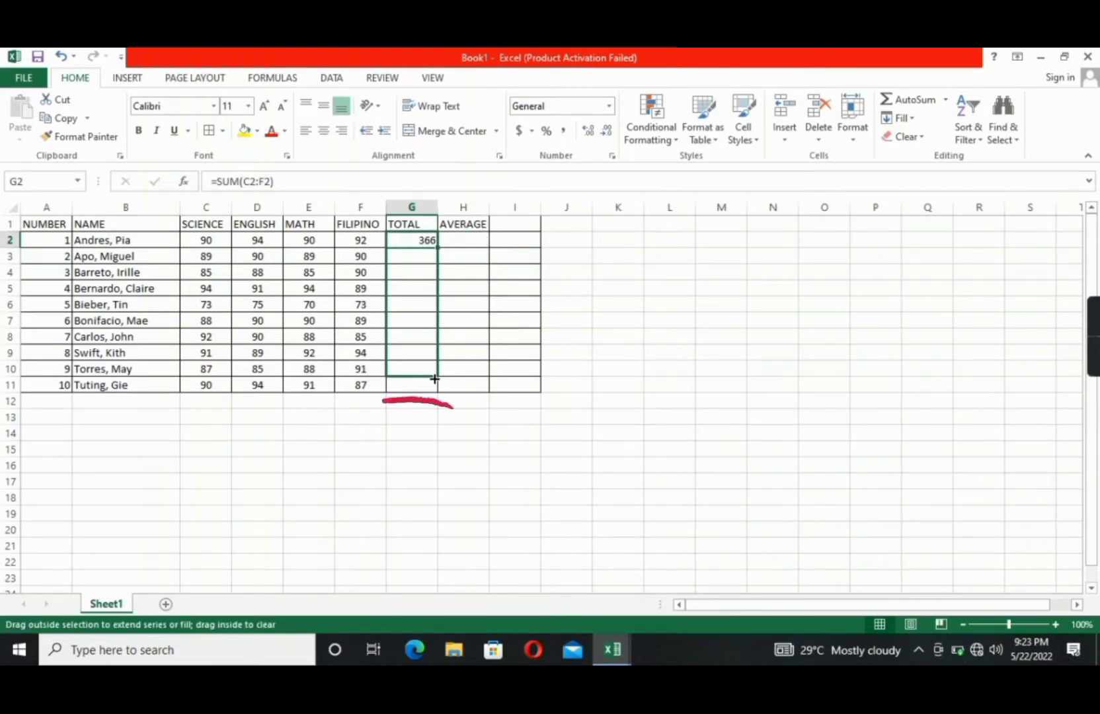
{"action": "left_click_drag", "start_coordinate": [434, 239], "coordinate": [434, 384]}
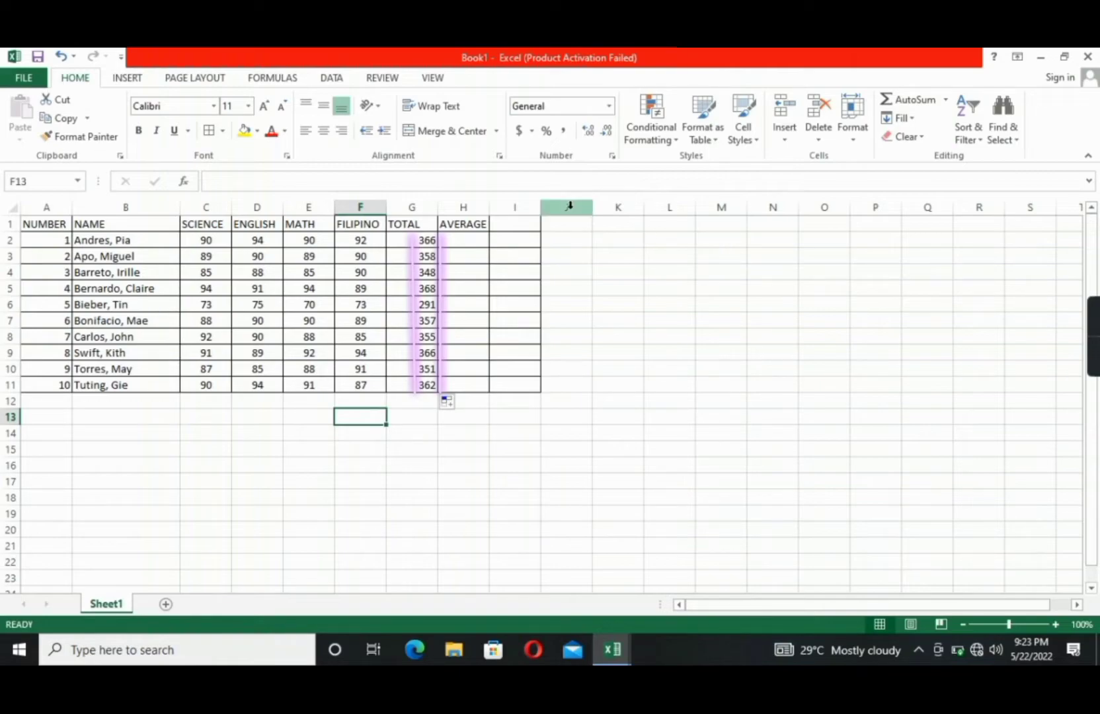
{"action": "left_click", "coordinate": [566, 288]}
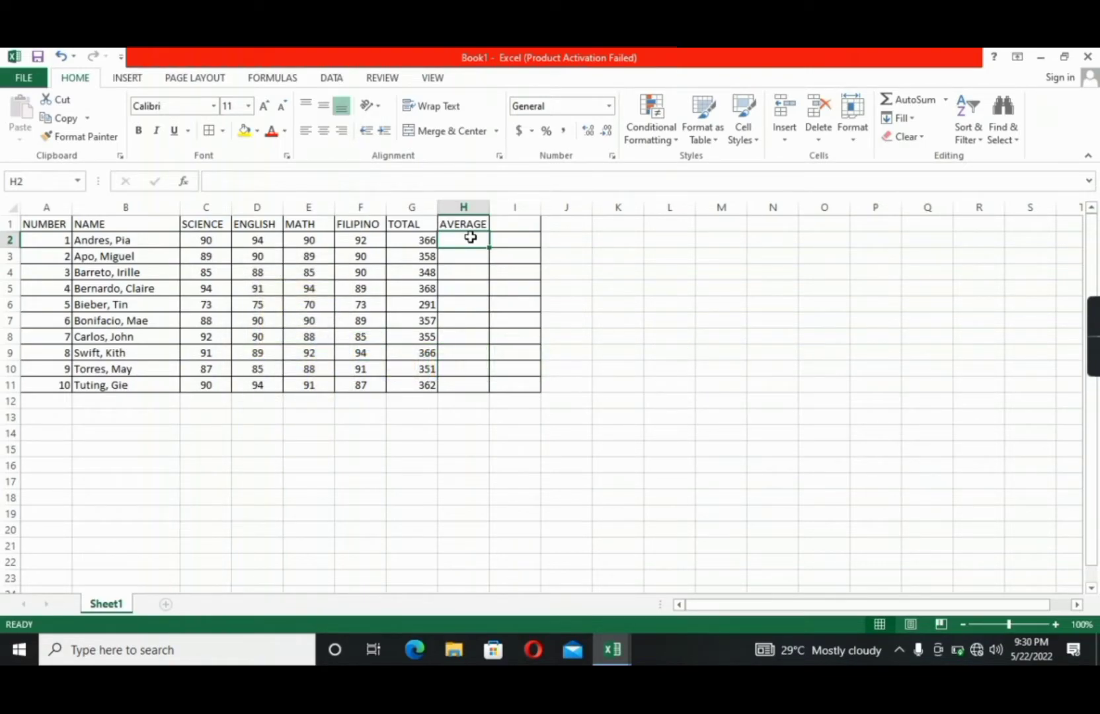
Enter =AVERAGE(C2:F2) in H2 for the first student's mean score
{"action": "type", "text": "=aera"}
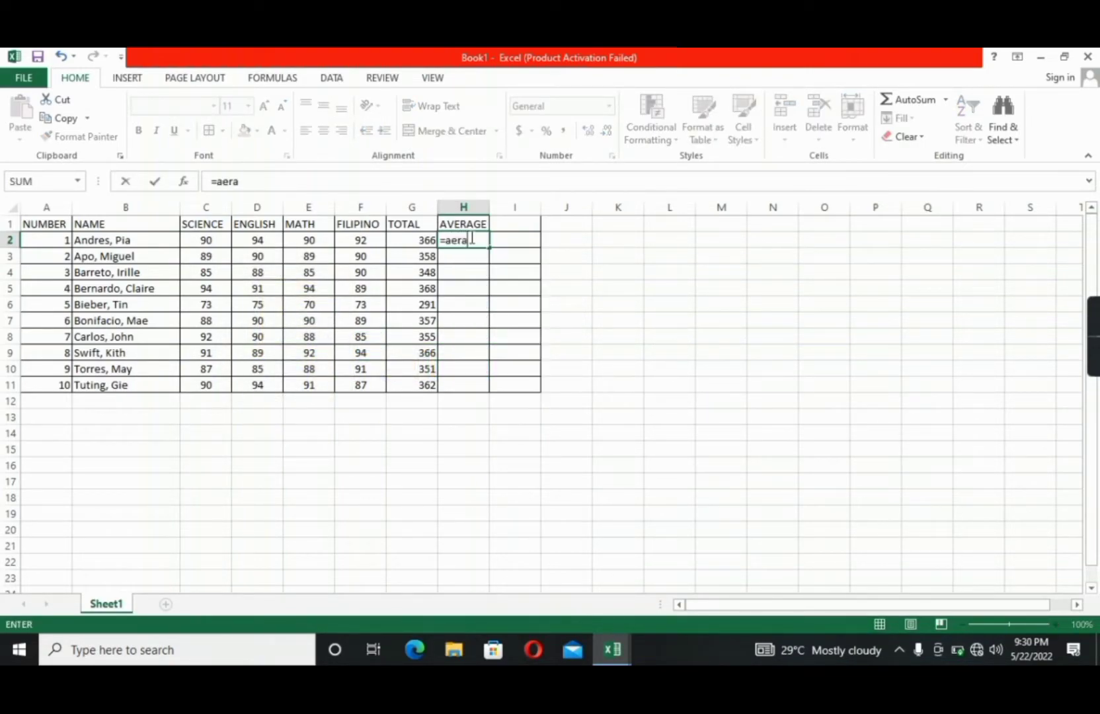
{"action": "key", "text": "Backspace"}
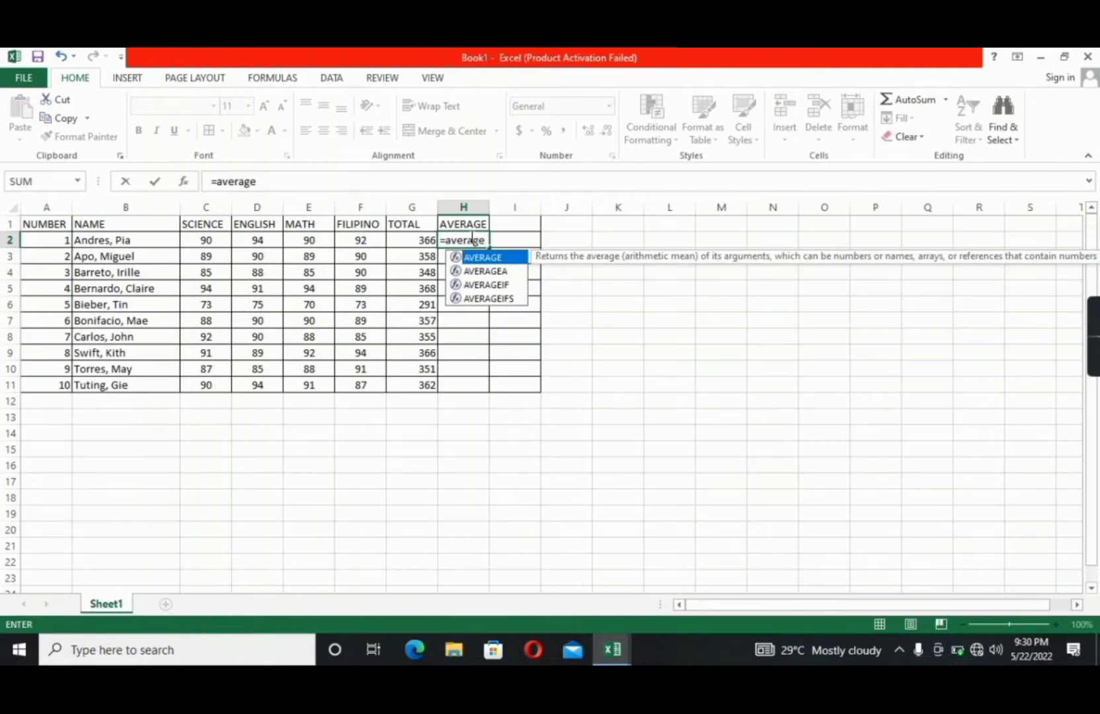
{"action": "type", "text": "("}
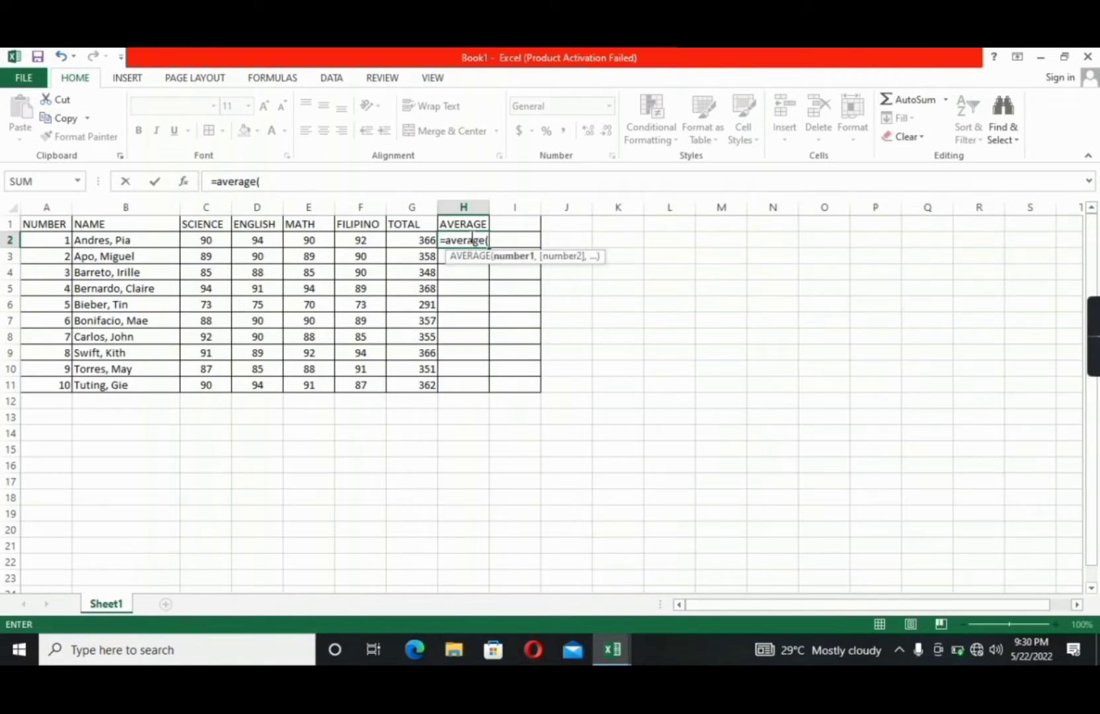
{"action": "left_click", "coordinate": [205, 239]}
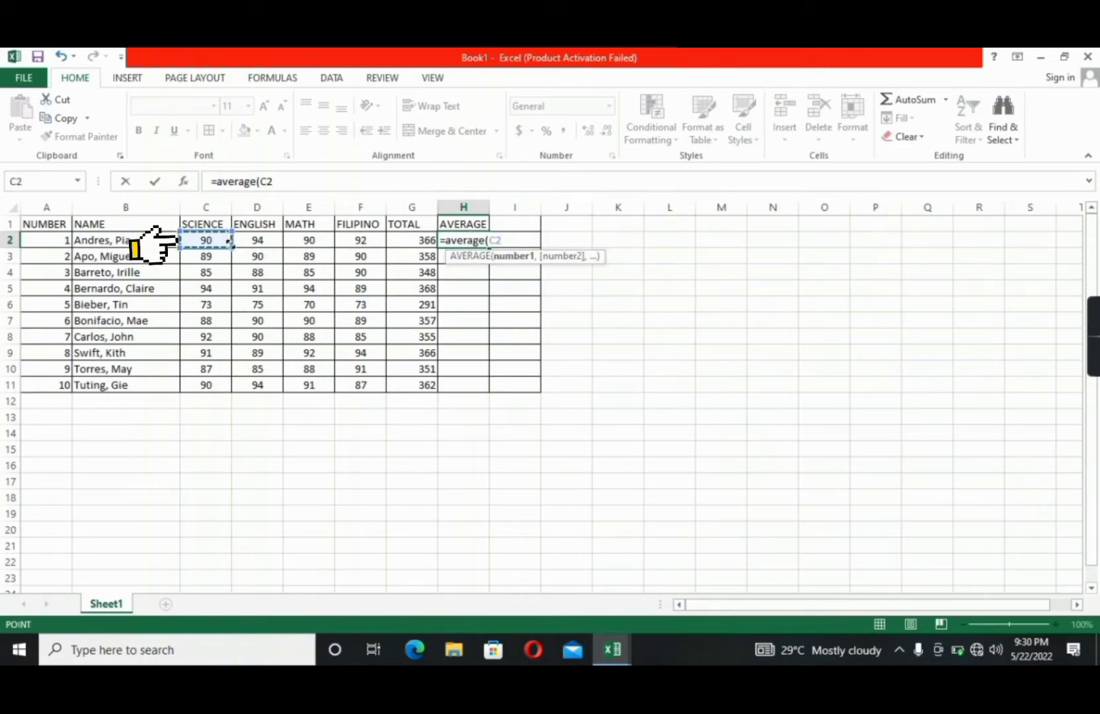
{"action": "left_click_drag", "start_coordinate": [205, 239], "coordinate": [360, 239]}
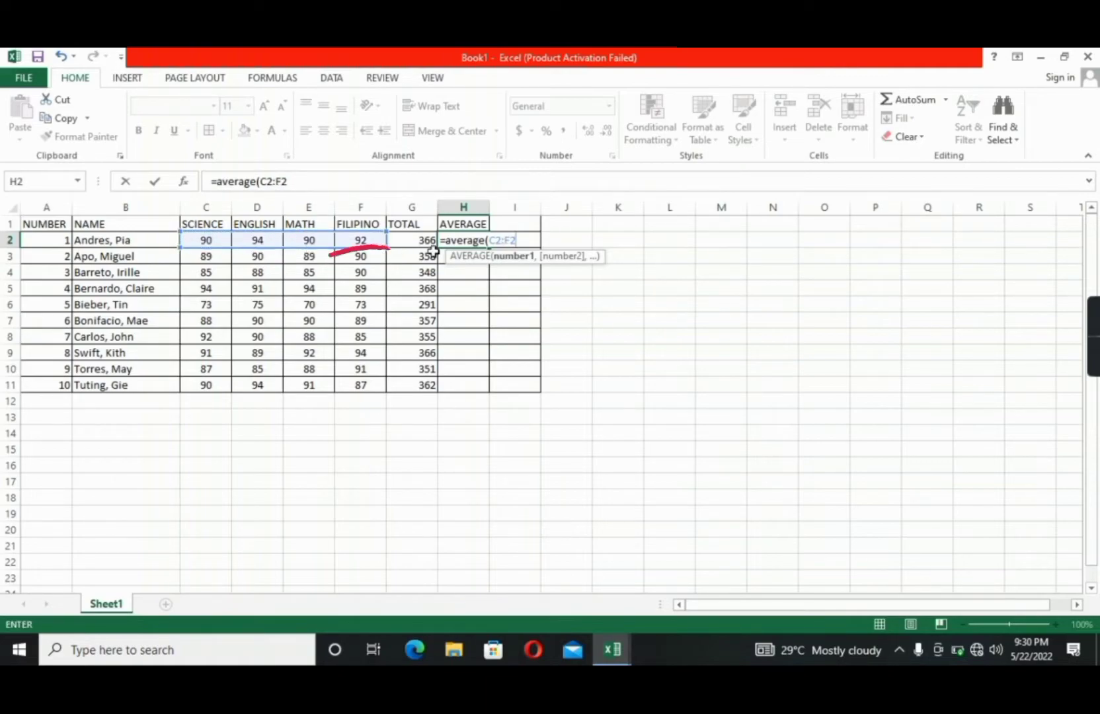
{"action": "key", "text": "enter"}
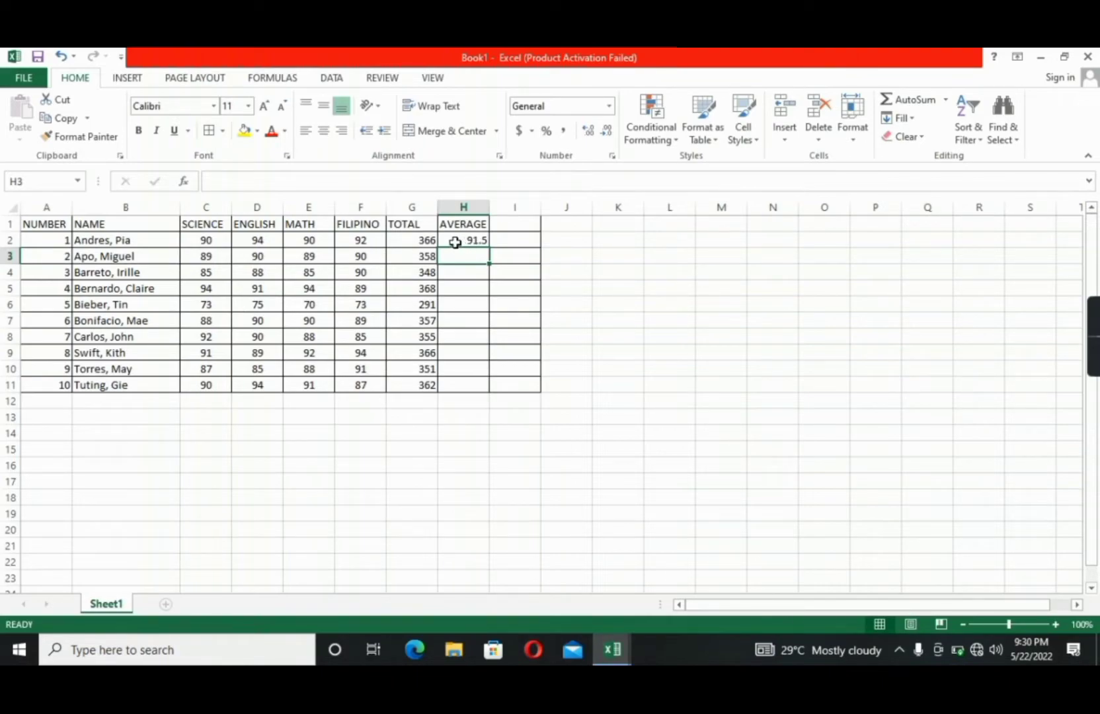
Fill the average formula down from H2 to H11
{"action": "left_click", "coordinate": [463, 239]}
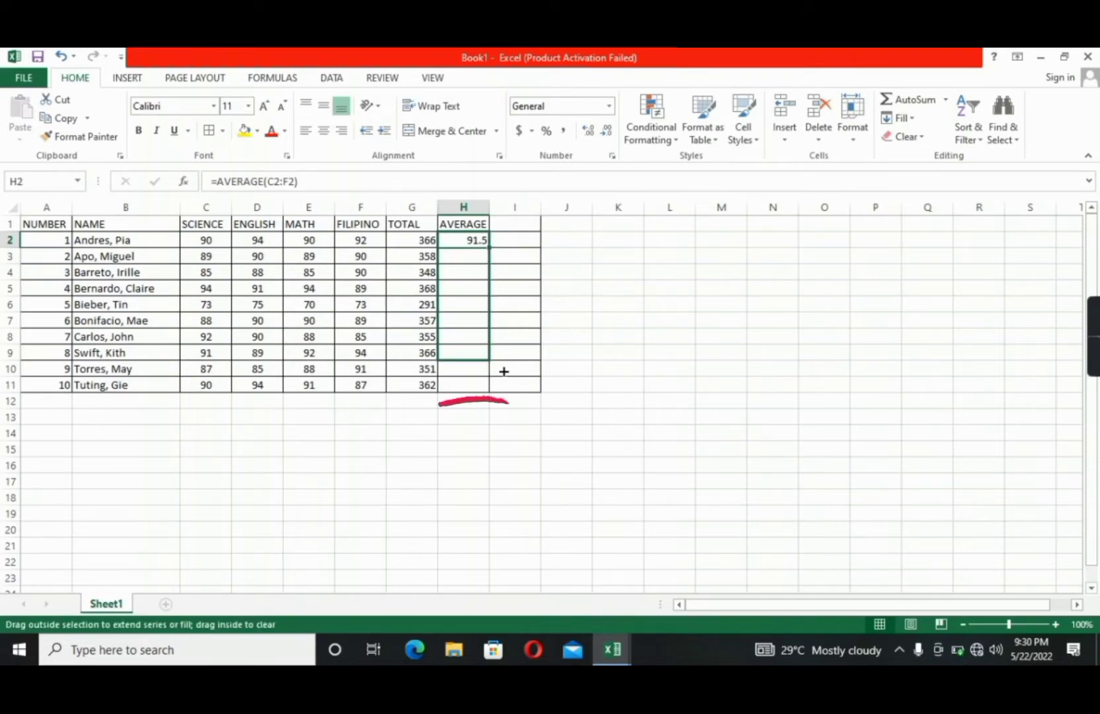
{"action": "left_click_drag", "start_coordinate": [463, 239], "coordinate": [462, 385]}
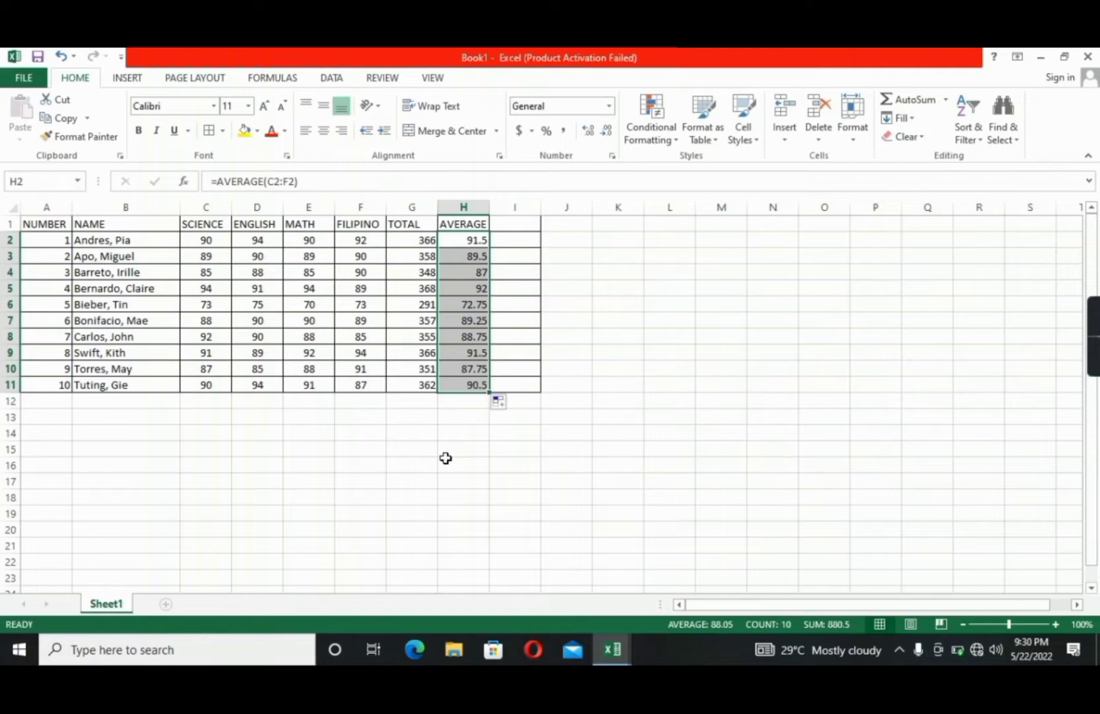
{"action": "left_click", "coordinate": [463, 464]}
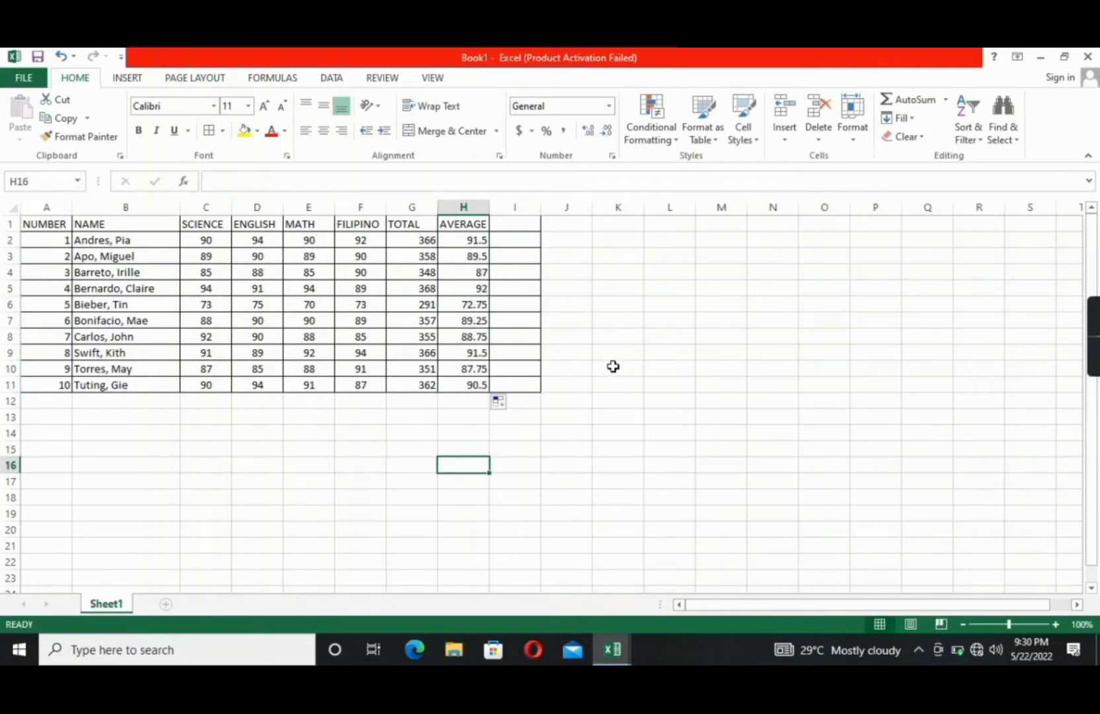
{"action": "mouse_move", "coordinate": [598, 321]}
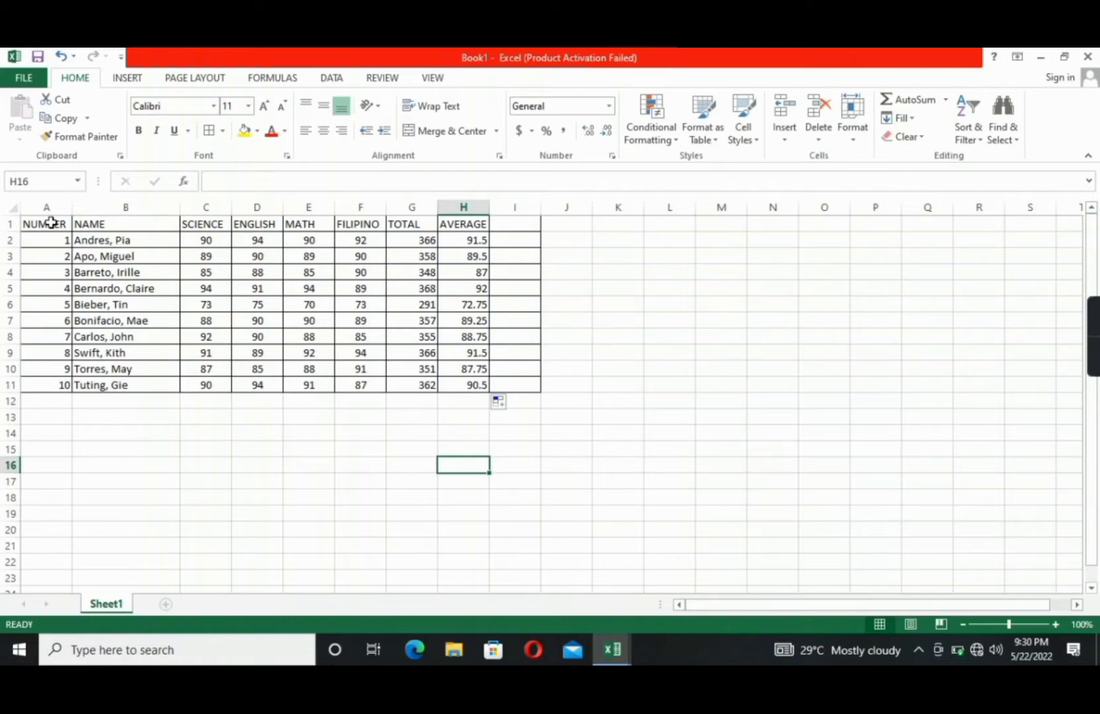
Make the row 1 headings A1:H1 bold and centered
{"action": "left_click_drag", "start_coordinate": [44, 224], "coordinate": [411, 239]}
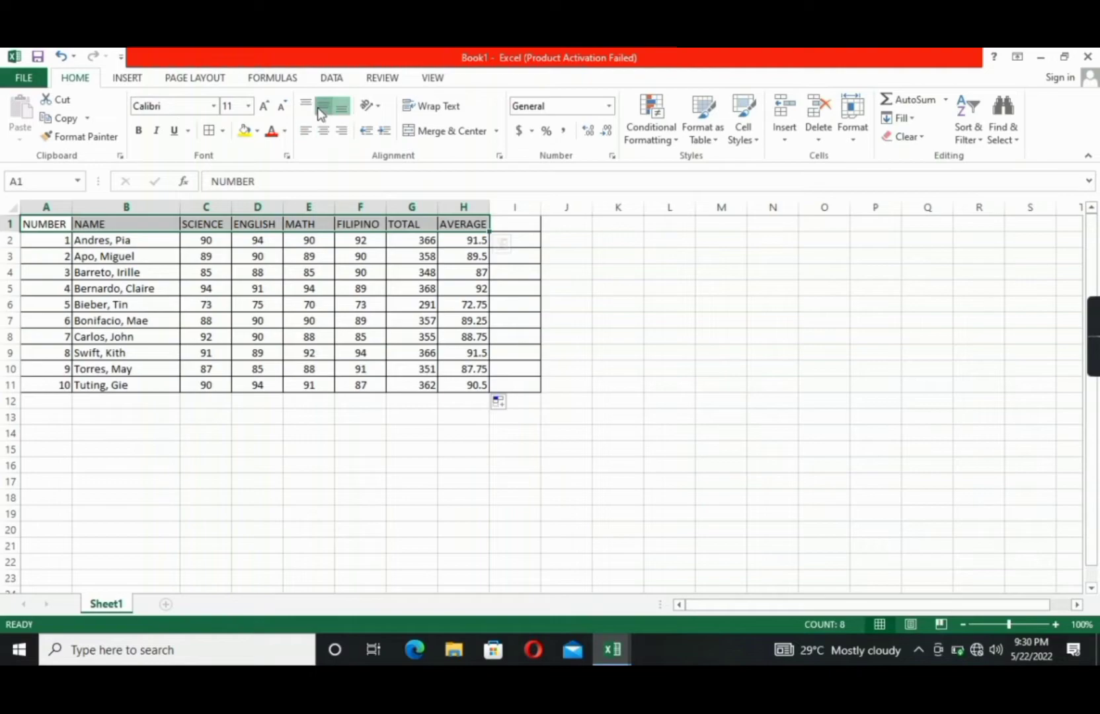
{"action": "left_click", "coordinate": [324, 106]}
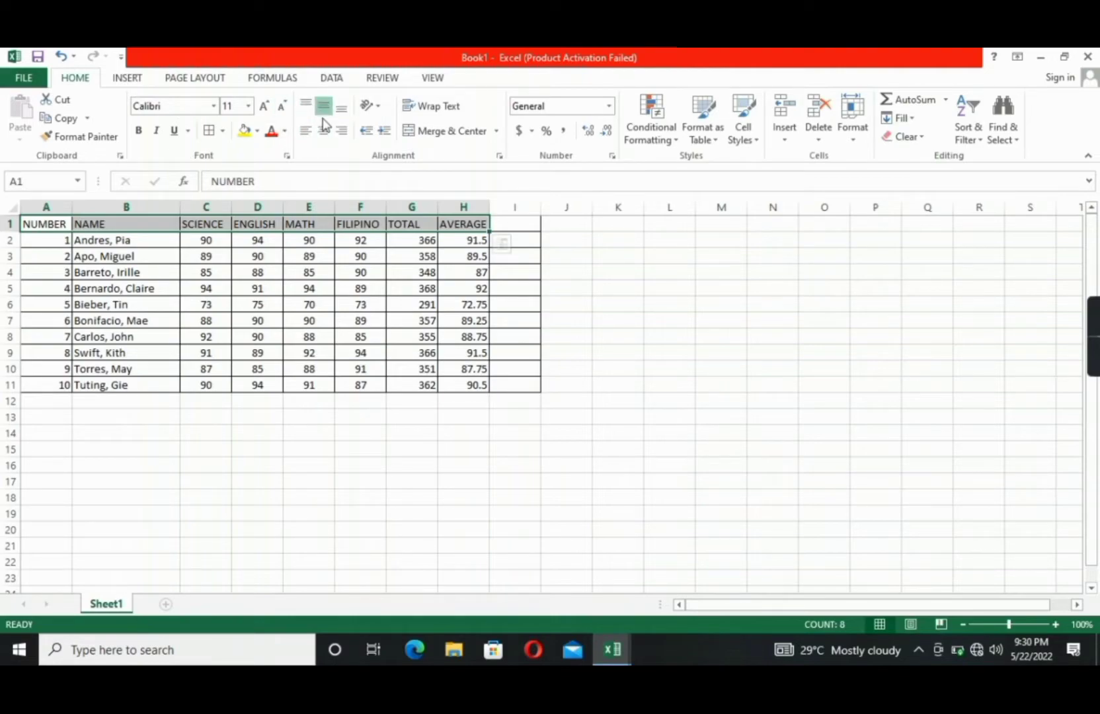
{"action": "left_click", "coordinate": [324, 131]}
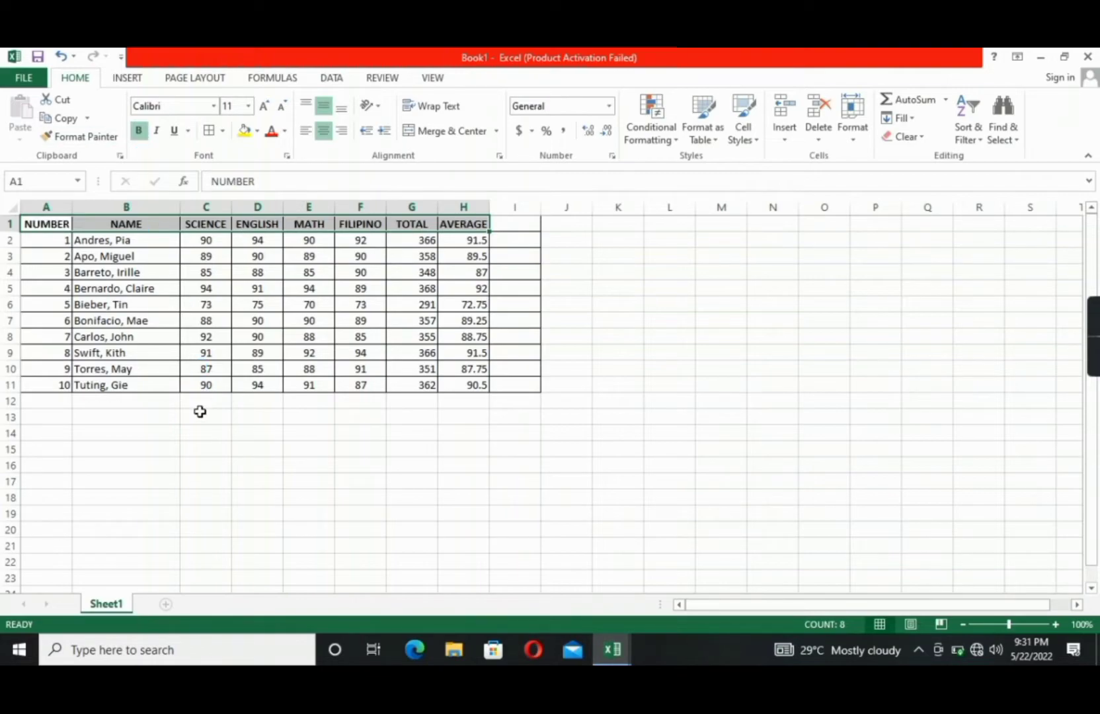
{"action": "left_click", "coordinate": [45, 206]}
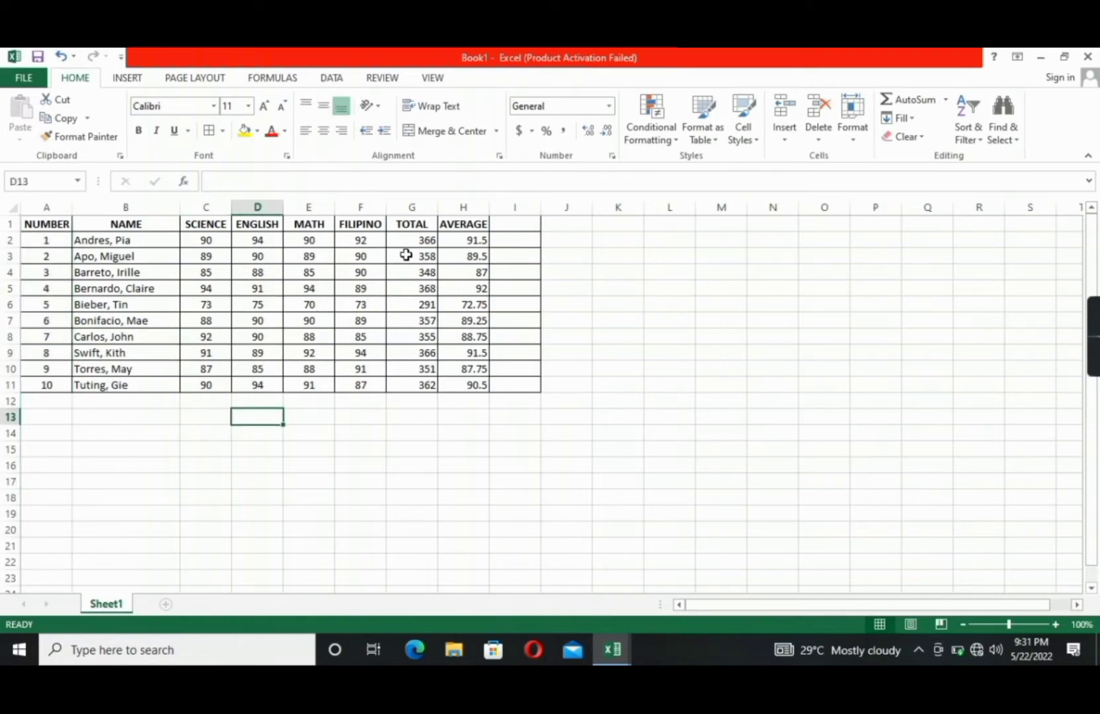
{"action": "mouse_move", "coordinate": [357, 436]}
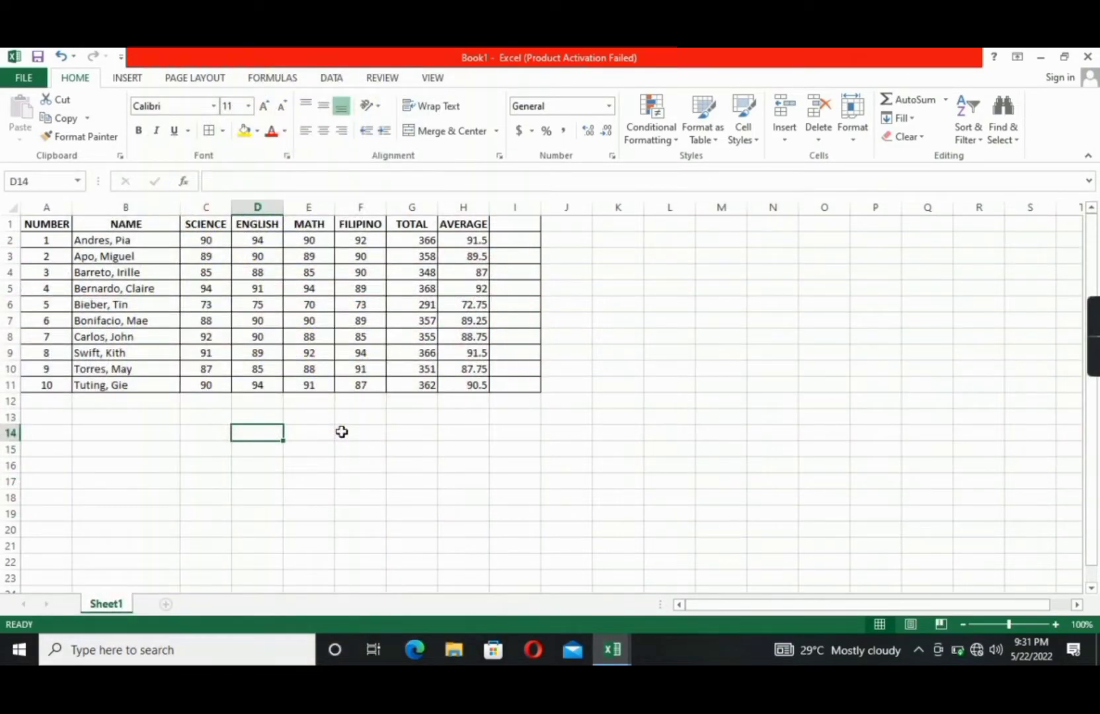
{"action": "mouse_move", "coordinate": [474, 428]}
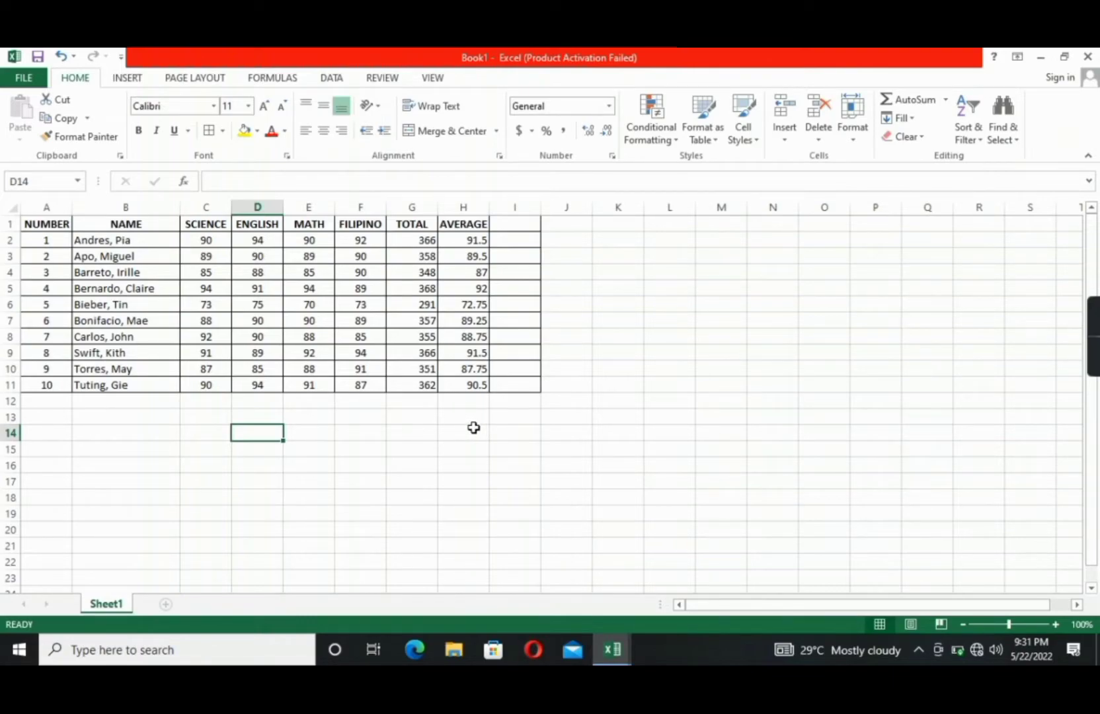
{"action": "mouse_move", "coordinate": [33, 441]}
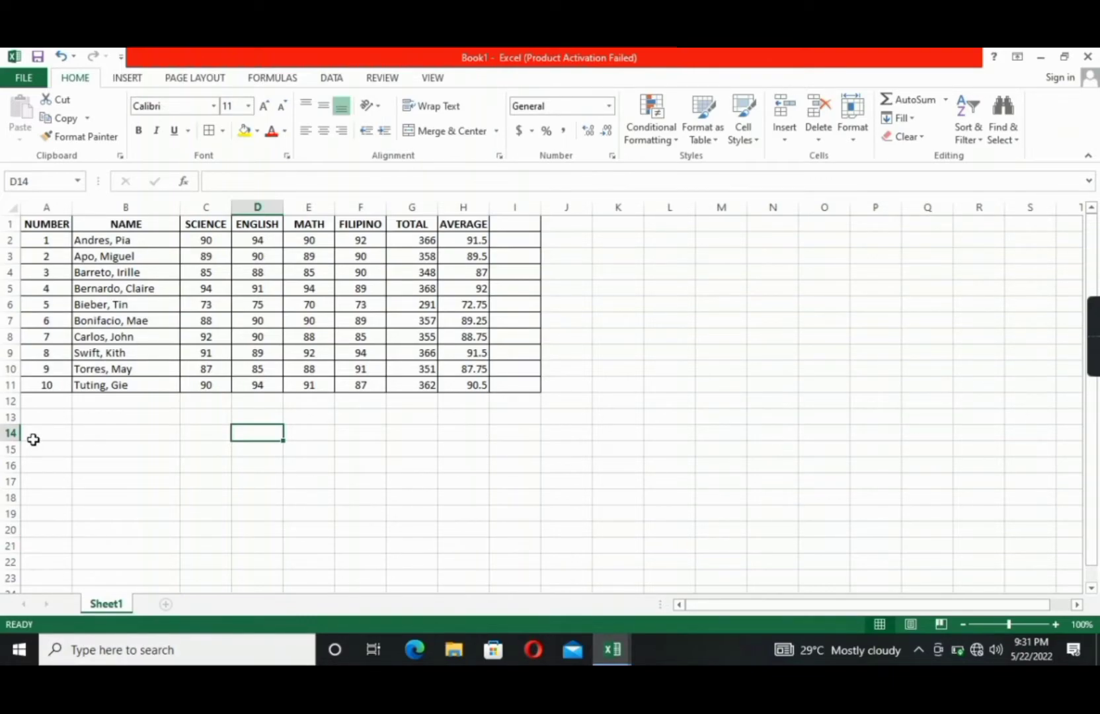
Enter NO. in A14 and fill labels E1 to E5 down column A
{"action": "type", "text": "n"}
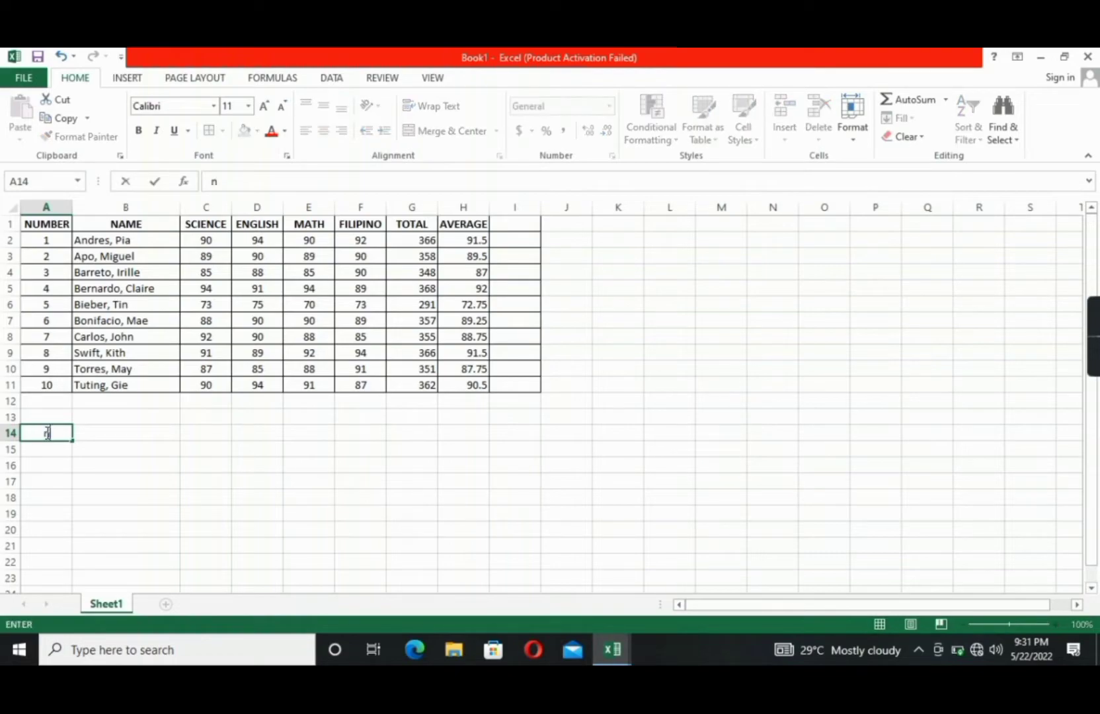
{"action": "type", "text": "O"}
{"action": "left_click", "coordinate": [47, 450]}
{"action": "type", "text": "E1"}
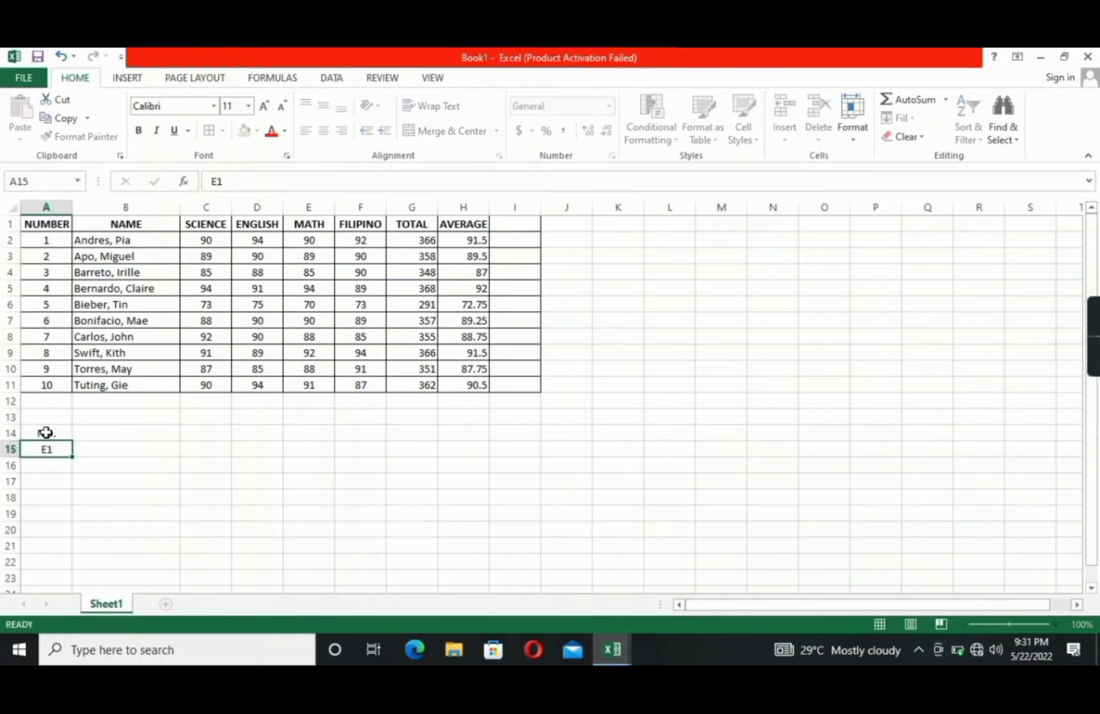
{"action": "type", "text": "E2"}
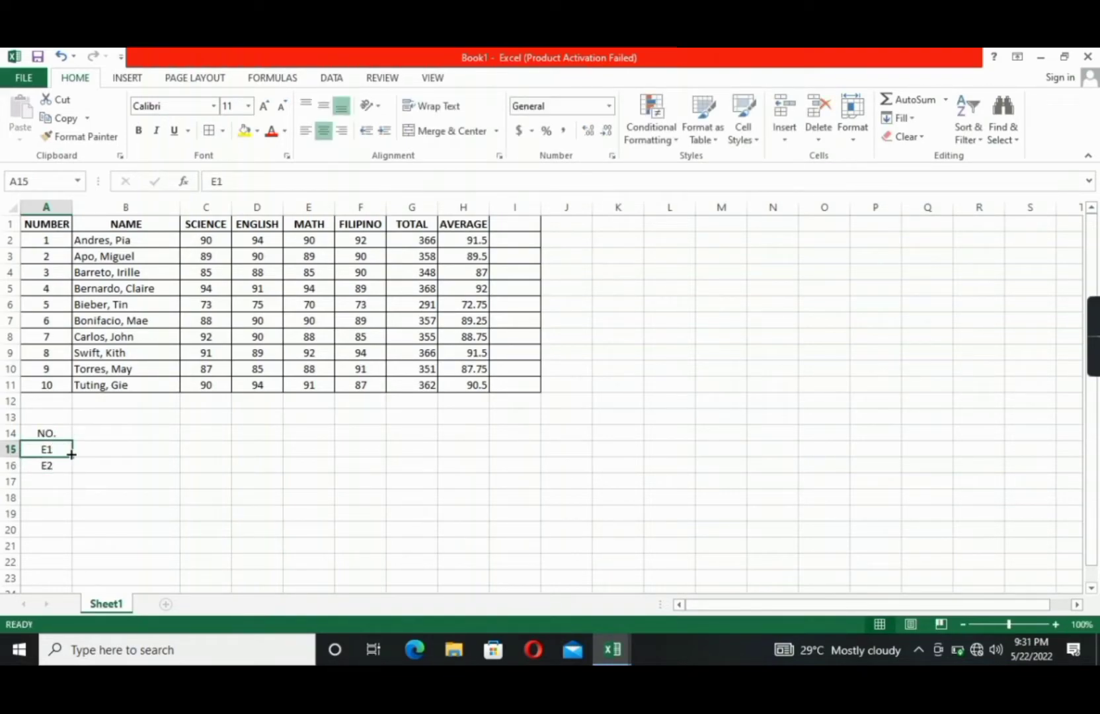
{"action": "left_click_drag", "start_coordinate": [70, 456], "coordinate": [66, 509]}
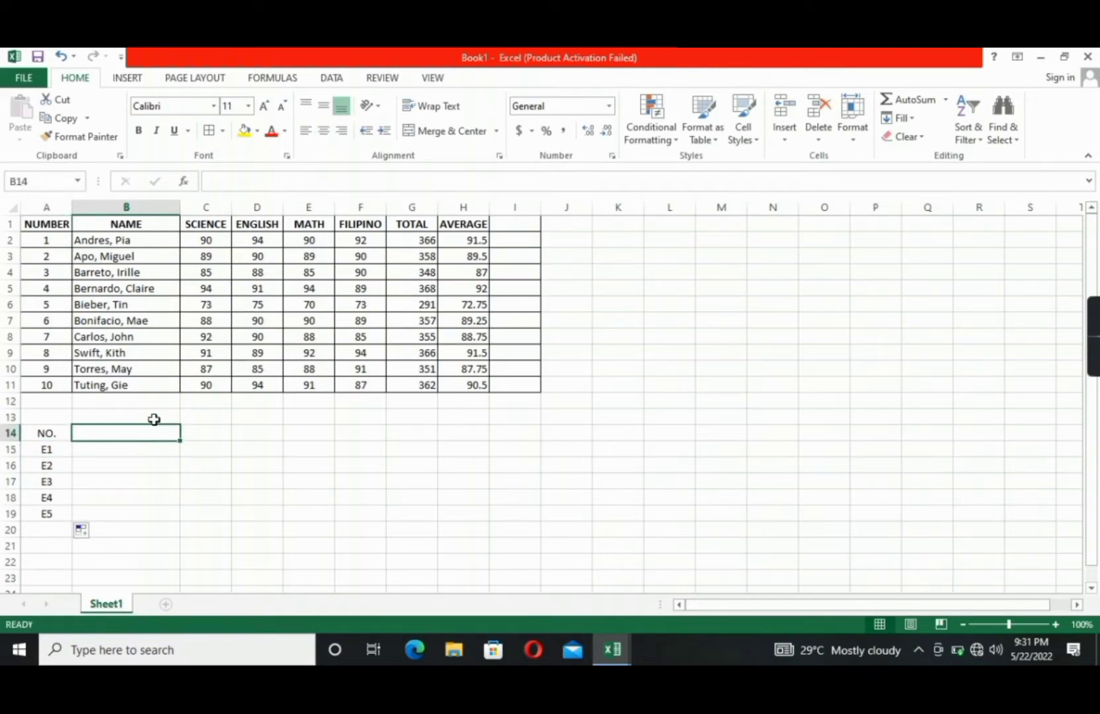
Enter headings TOTAL ITEMS in B14 and TOTAL SCORES in C14, starting NO. OF MISTAKES
{"action": "type", "text": "TOTAL"}
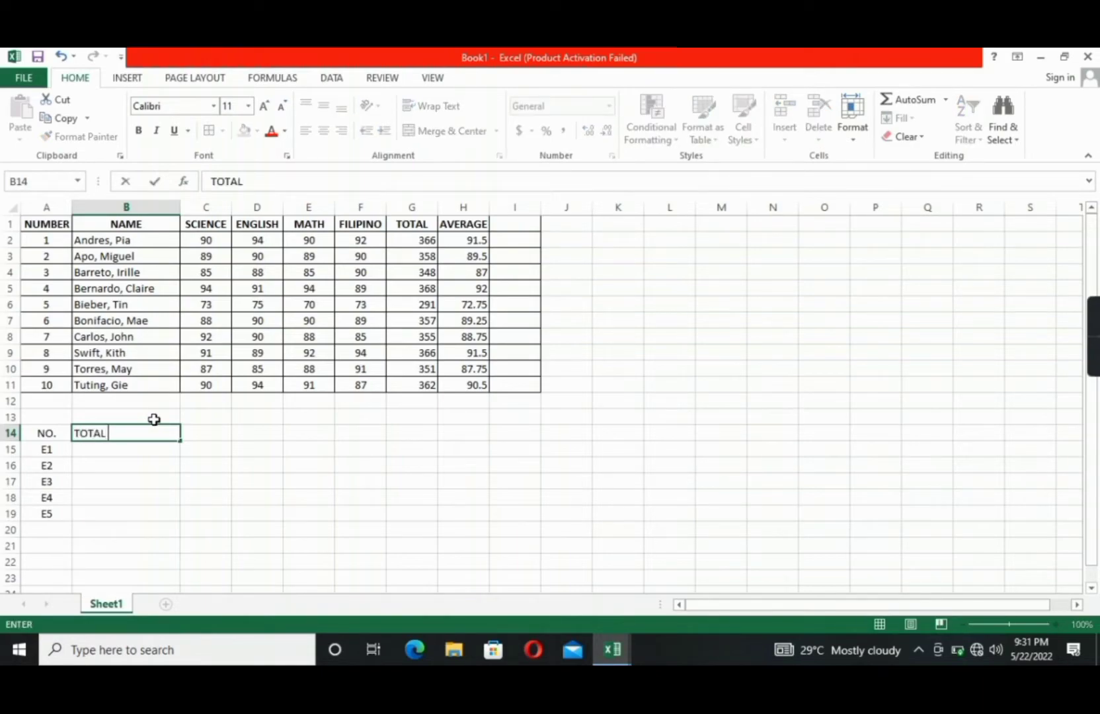
{"action": "type", "text": "ITEMS"}
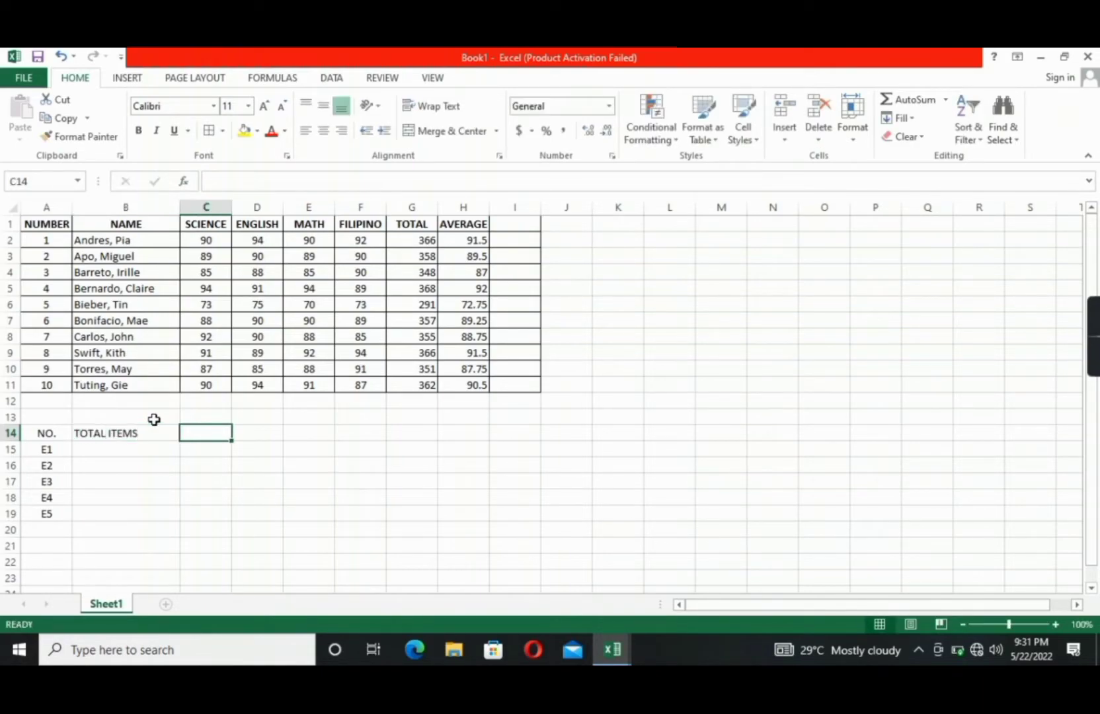
{"action": "type", "text": "TOTAL SCORES"}
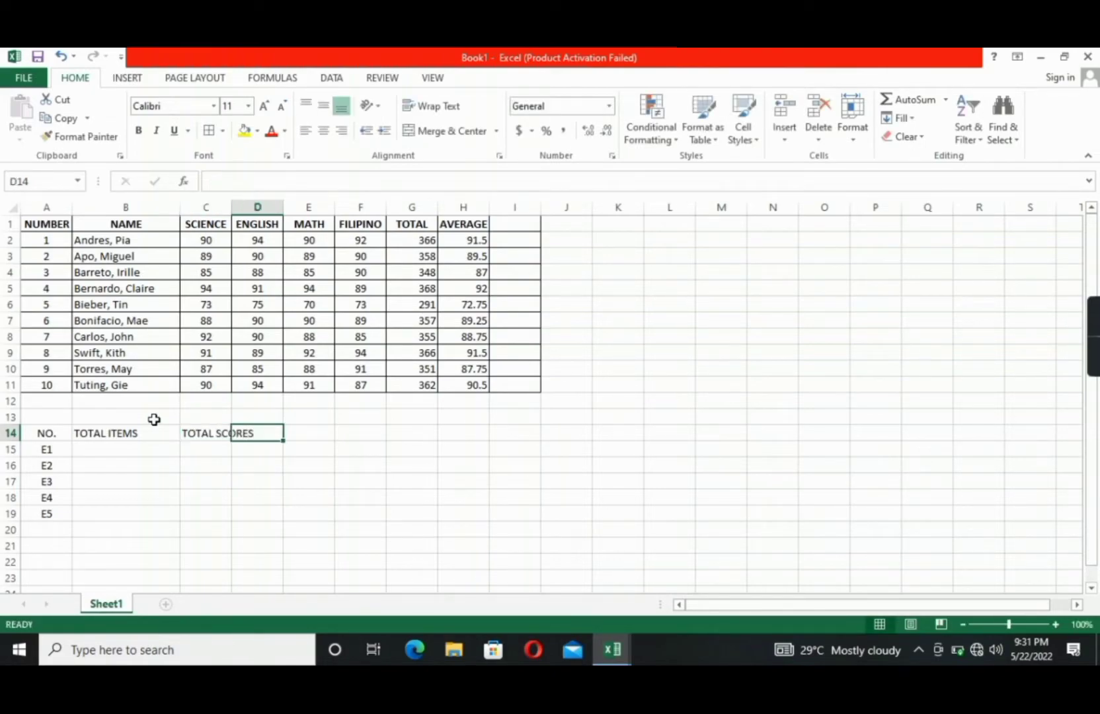
{"action": "type", "text": "NO. OF MISTAKES"}
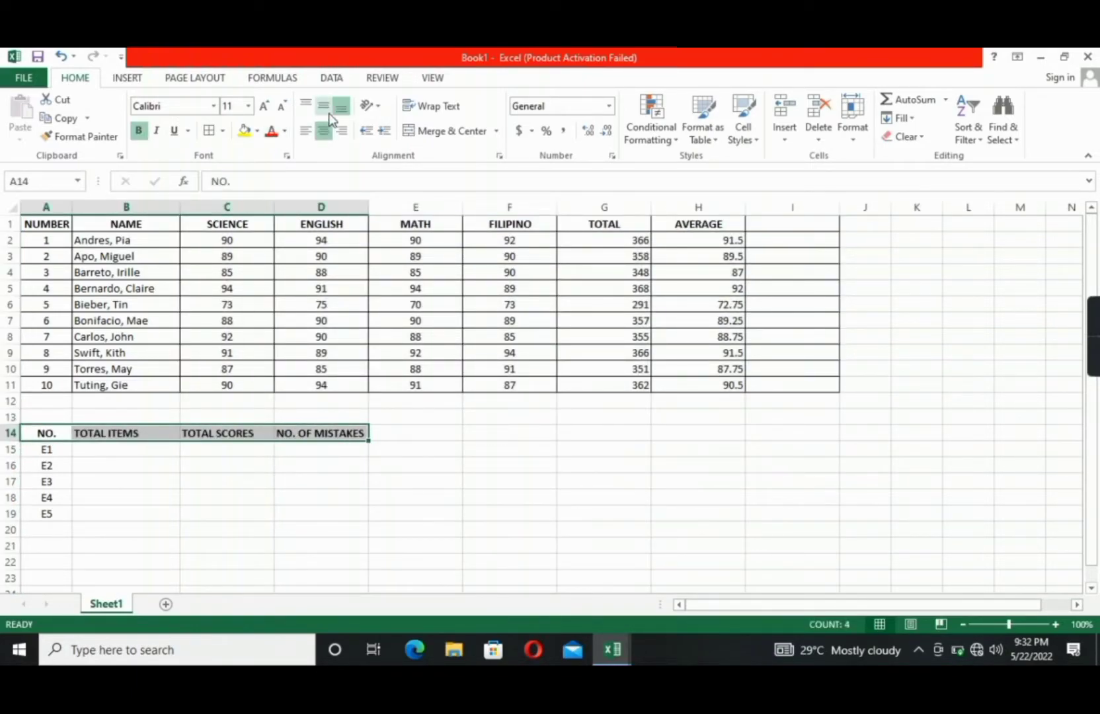
Center the mistakes table headings and apply All Borders to A14:D19
{"action": "left_click", "coordinate": [324, 106]}
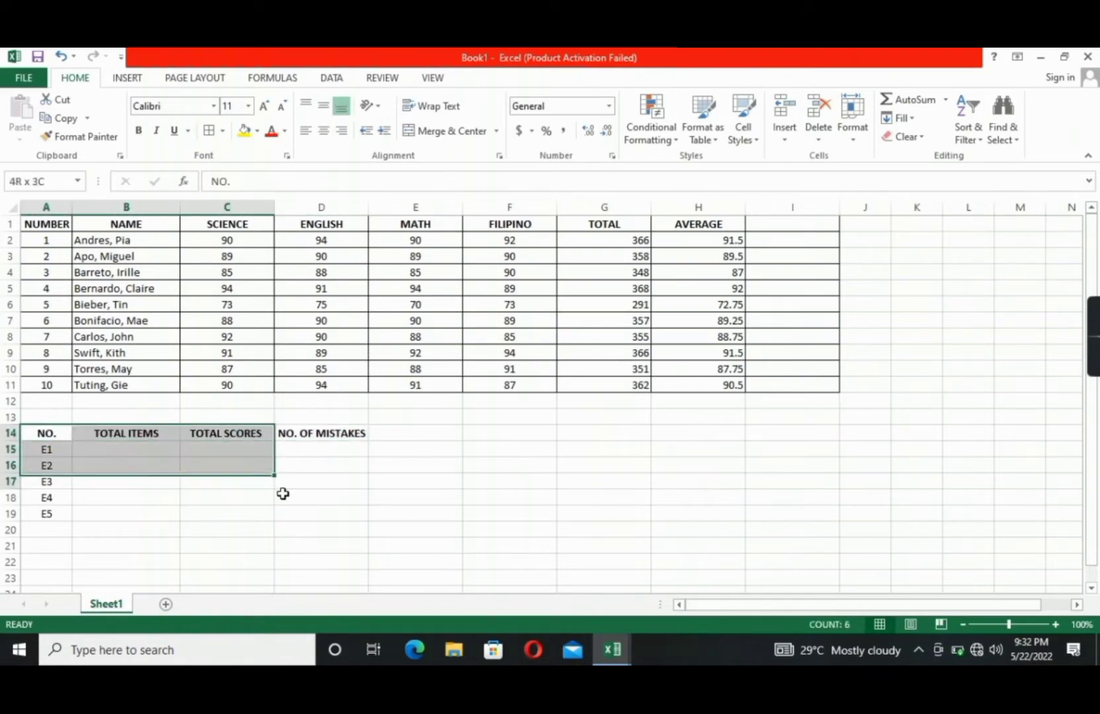
{"action": "left_click", "coordinate": [209, 131]}
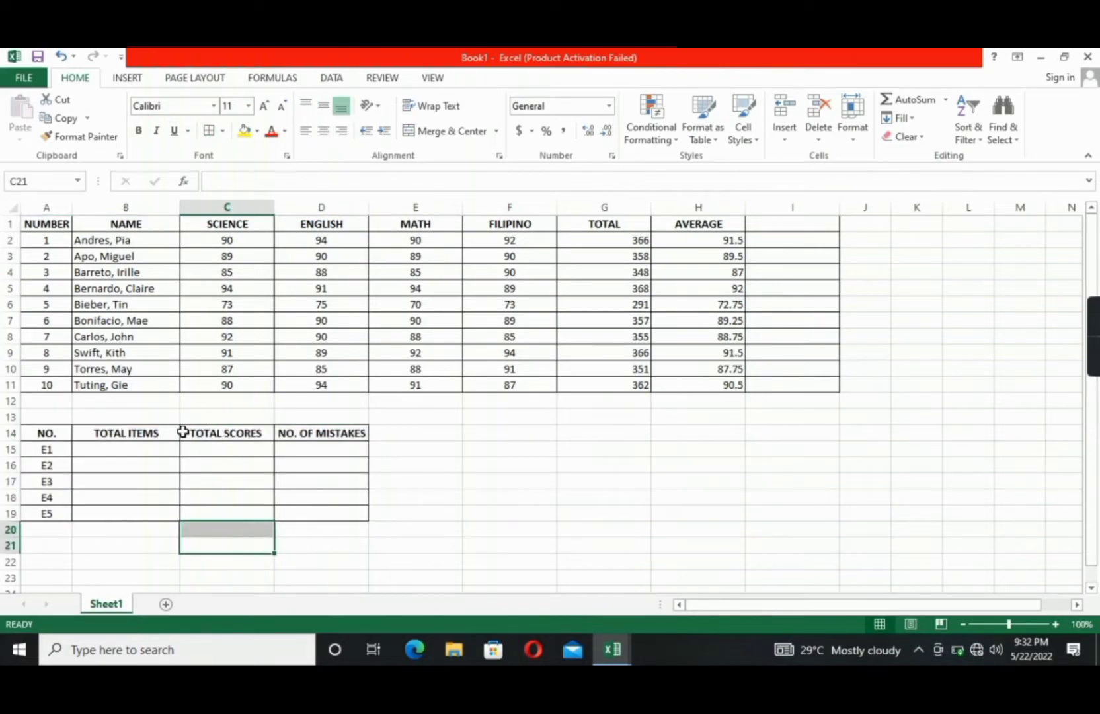
Enter total items 500, 200, 100, 80, 150 in B15:B19
{"action": "type", "text": "5"}
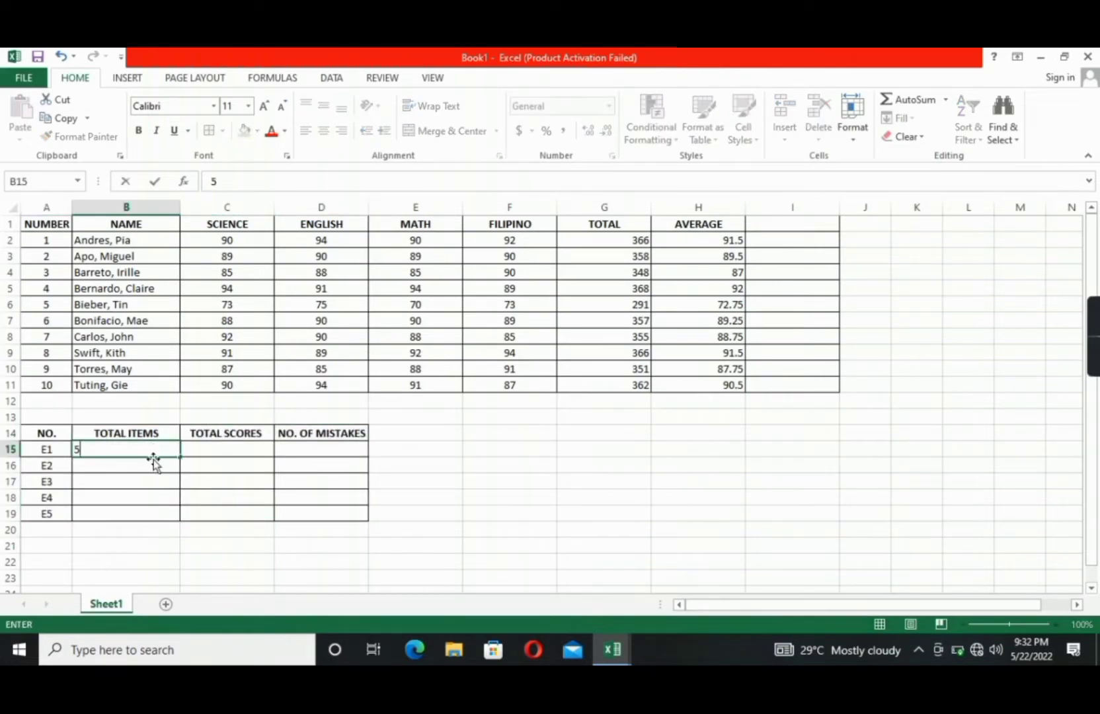
{"action": "type", "text": "00"}
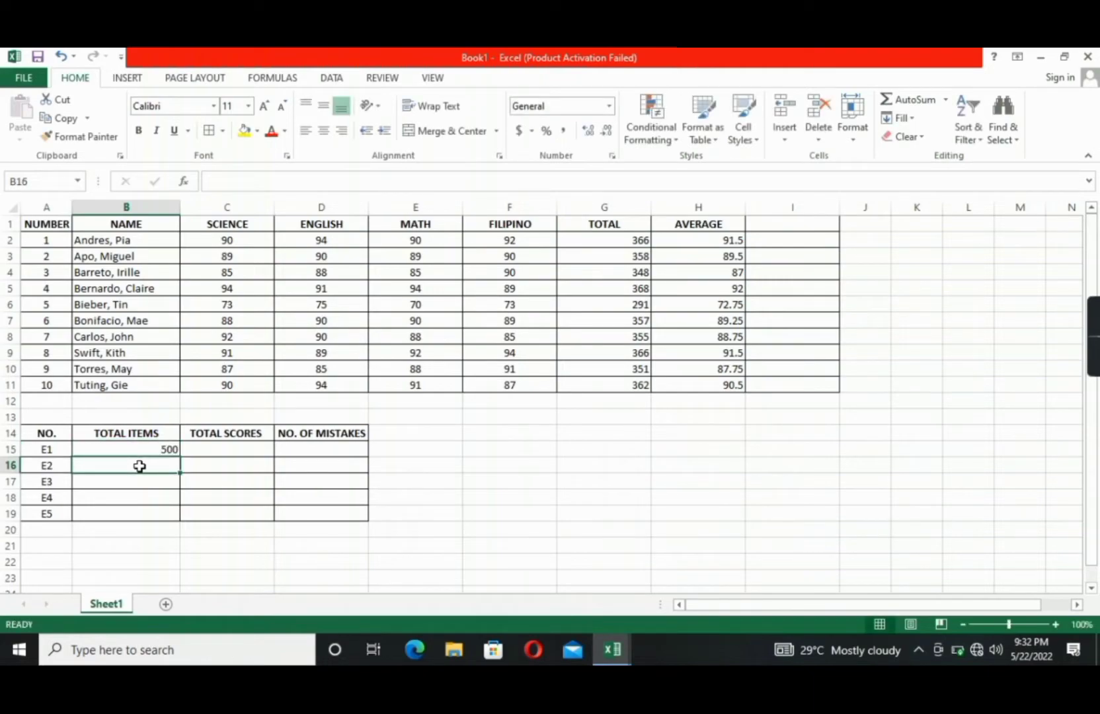
{"action": "type", "text": "200"}
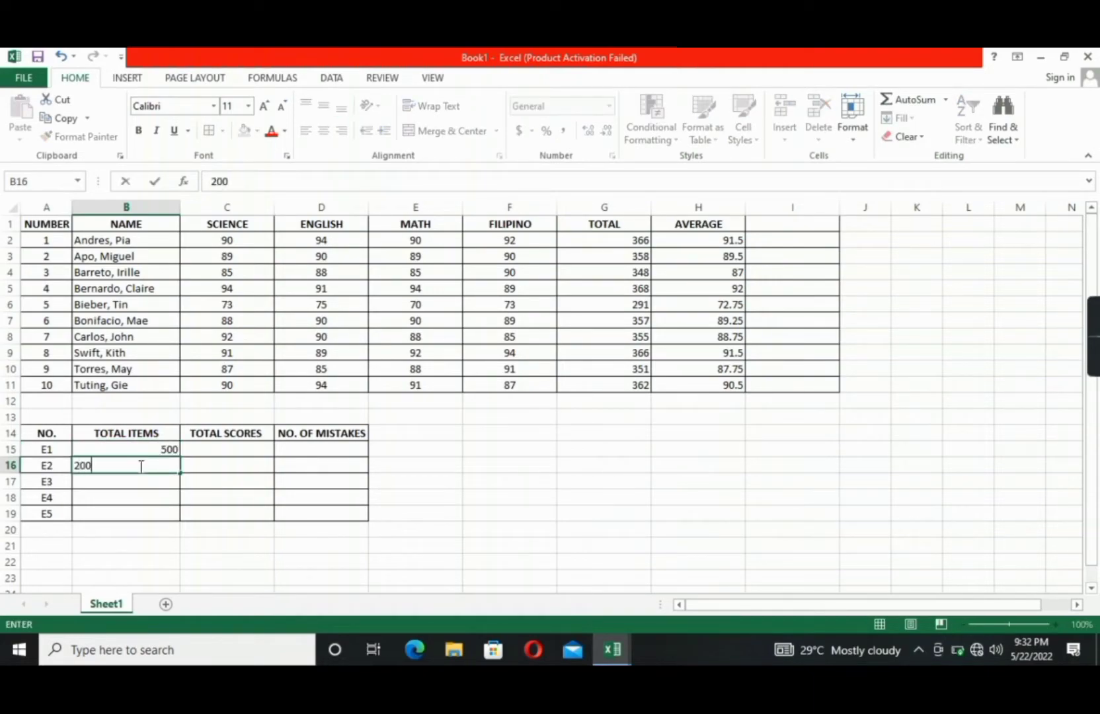
{"action": "type", "text": "100"}
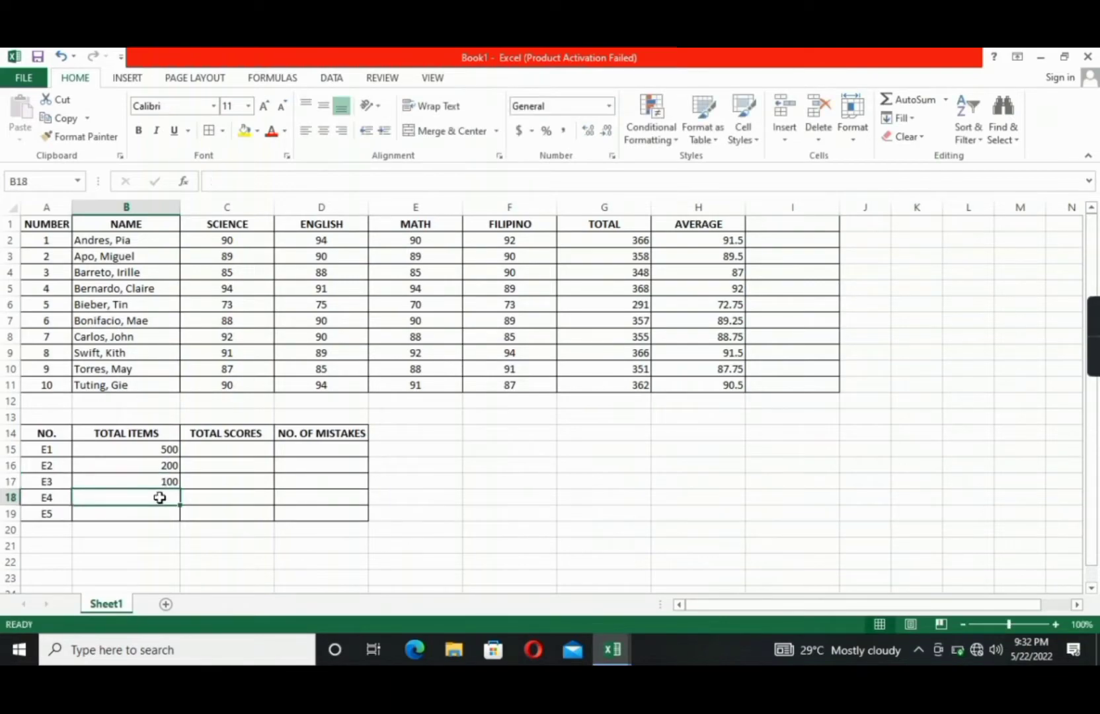
{"action": "type", "text": "80"}
{"action": "left_click", "coordinate": [126, 514]}
{"action": "type", "text": "1"}
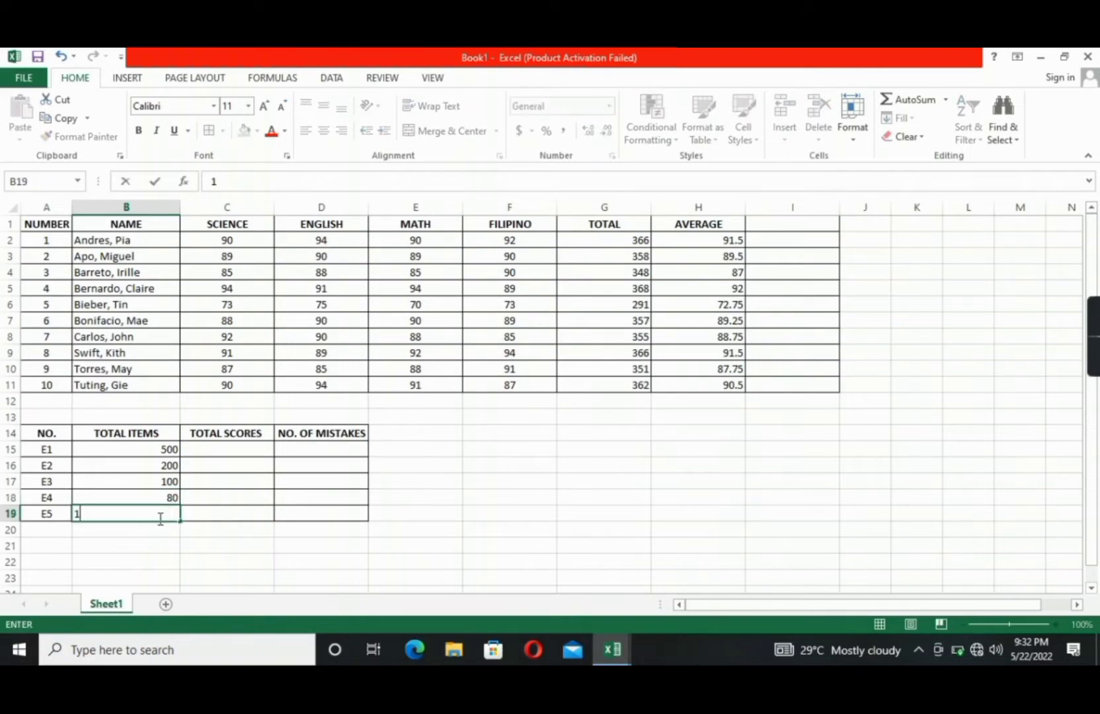
{"action": "type", "text": "50"}
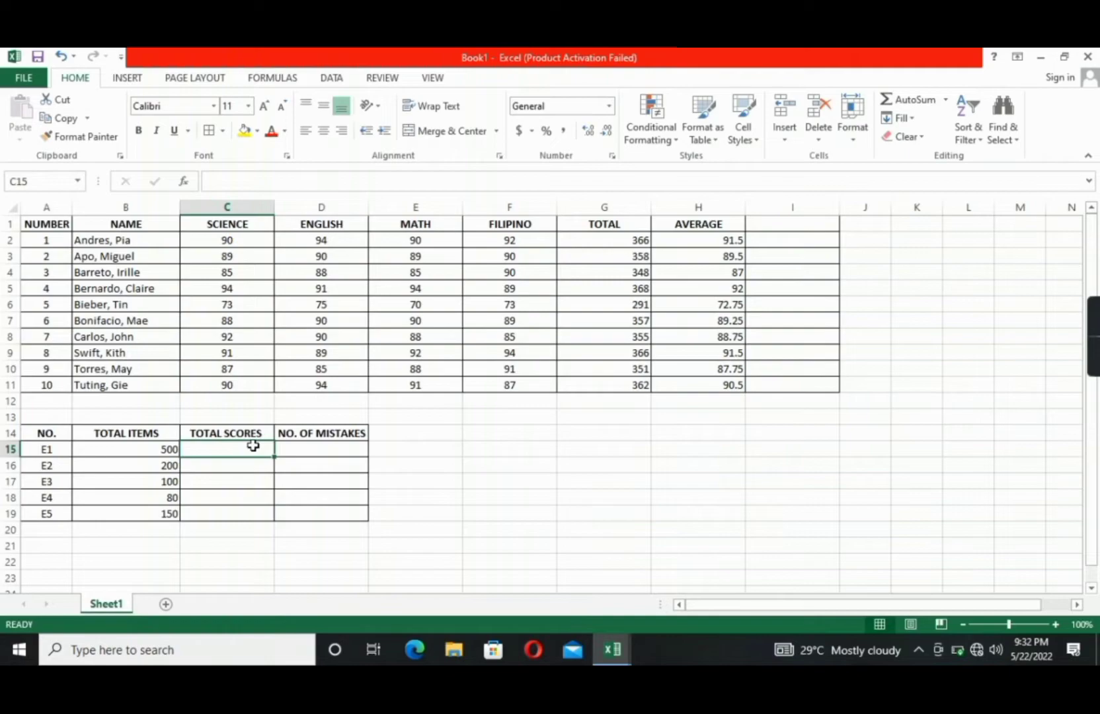
Enter total scores 487, 168, 79, 68, 128 in C15:C19
{"action": "type", "text": "487"}
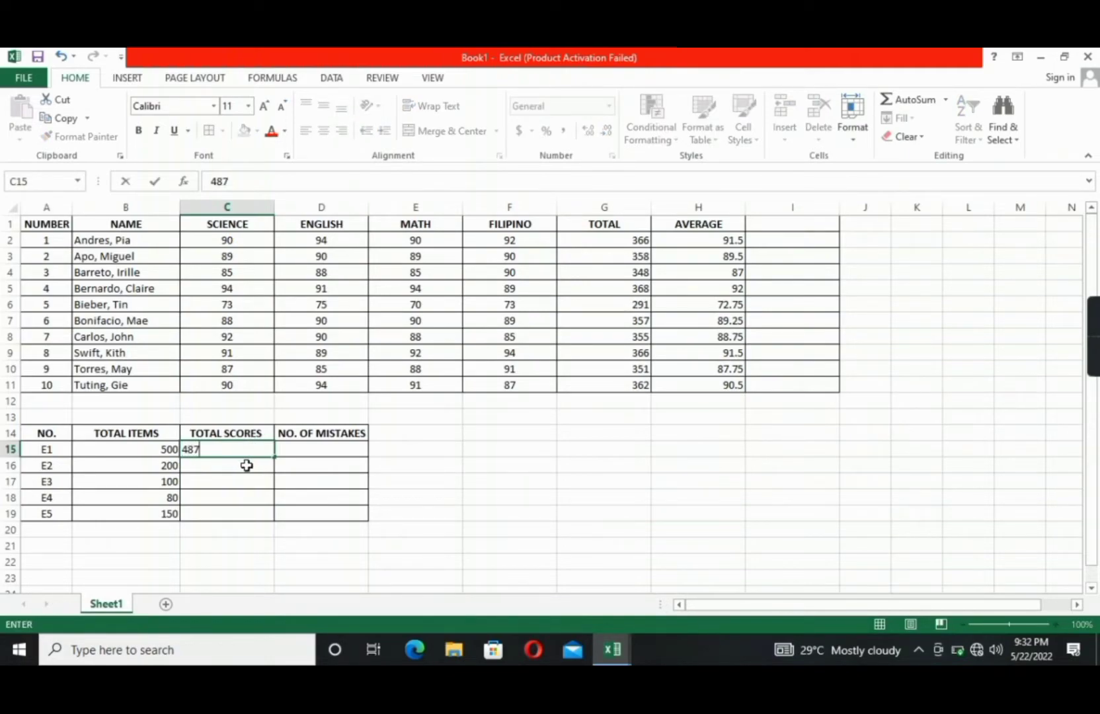
{"action": "type", "text": "168"}
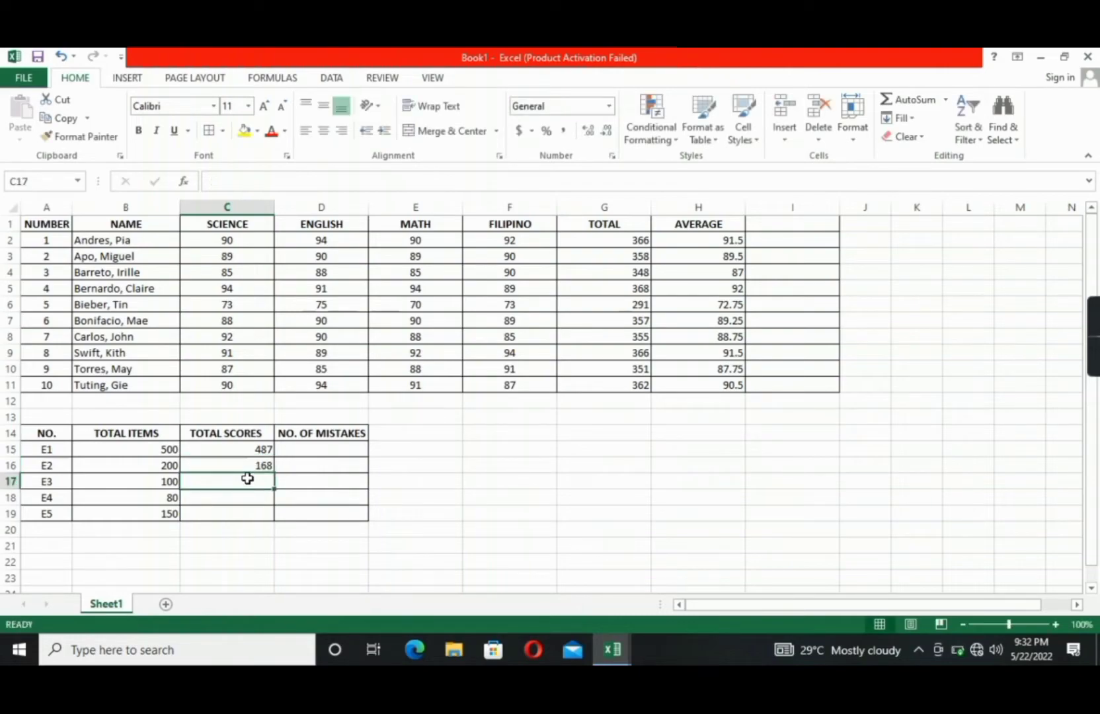
{"action": "type", "text": "79"}
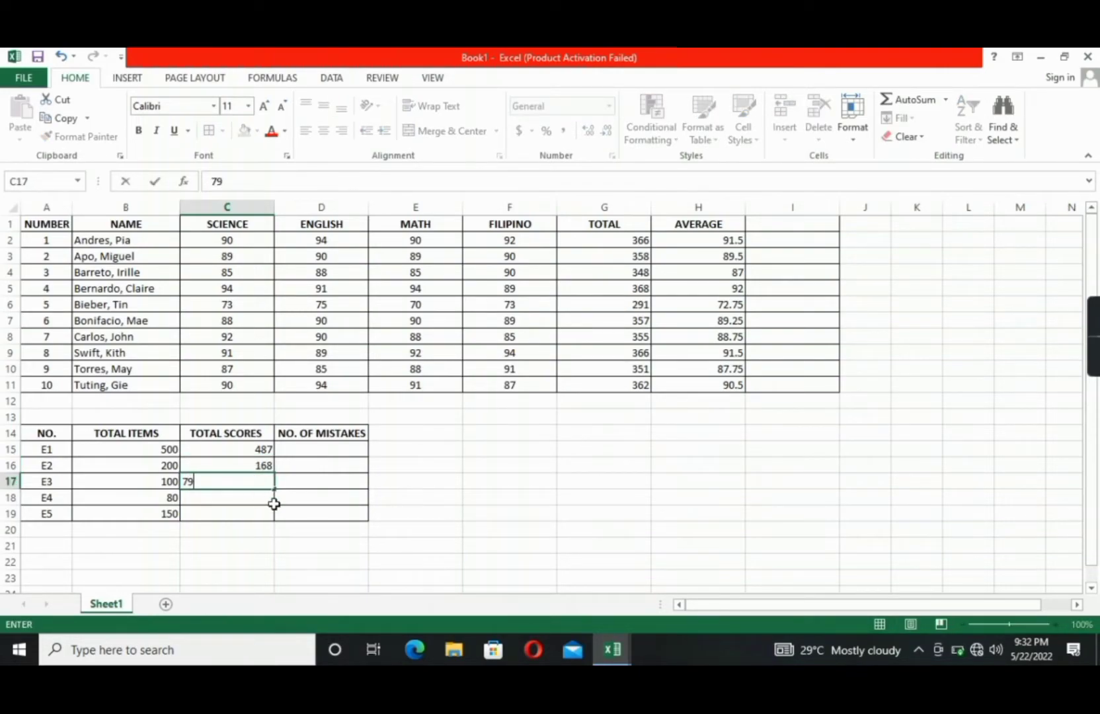
{"action": "type", "text": "68"}
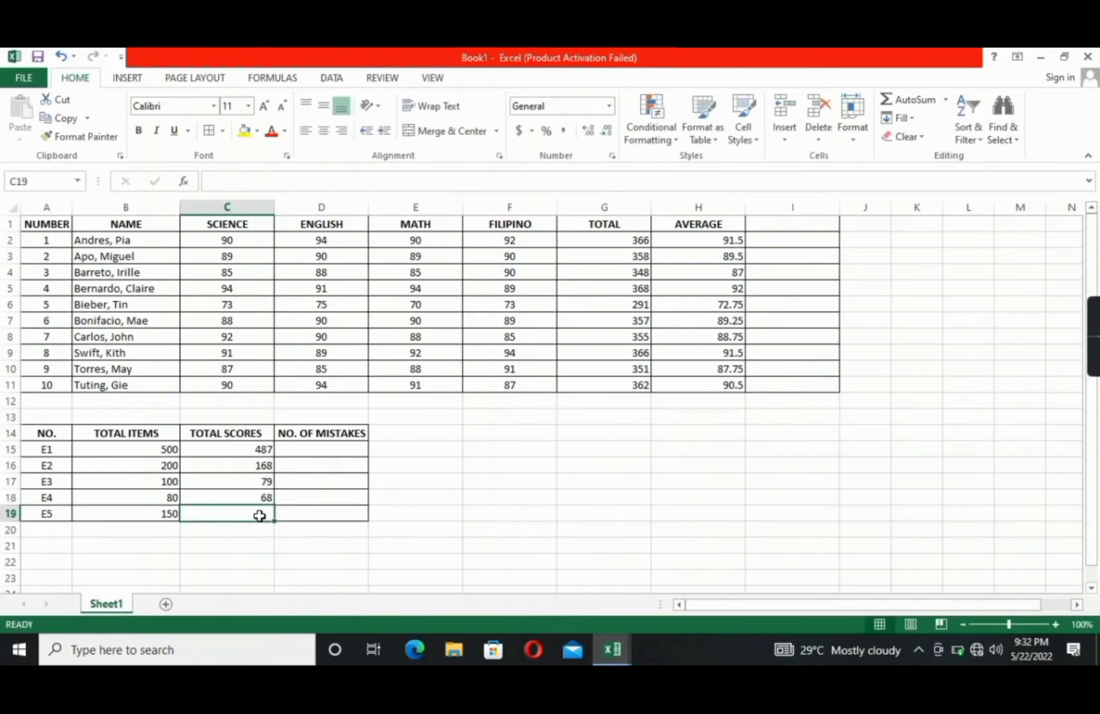
{"action": "type", "text": "128"}
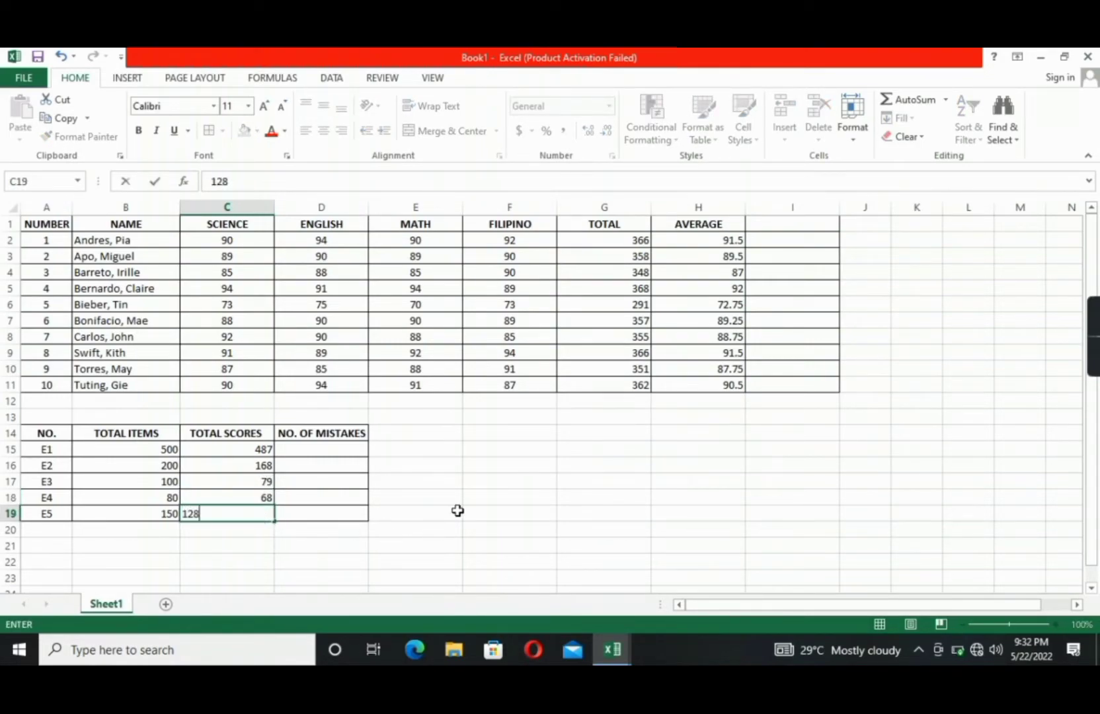
{"action": "left_click", "coordinate": [509, 497]}
{"action": "type", "text": "="}
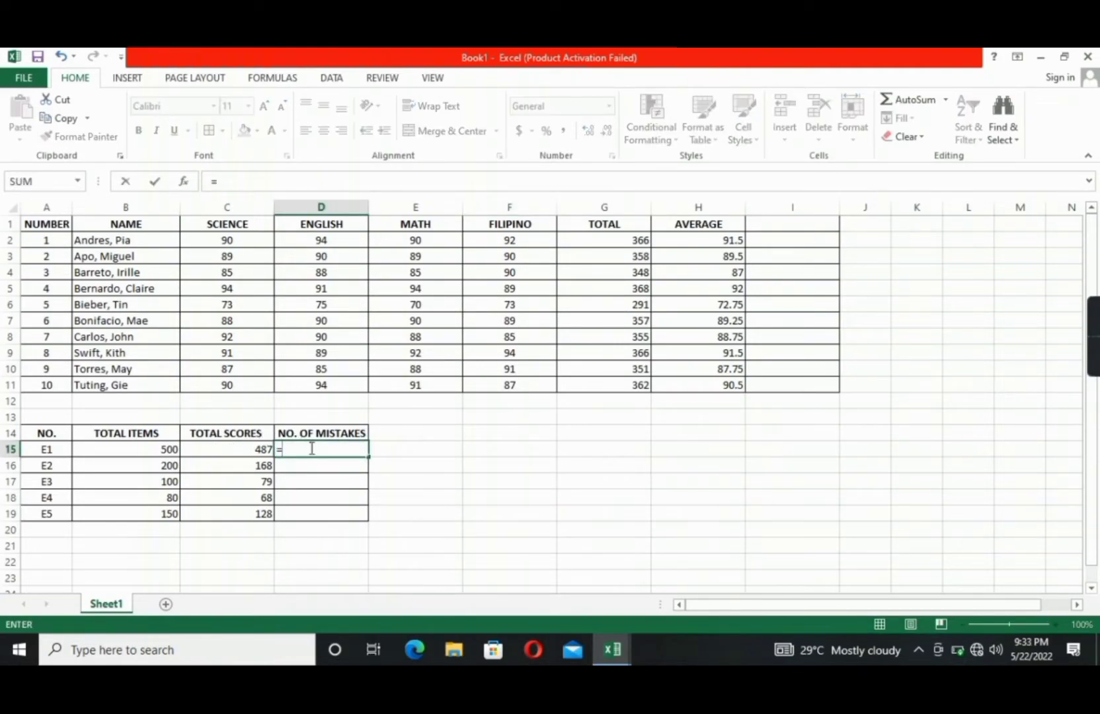
Enter =(B15-C15) in D15 and fill down to D19, giving 13, 32, 21, 12, 22
{"action": "type", "text": "(B15"}
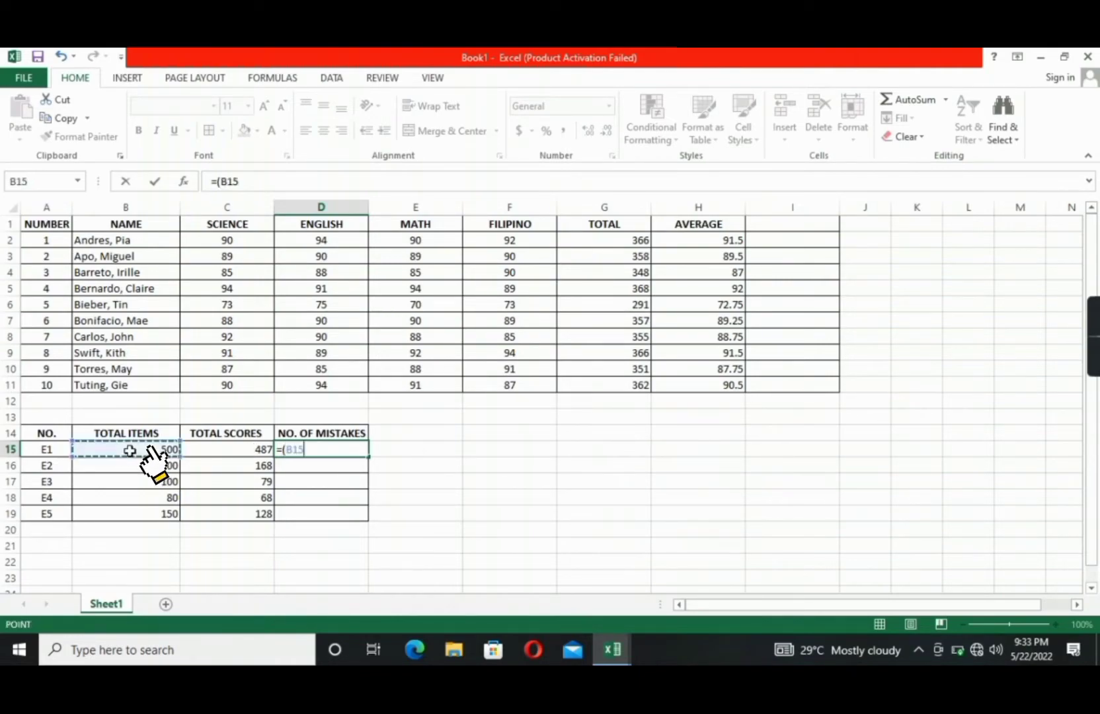
{"action": "type", "text": "-"}
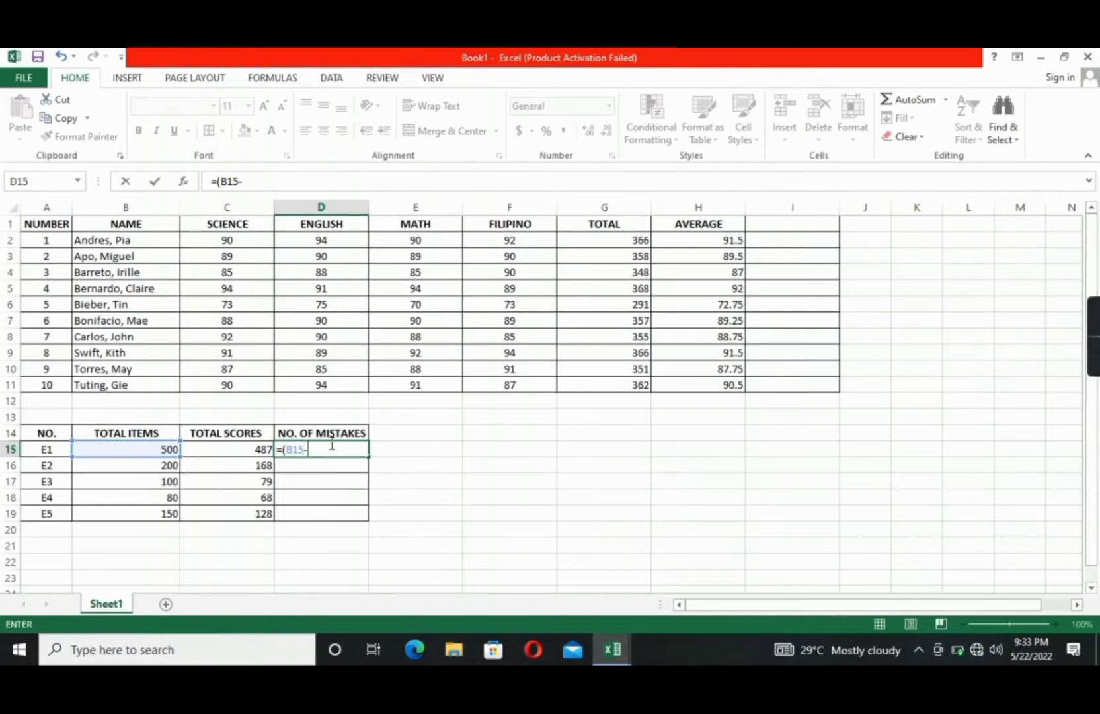
{"action": "left_click", "coordinate": [227, 449]}
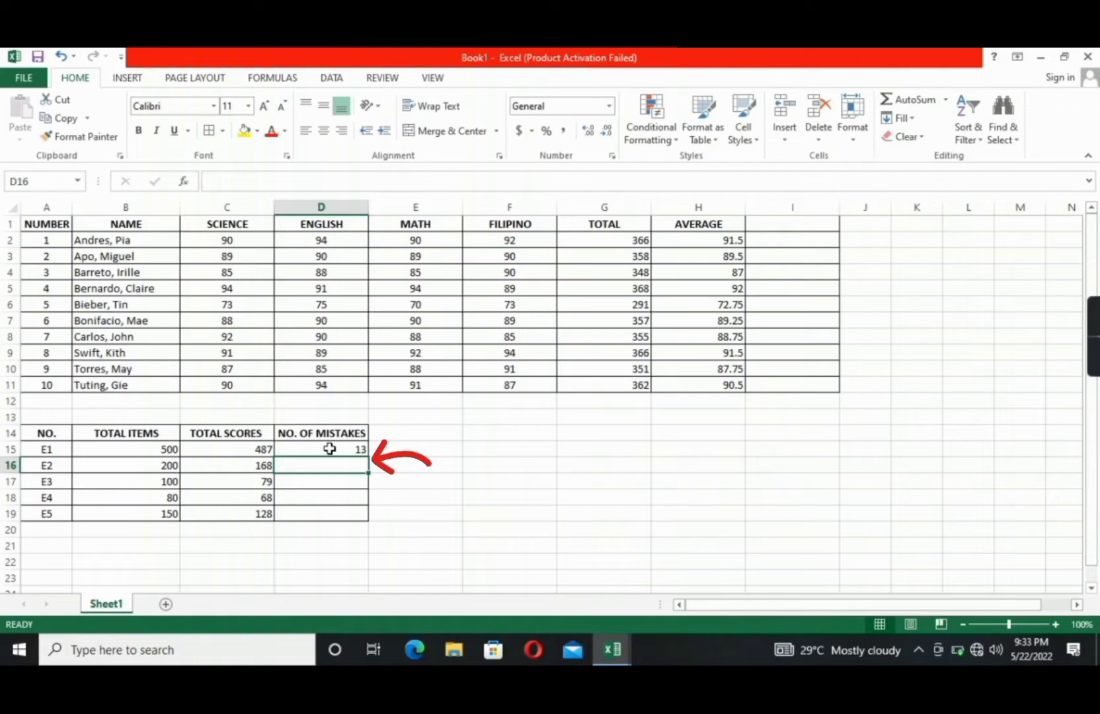
{"action": "left_click", "coordinate": [320, 448]}
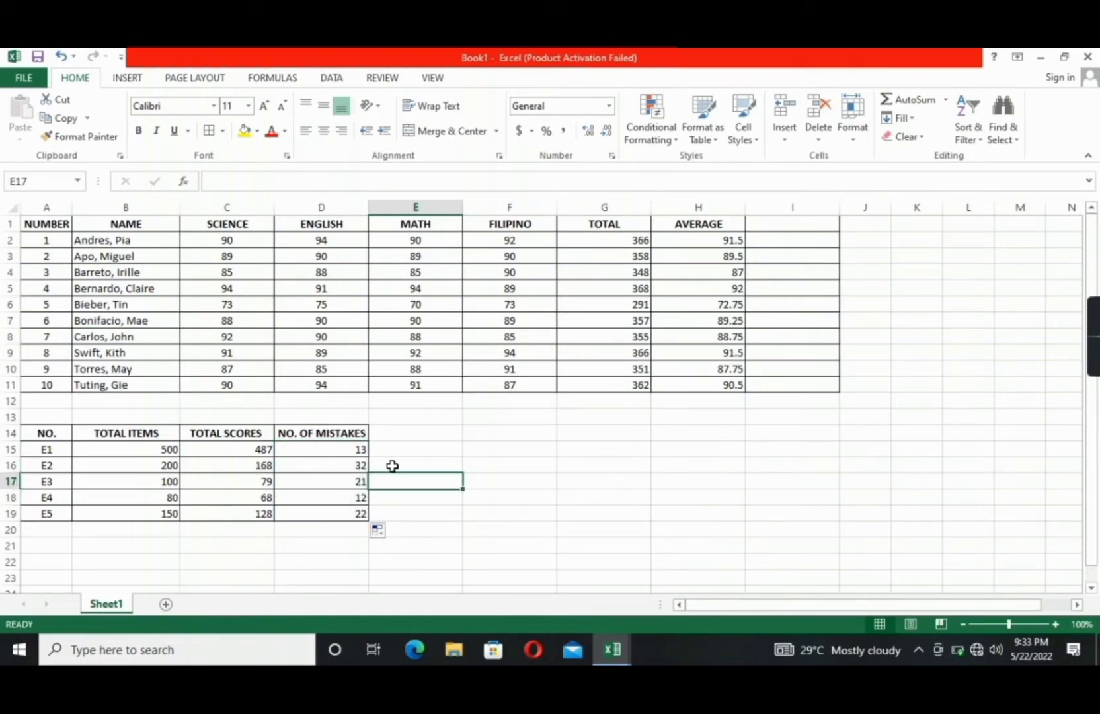
{"action": "left_click", "coordinate": [415, 432]}
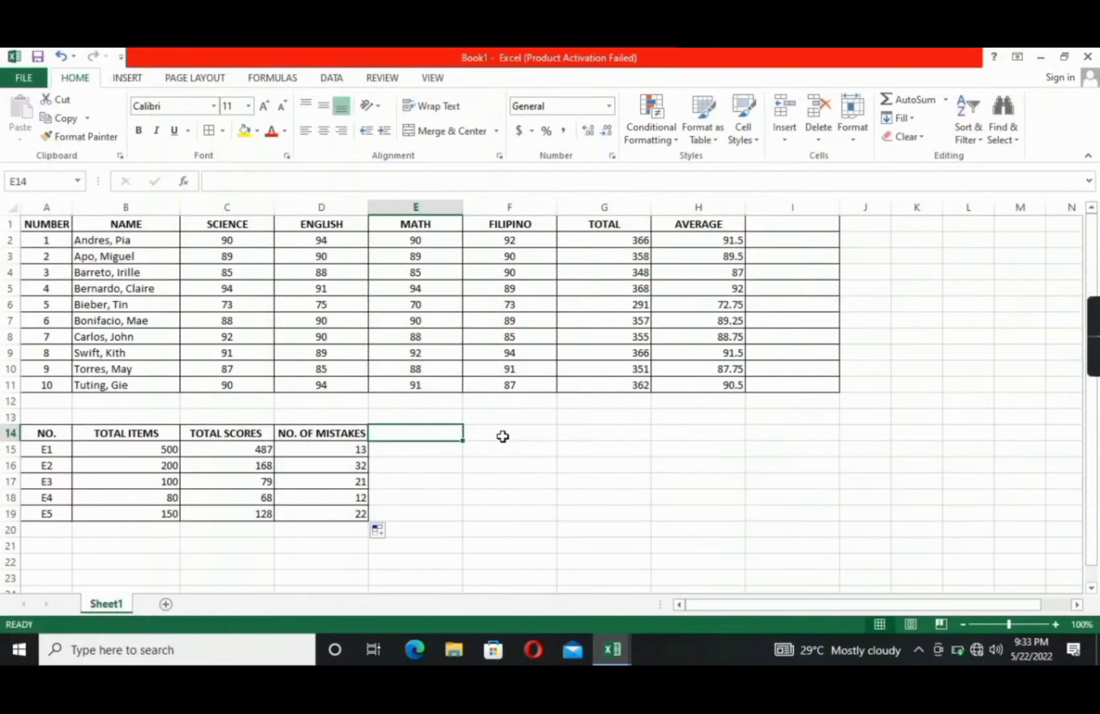
Enter 1980, 1970, 1678 and 2789 down F14:F17
{"action": "left_click", "coordinate": [509, 432]}
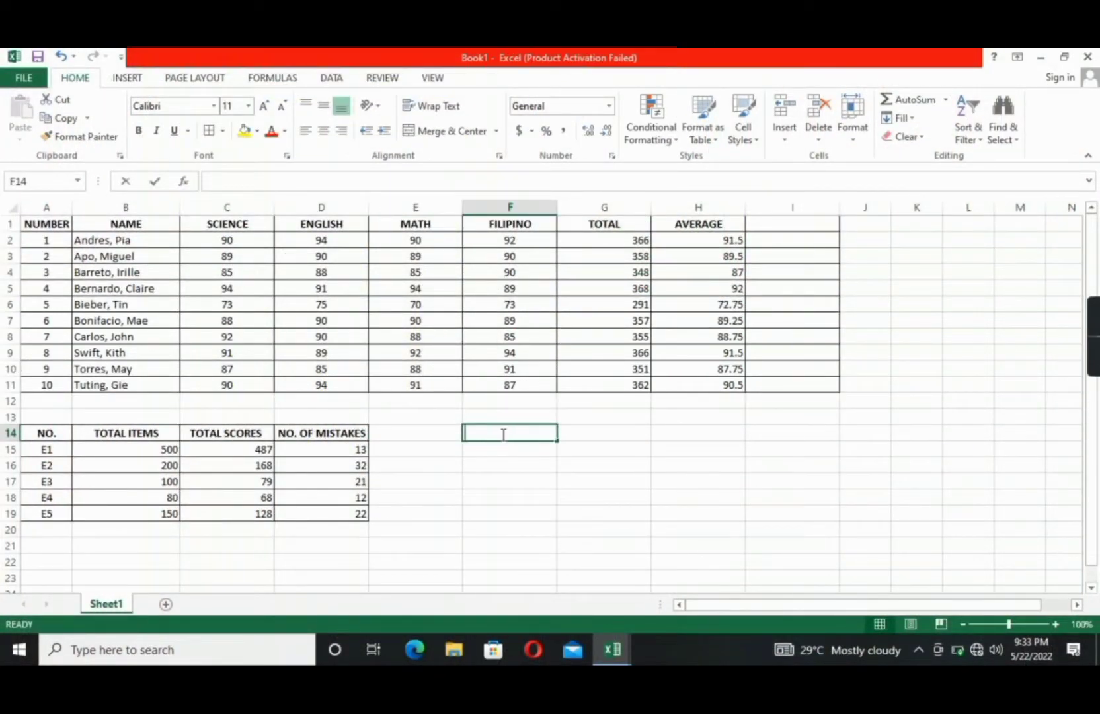
{"action": "type", "text": "1980"}
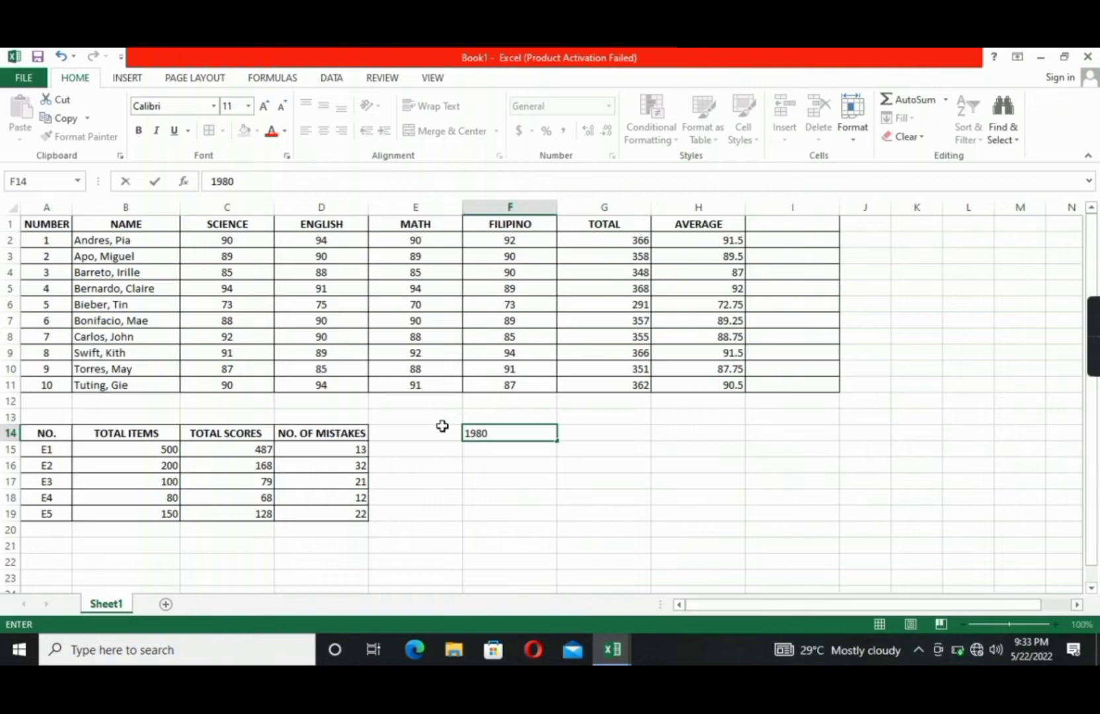
{"action": "type", "text": "1"}
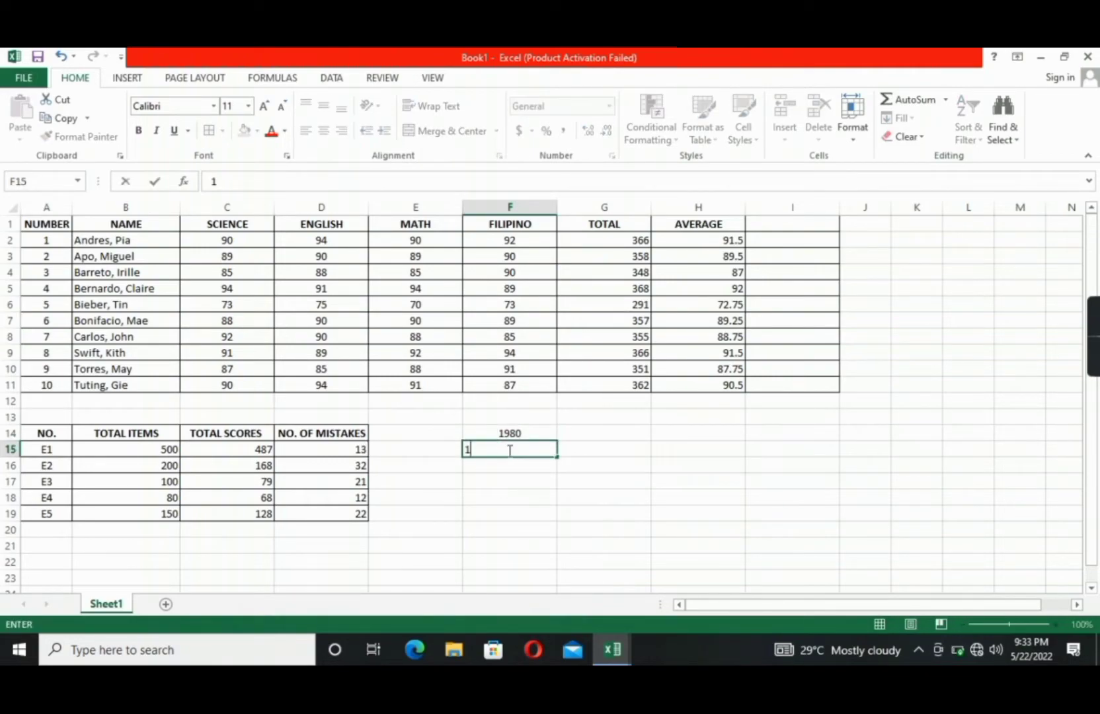
{"action": "type", "text": "970"}
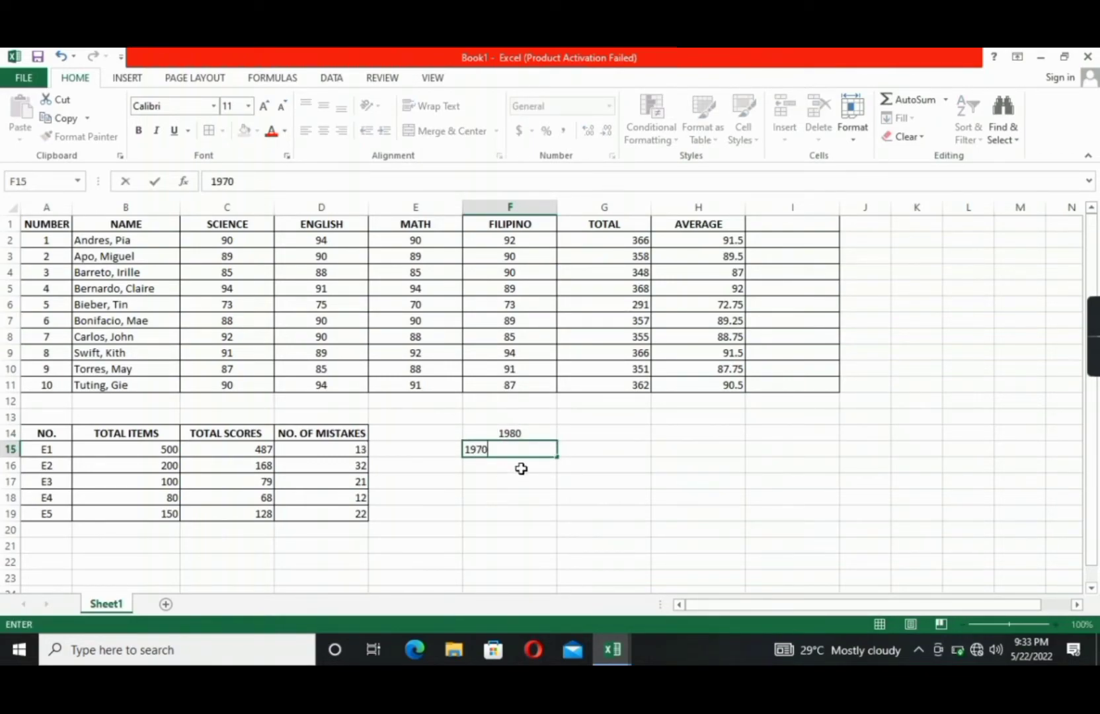
{"action": "type", "text": "1678"}
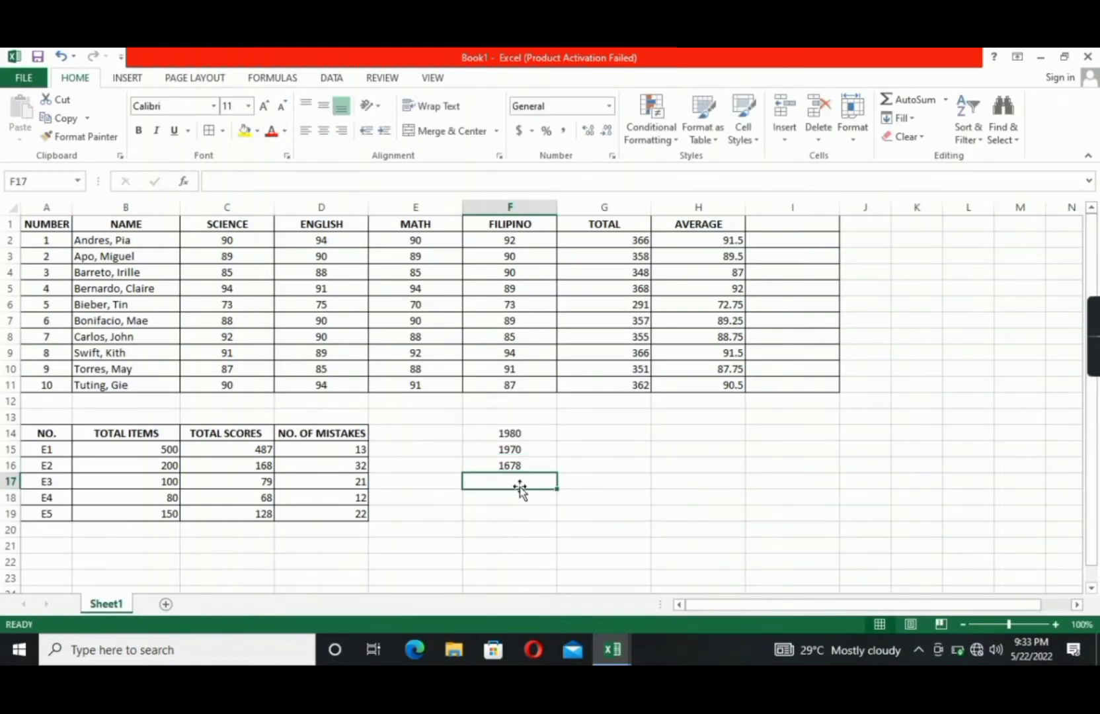
{"action": "type", "text": "2789"}
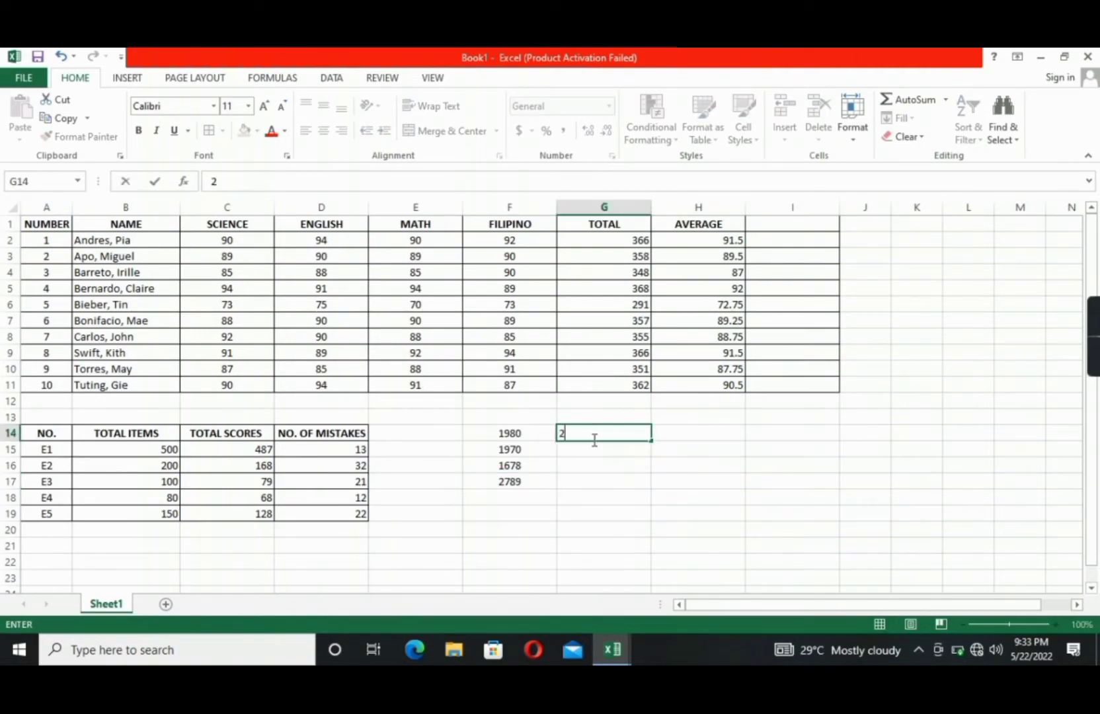
Enter 20 and 40 in G14 and G15 beside the years
{"action": "type", "text": "0"}
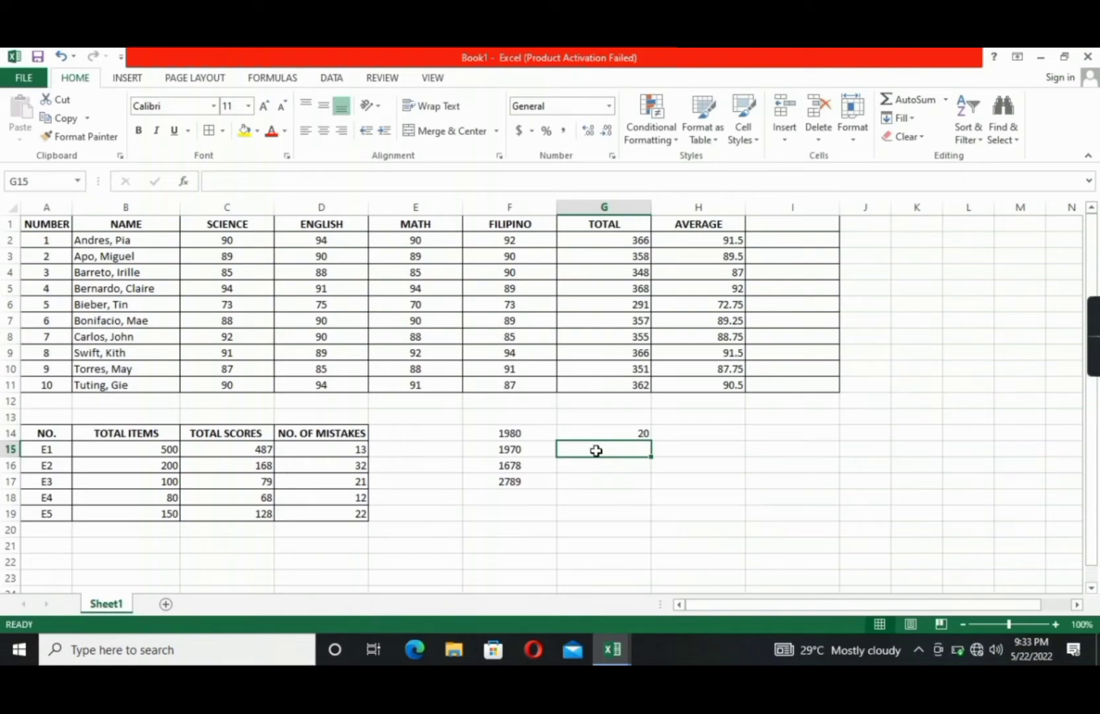
{"action": "type", "text": "40"}
{"action": "left_click", "coordinate": [604, 465]}
{"action": "type", "text": "59"}
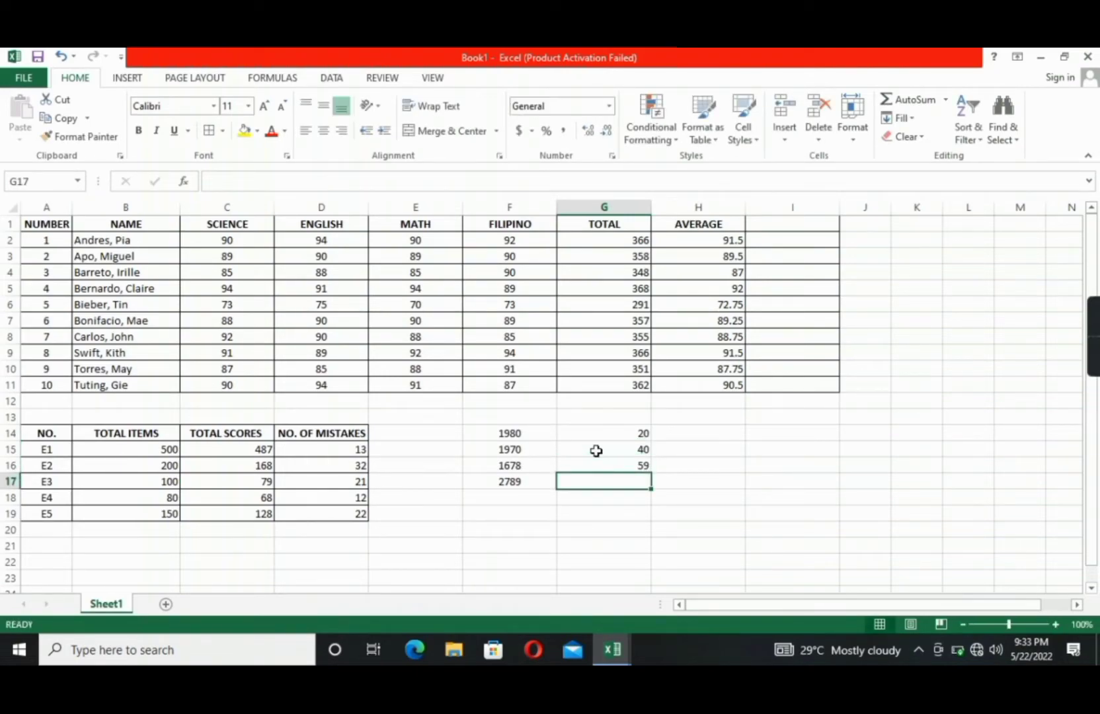
Enter 50 in G17 and enclose F14:H17 in All Borders
{"action": "type", "text": "50"}
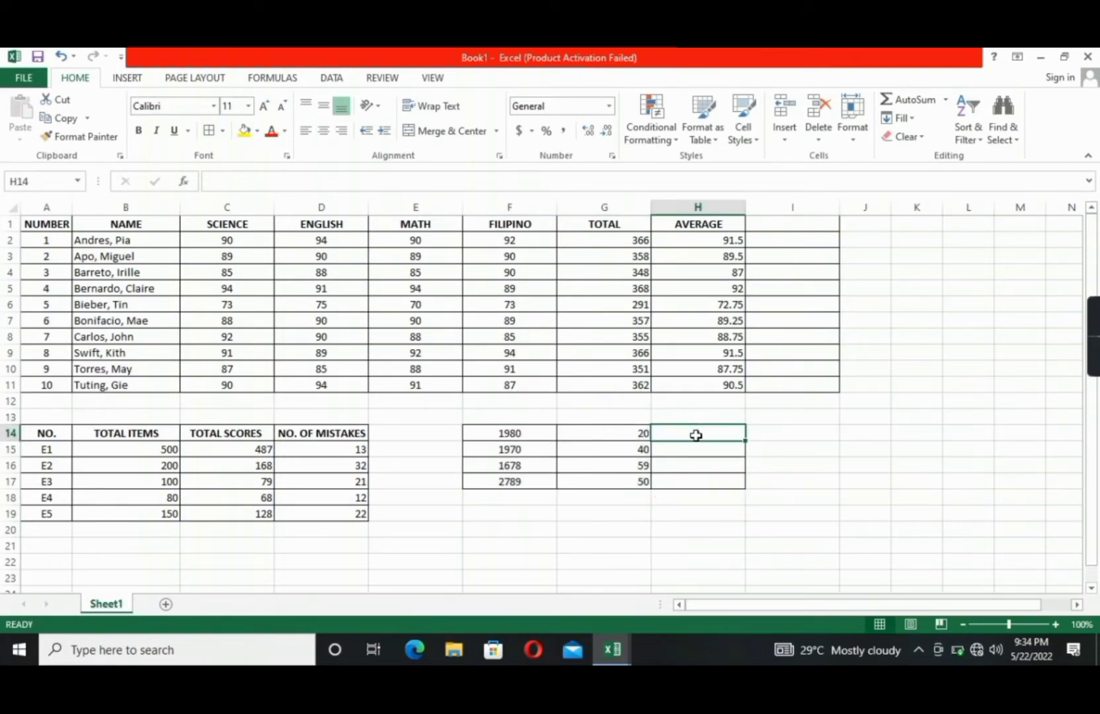
Enter =F14*G14 in H14 and fill down to H17 for products 39600 to 139450
{"action": "type", "text": "="}
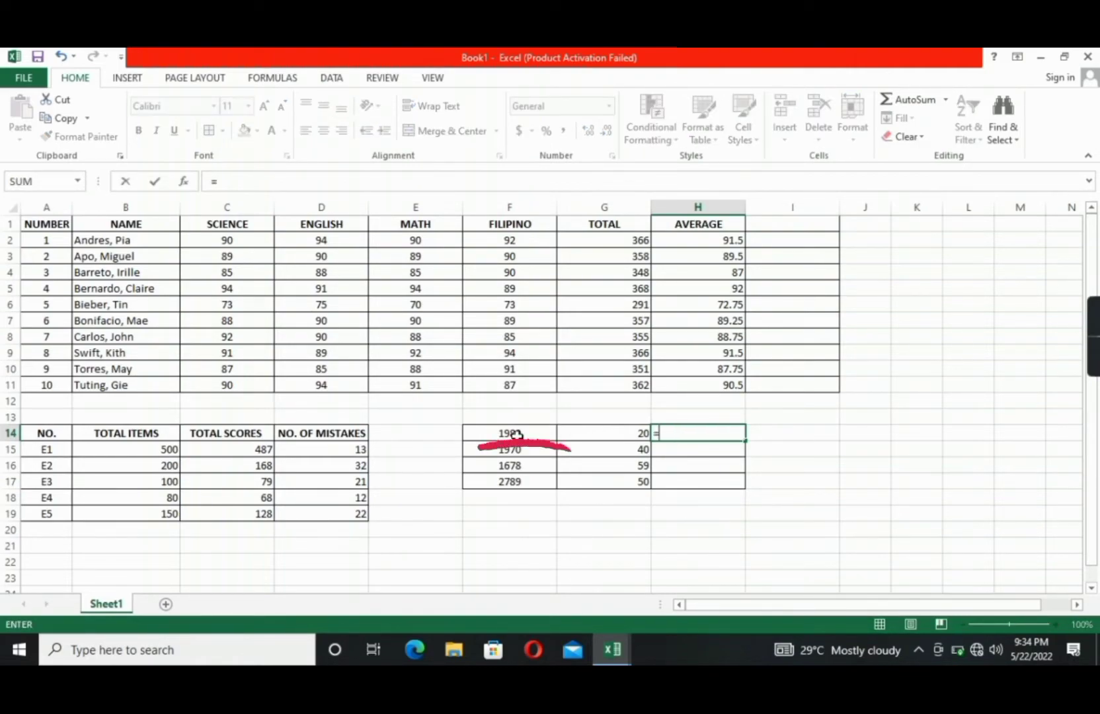
{"action": "left_click", "coordinate": [509, 432]}
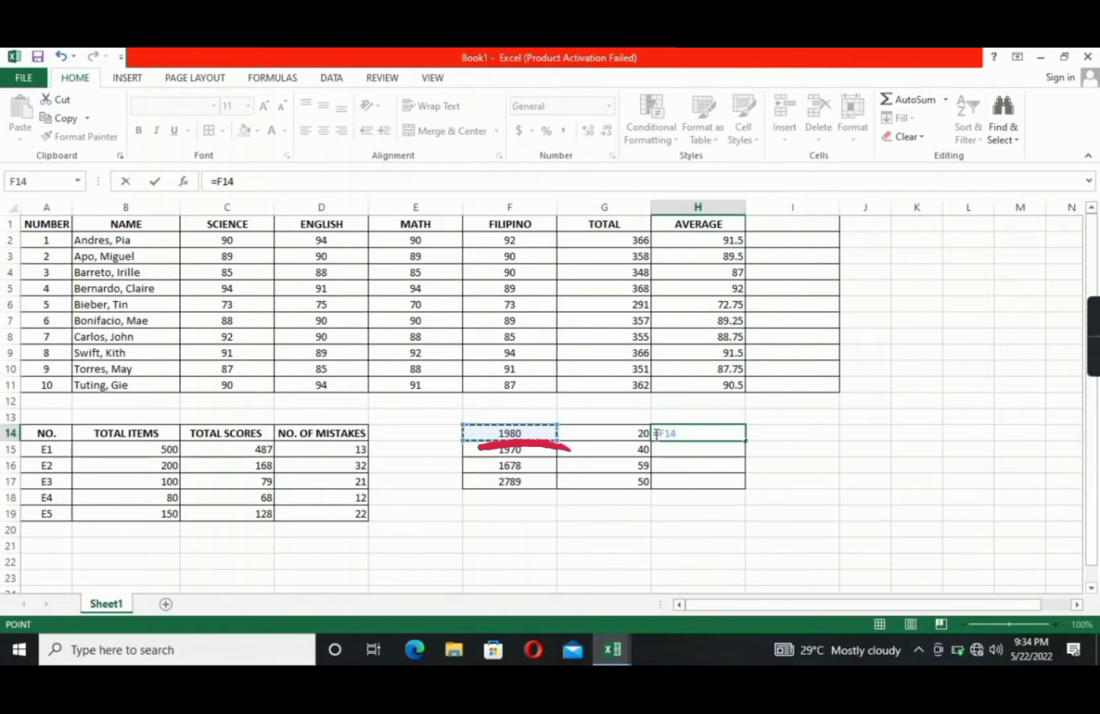
{"action": "type", "text": "*"}
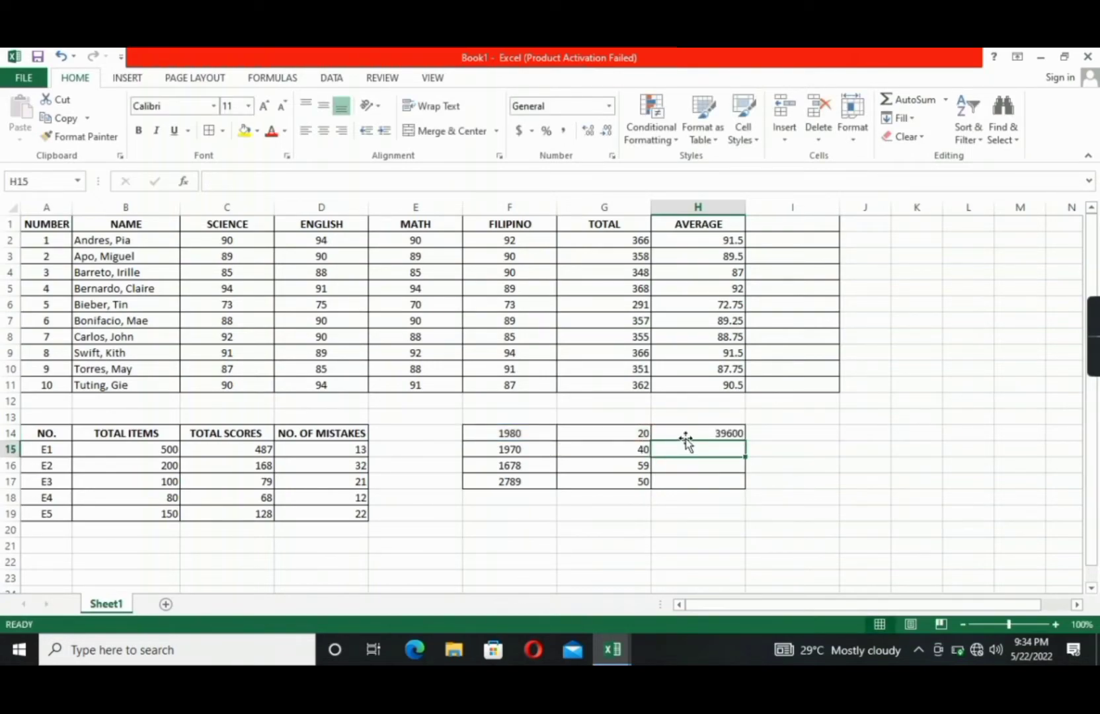
{"action": "left_click", "coordinate": [696, 433]}
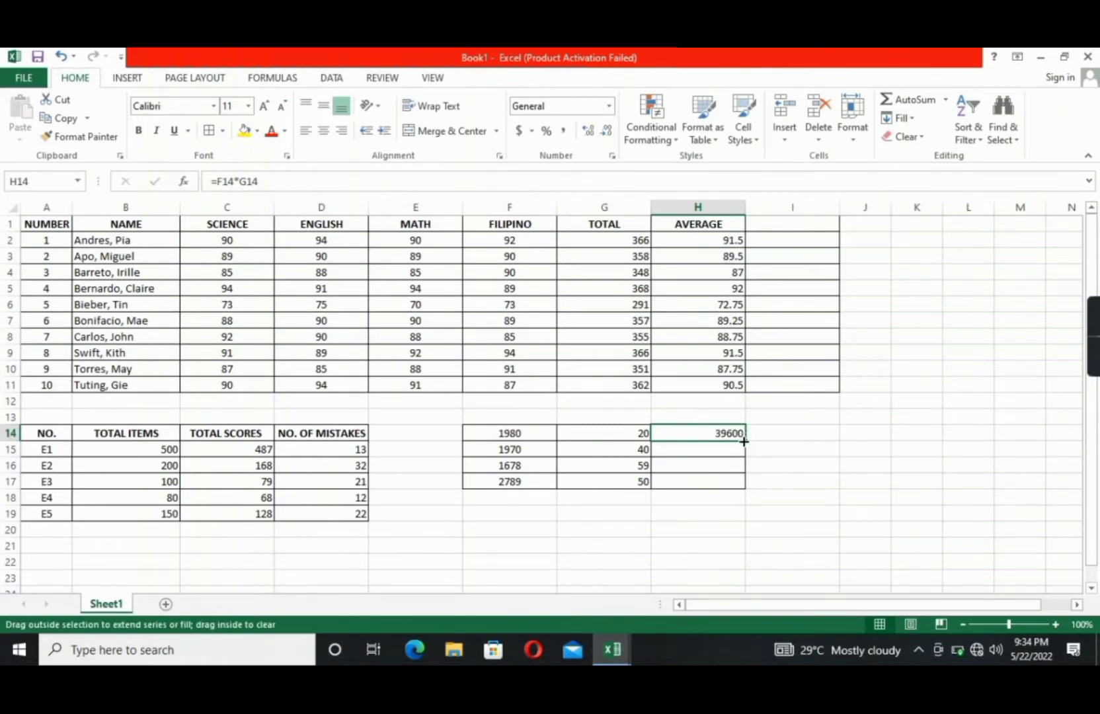
{"action": "left_click_drag", "start_coordinate": [743, 441], "coordinate": [743, 481]}
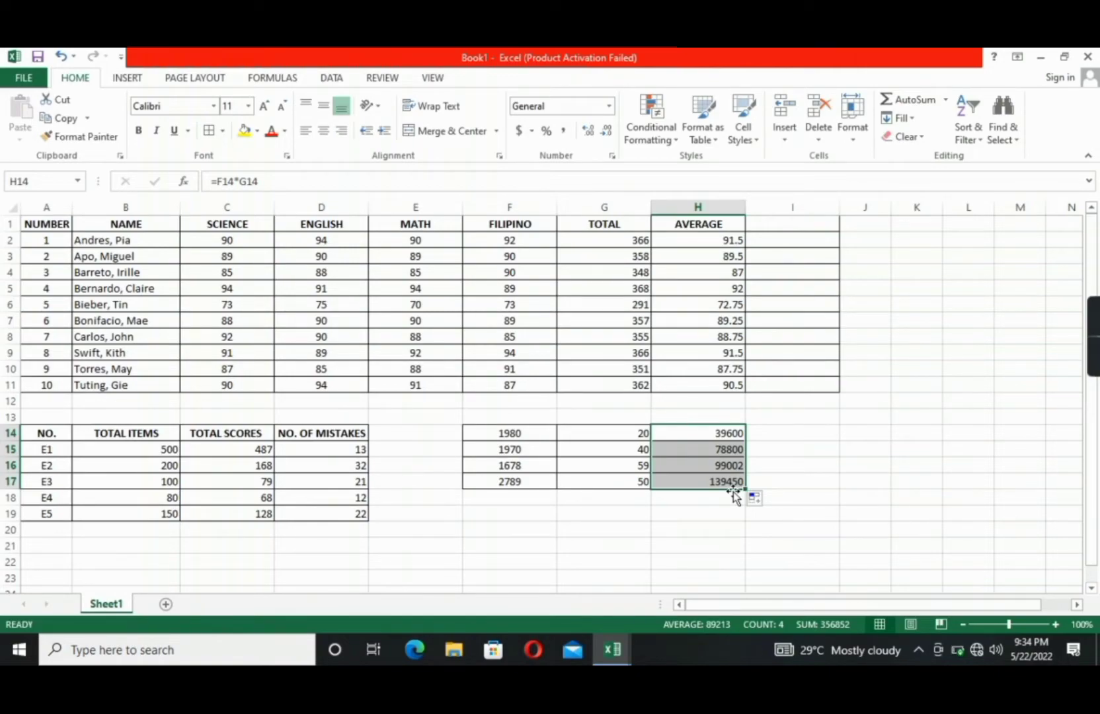
{"action": "mouse_move", "coordinate": [730, 484]}
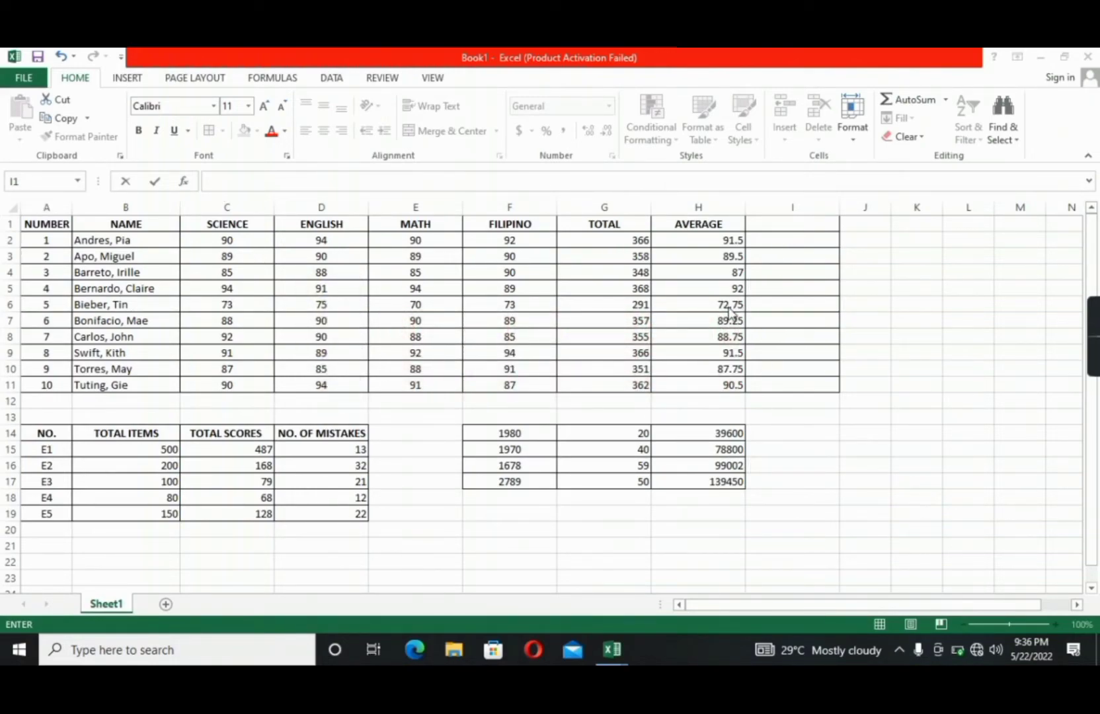
Add the heading REMARKS in I1 and move to I2
{"action": "left_click", "coordinate": [792, 223]}
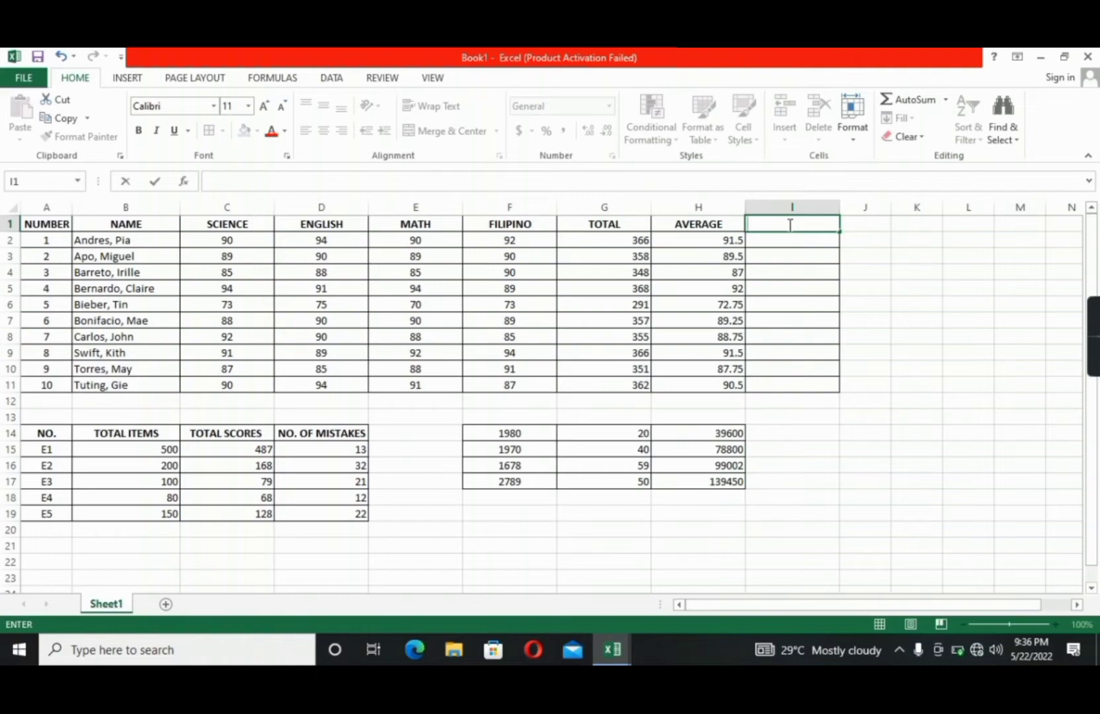
{"action": "type", "text": "REMA"}
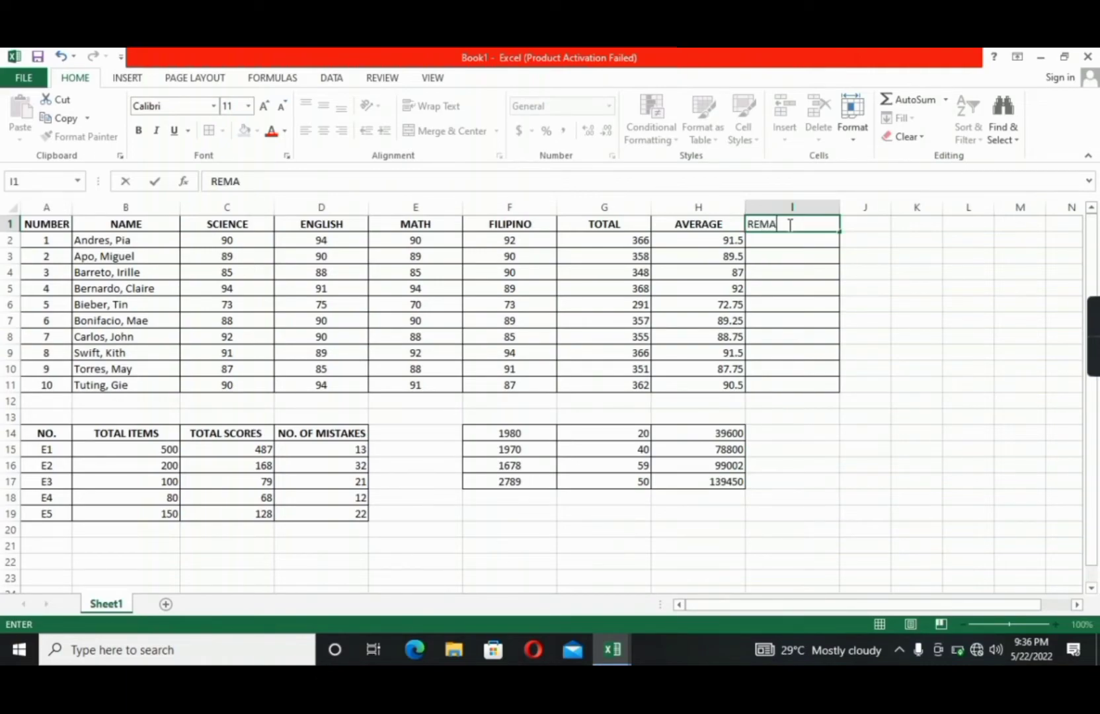
{"action": "key", "text": "enter"}
{"action": "type", "text": "="}
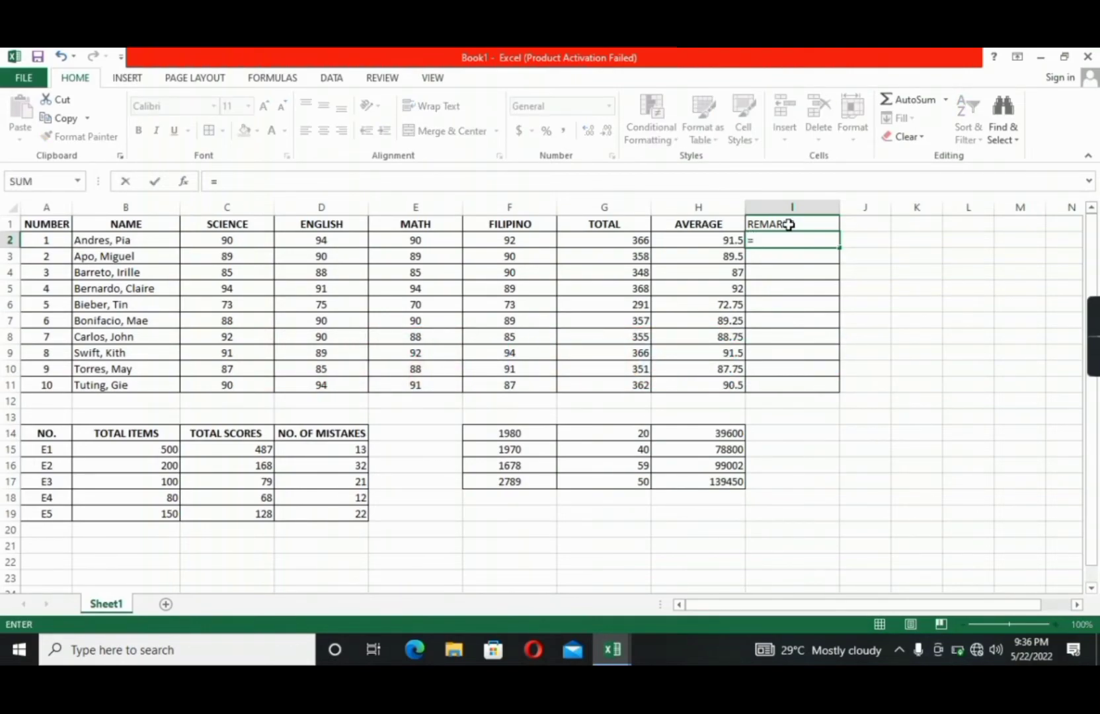
Enter =IF(H2>=85,"PASSED","FAILED") in I2 so the first remark shows PASSED
{"action": "type", "text": "IF("}
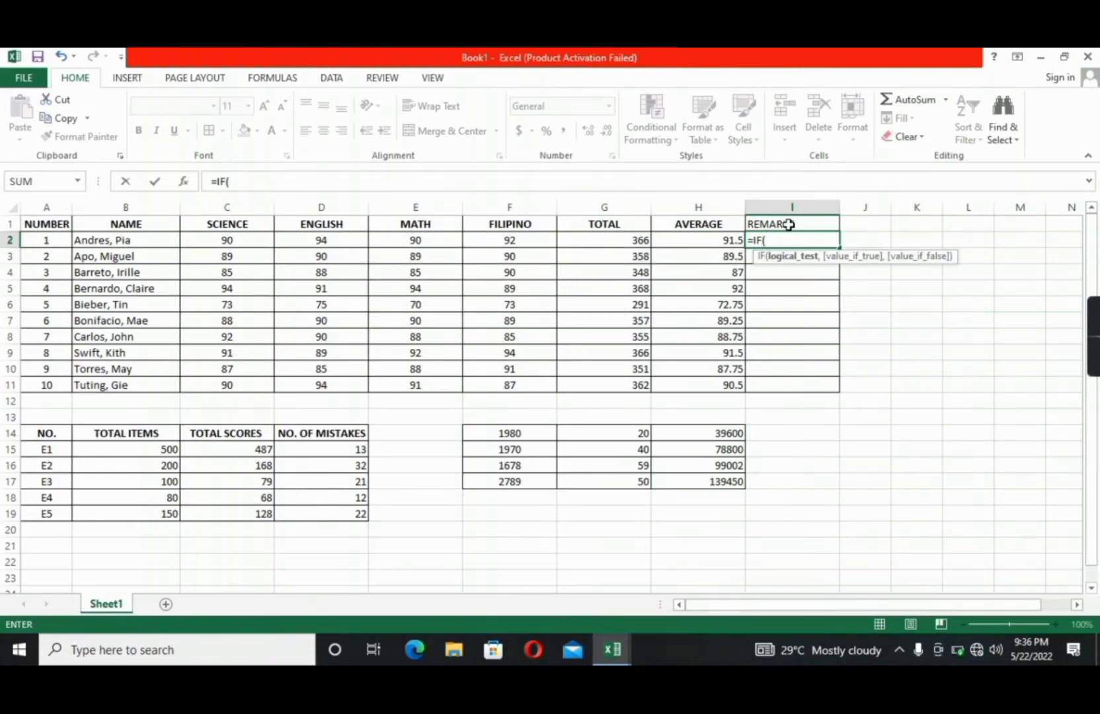
{"action": "left_click", "coordinate": [698, 240]}
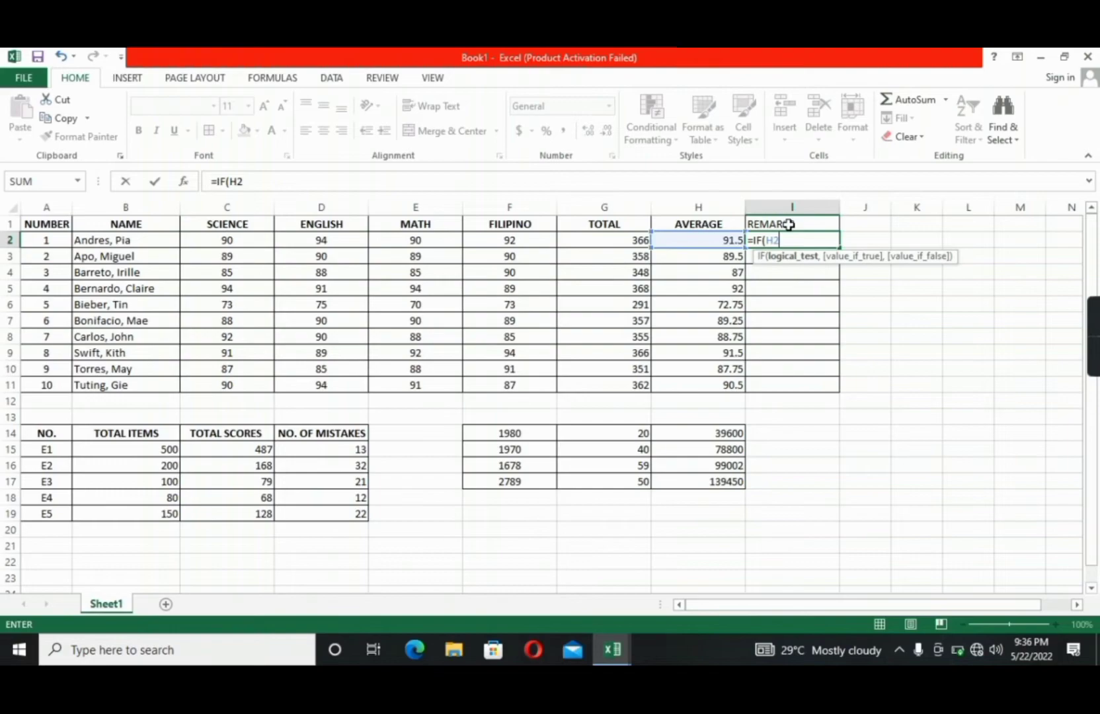
{"action": "type", "text": ">"}
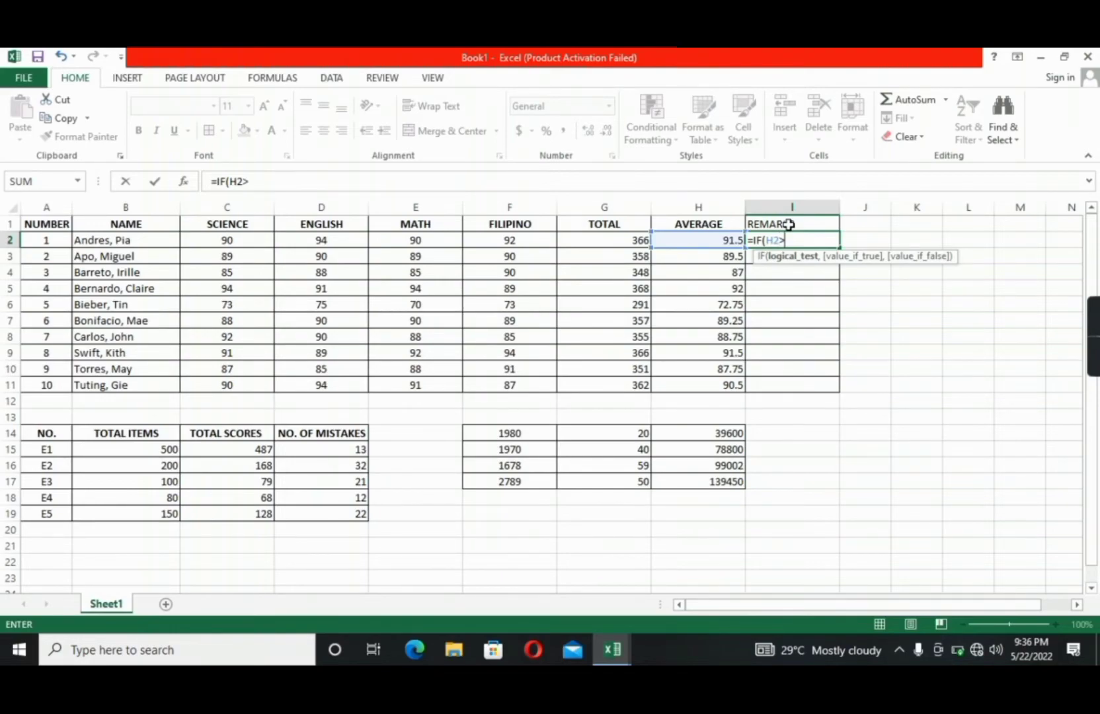
{"action": "type", "text": ">=86"}
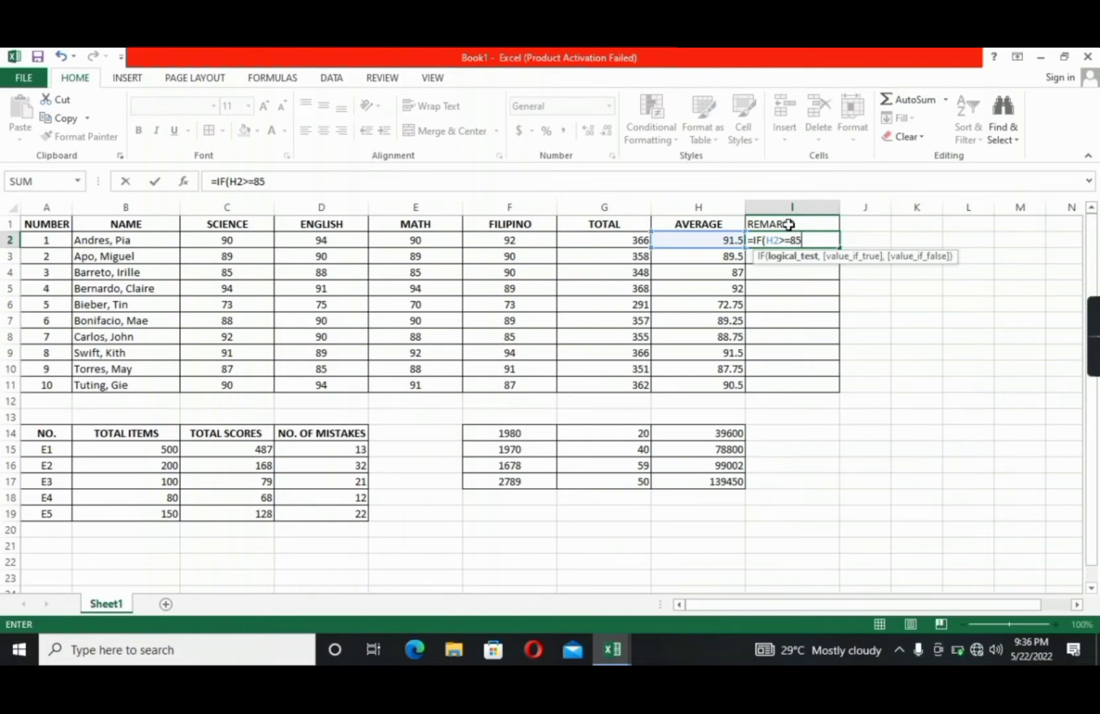
{"action": "type", "text": ","}
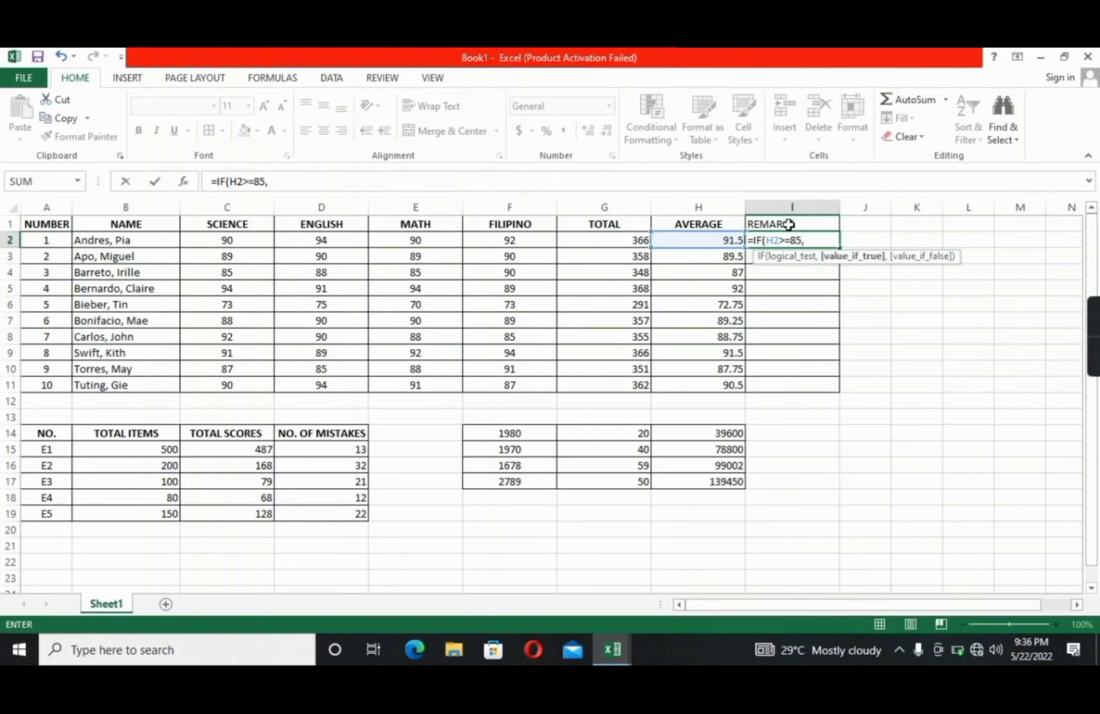
{"action": "type", "text": "\"PASS"}
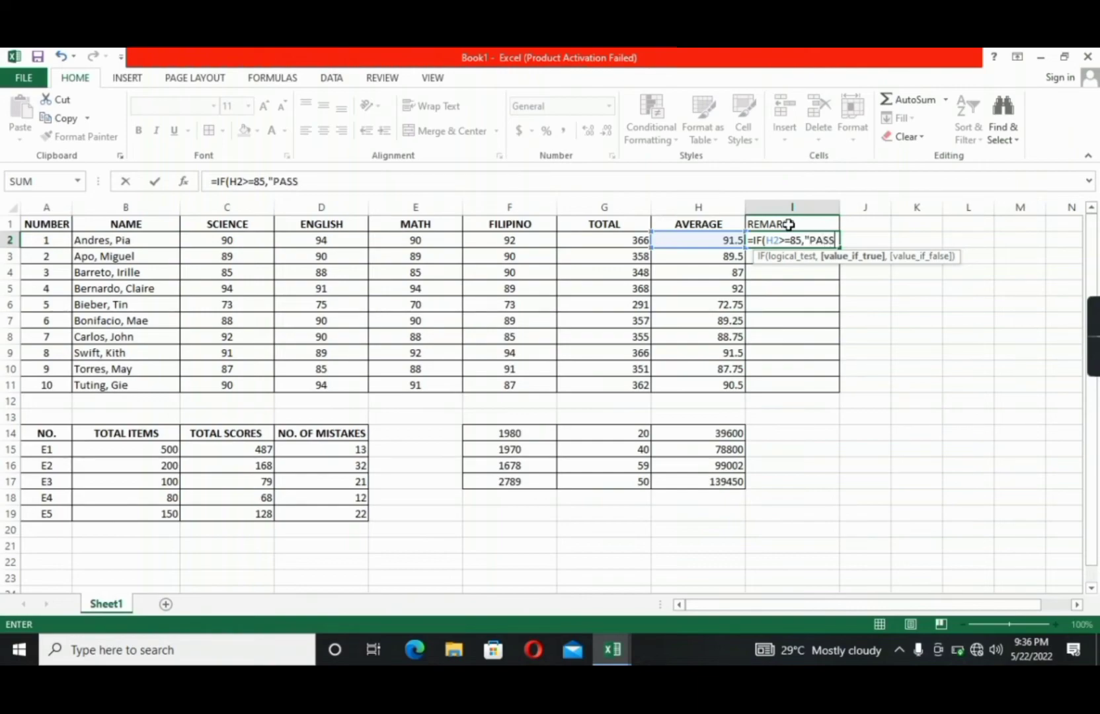
{"action": "type", "text": "ED"}
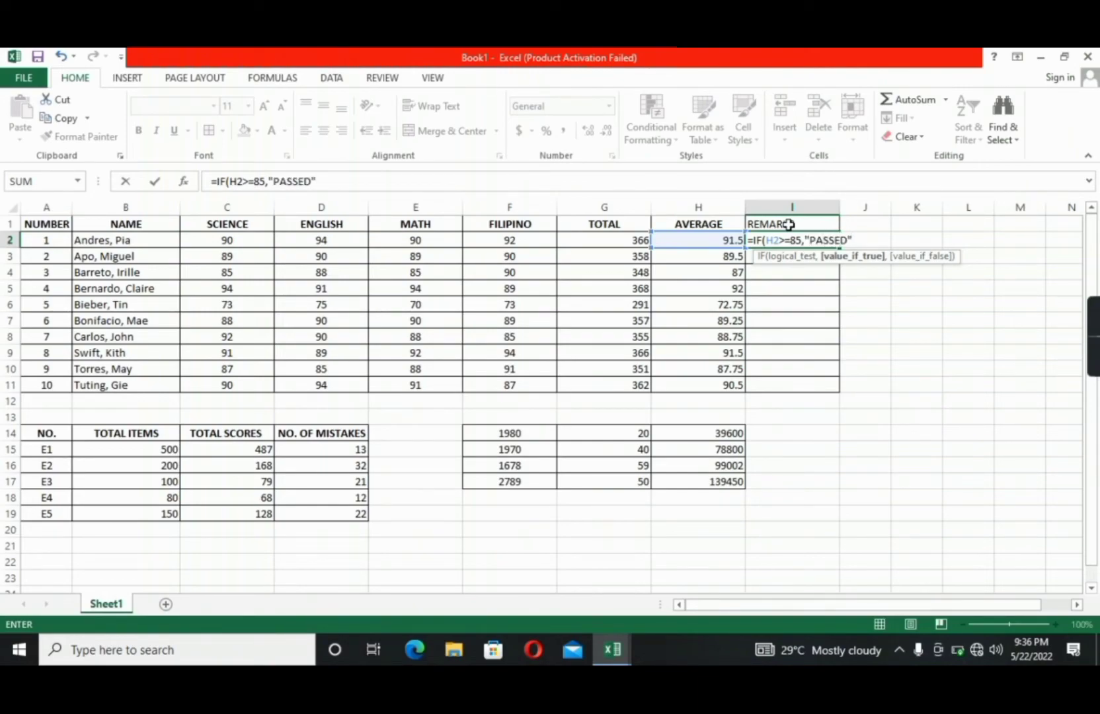
{"action": "type", "text": ",\""}
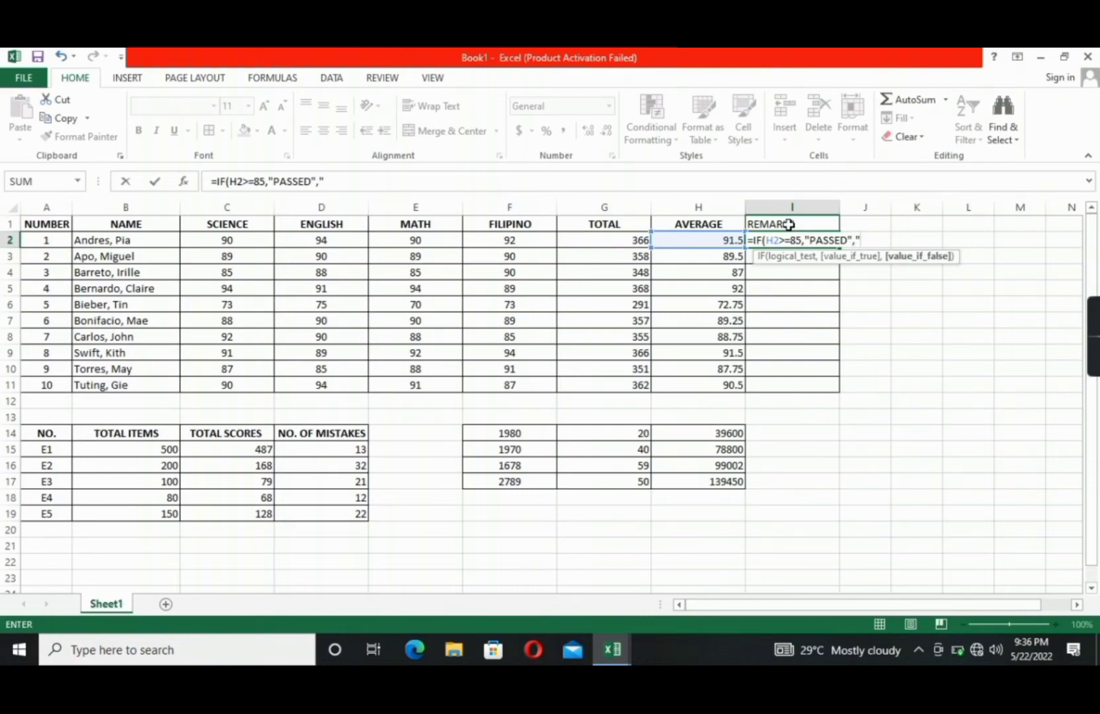
{"action": "type", "text": "FAILED\""}
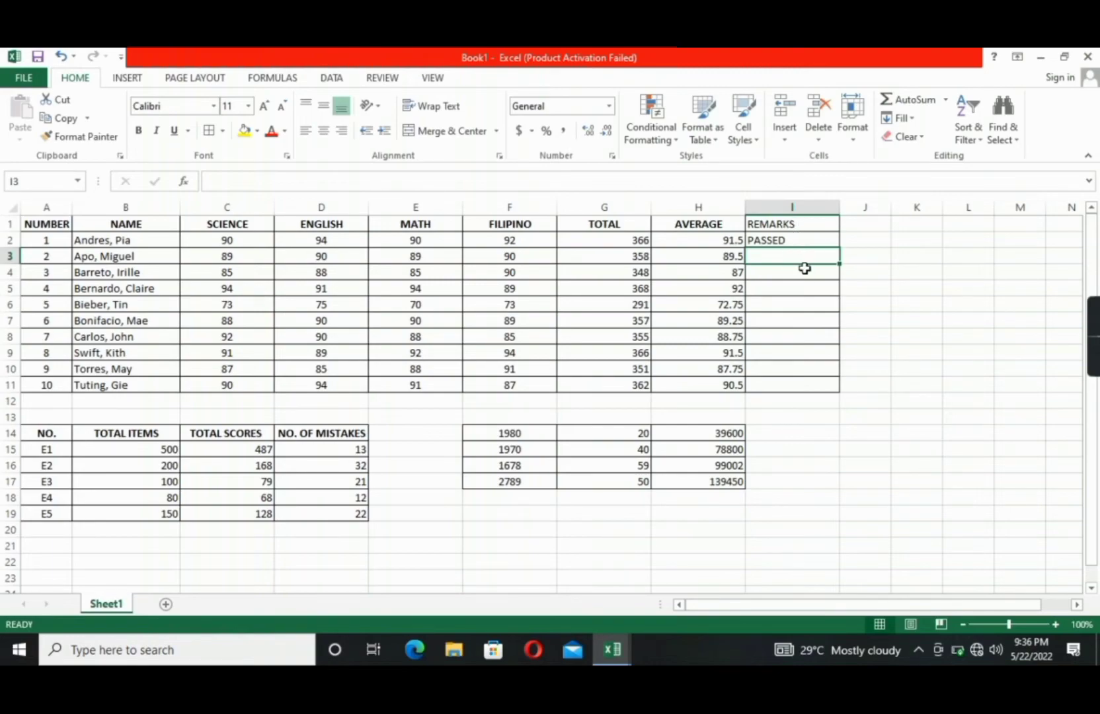
Fill the IF remark formula from I2 down to I11, bold the REMARKS heading and center the column
{"action": "left_click", "coordinate": [792, 239]}
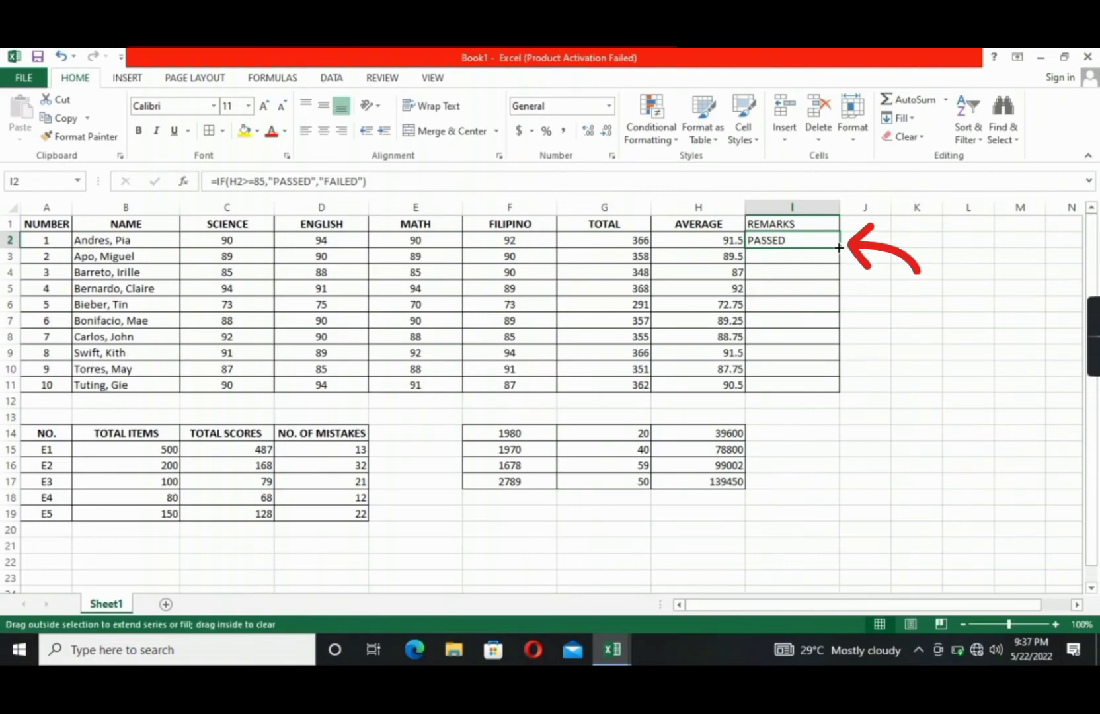
{"action": "left_click_drag", "start_coordinate": [840, 247], "coordinate": [839, 367]}
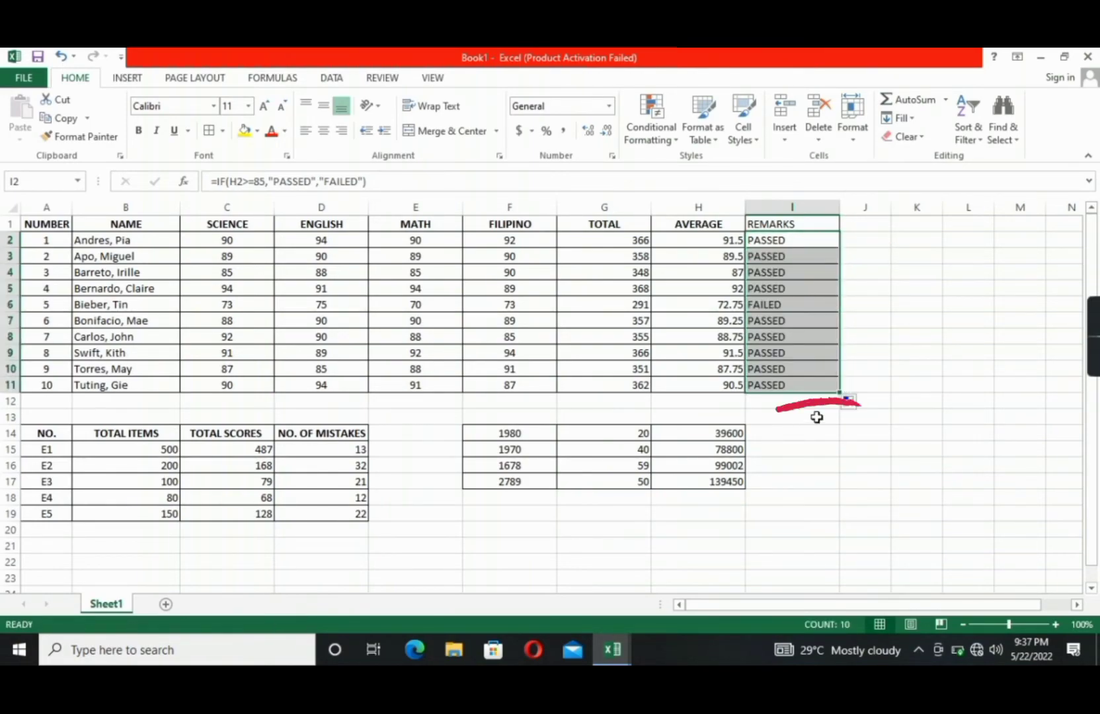
{"action": "left_click", "coordinate": [792, 223]}
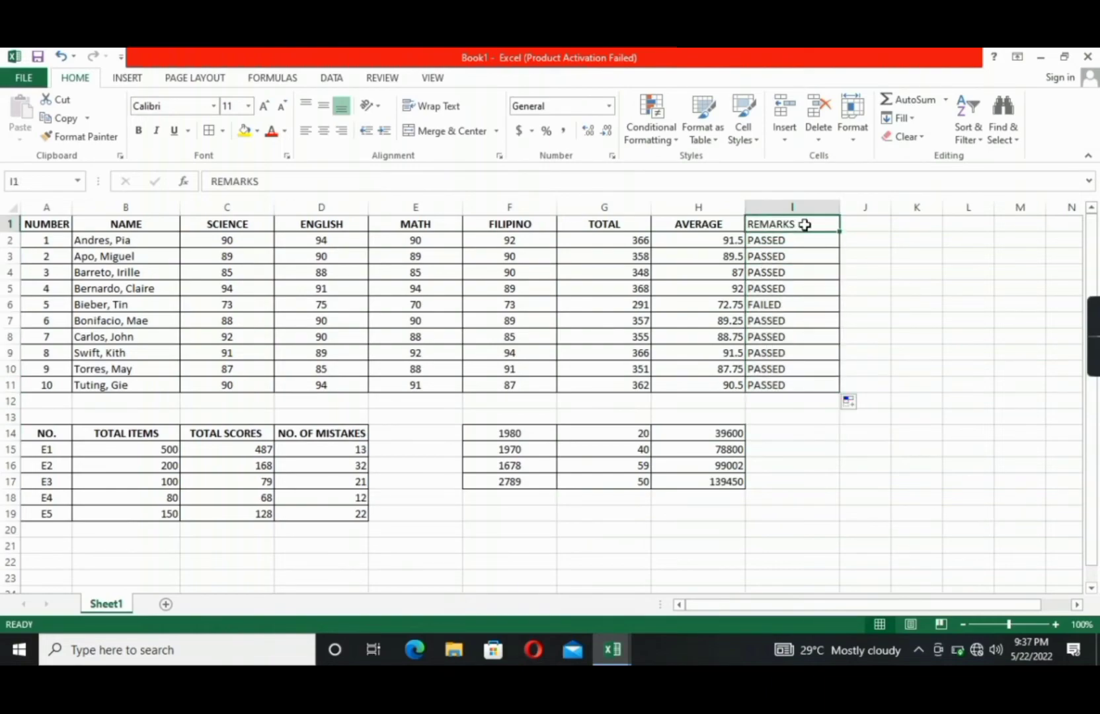
{"action": "left_click", "coordinate": [139, 131]}
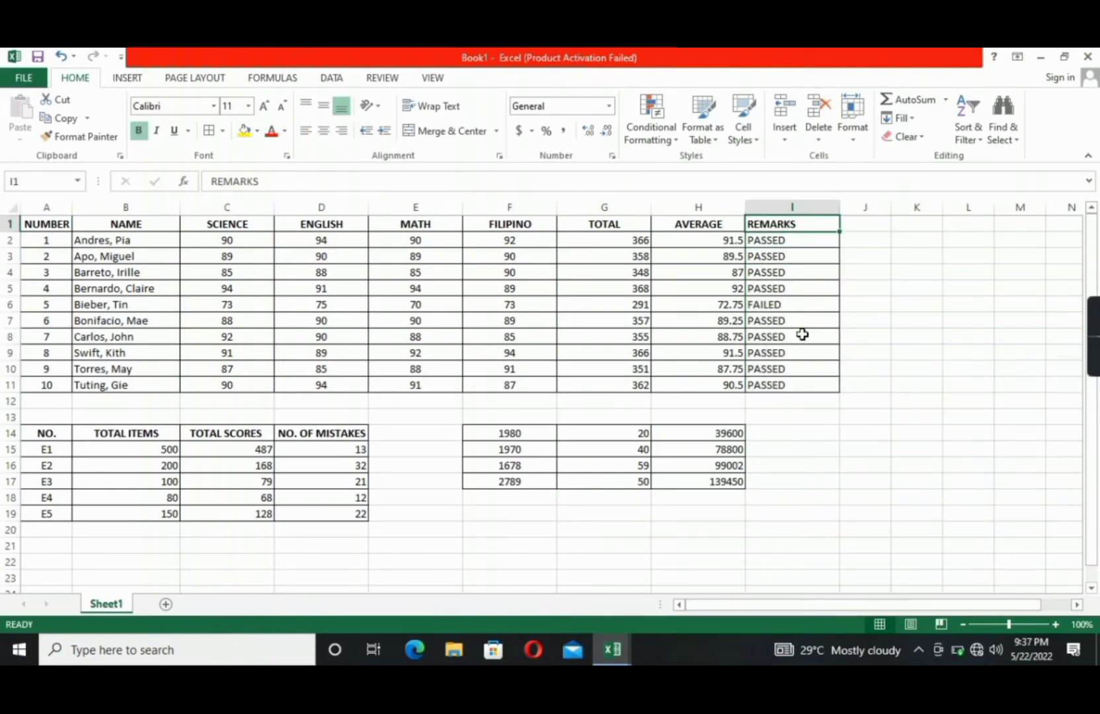
{"action": "left_click", "coordinate": [792, 206]}
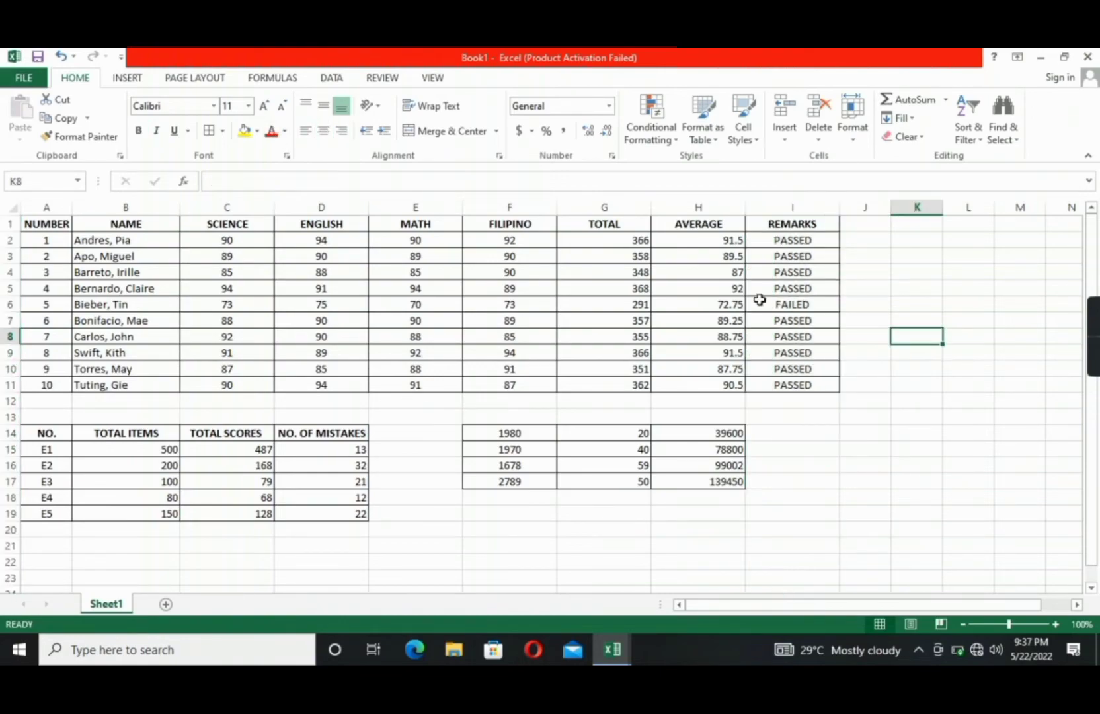
{"action": "left_click", "coordinate": [792, 305]}
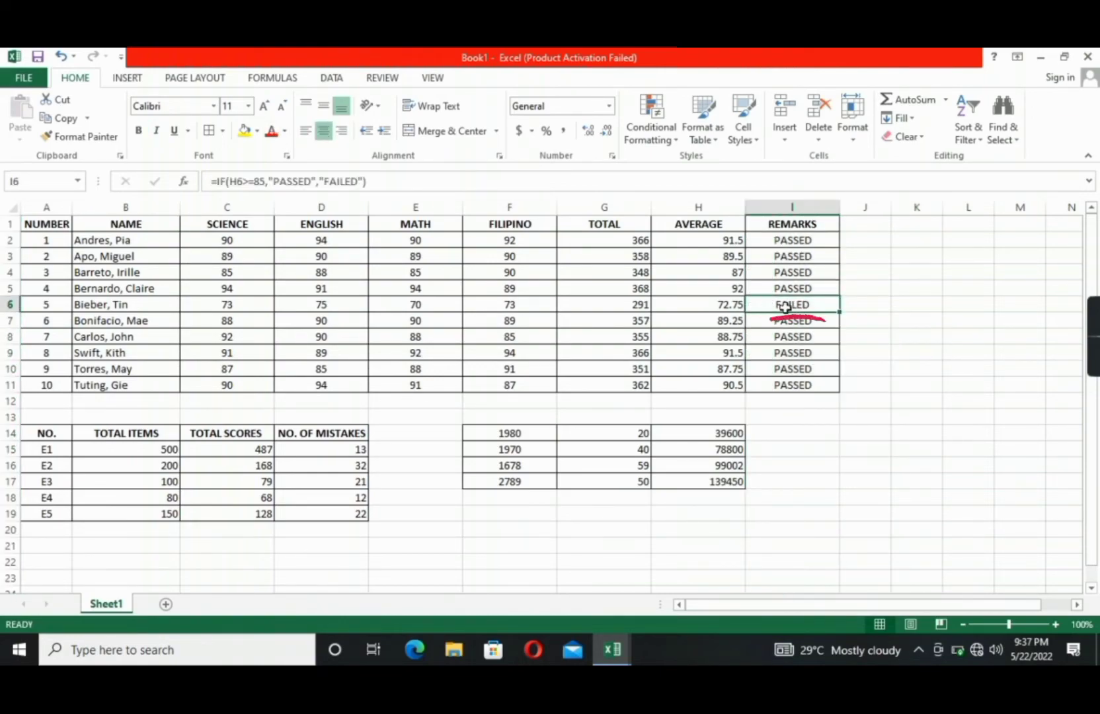
{"action": "left_click", "coordinate": [697, 304]}
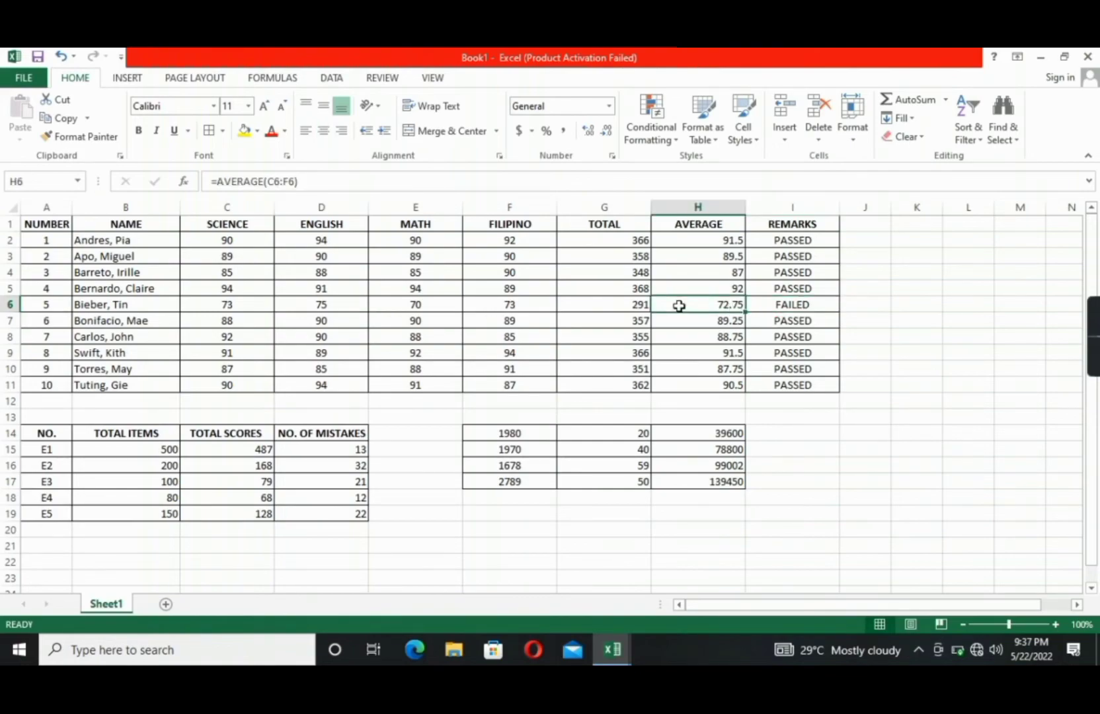
{"action": "left_click_drag", "start_coordinate": [680, 304], "coordinate": [794, 304]}
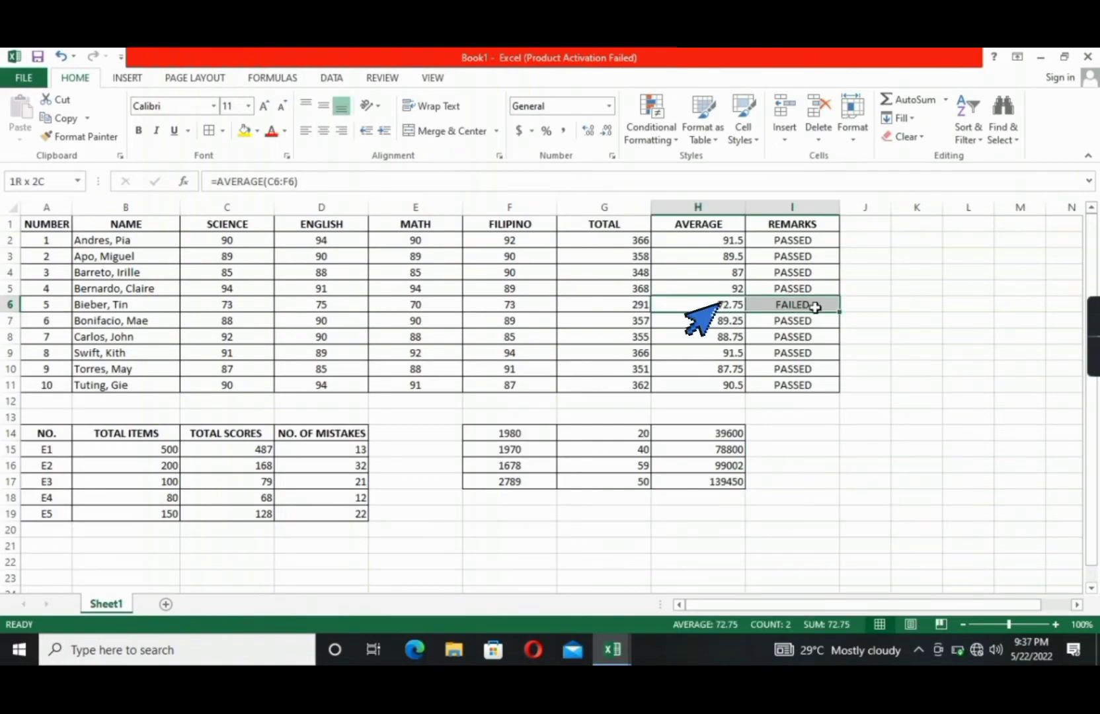
{"action": "left_click", "coordinate": [697, 304]}
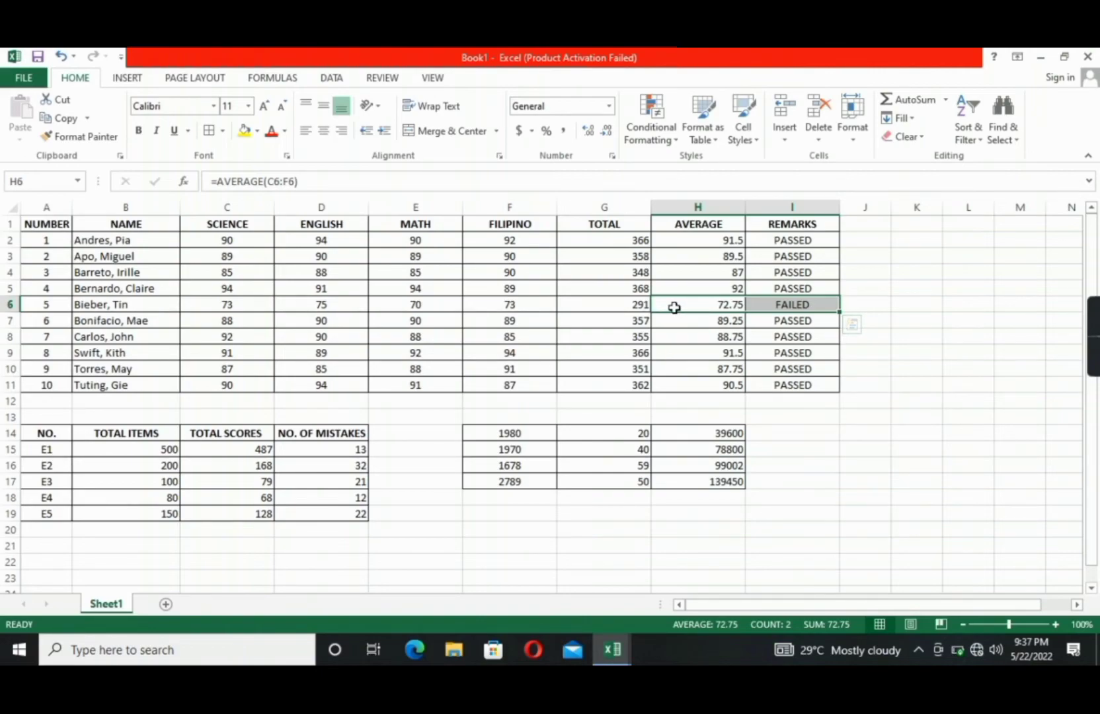
{"action": "left_click_drag", "start_coordinate": [697, 240], "coordinate": [697, 288]}
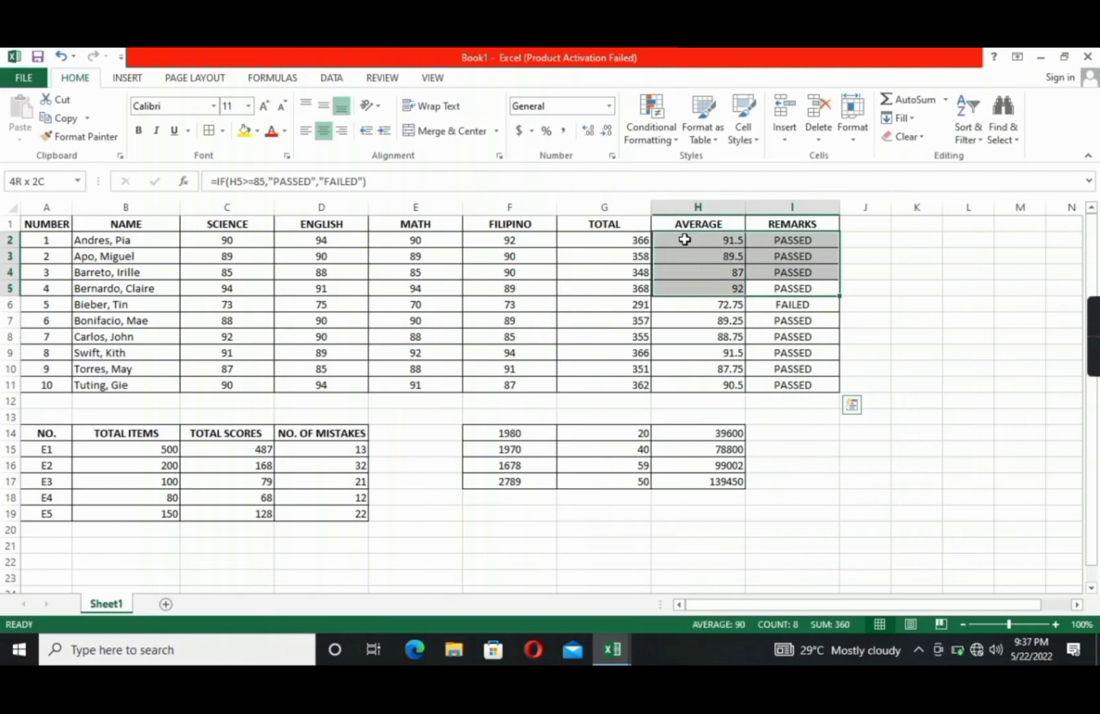
{"action": "left_click", "coordinate": [968, 304]}
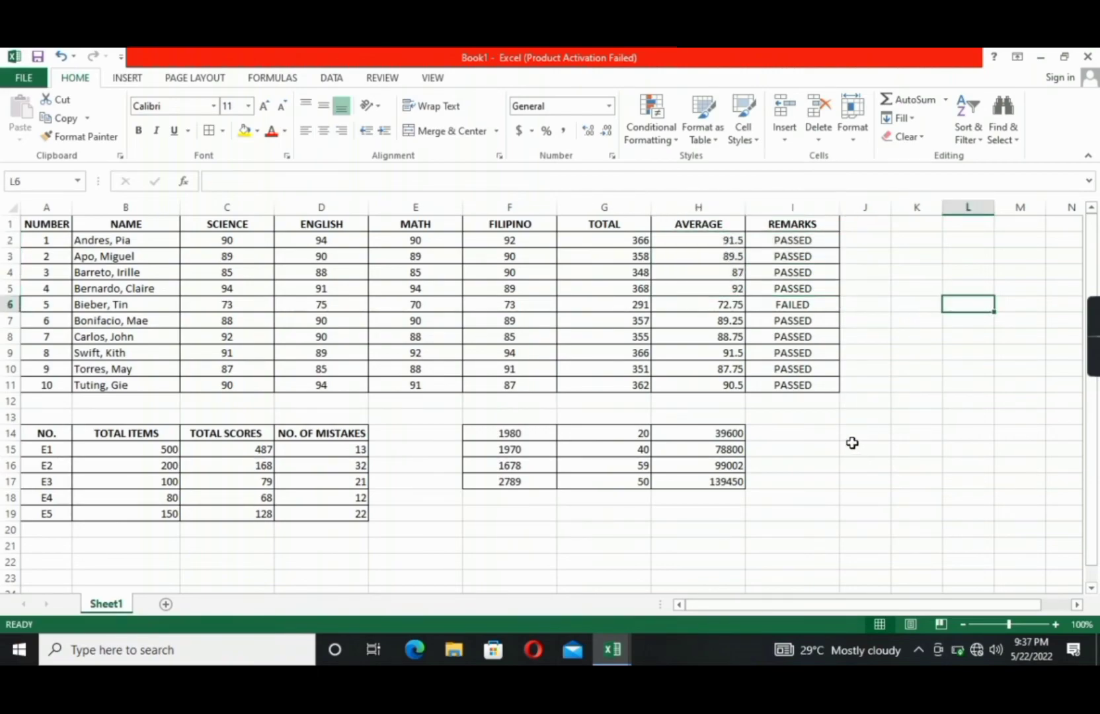
{"action": "left_click", "coordinate": [865, 449]}
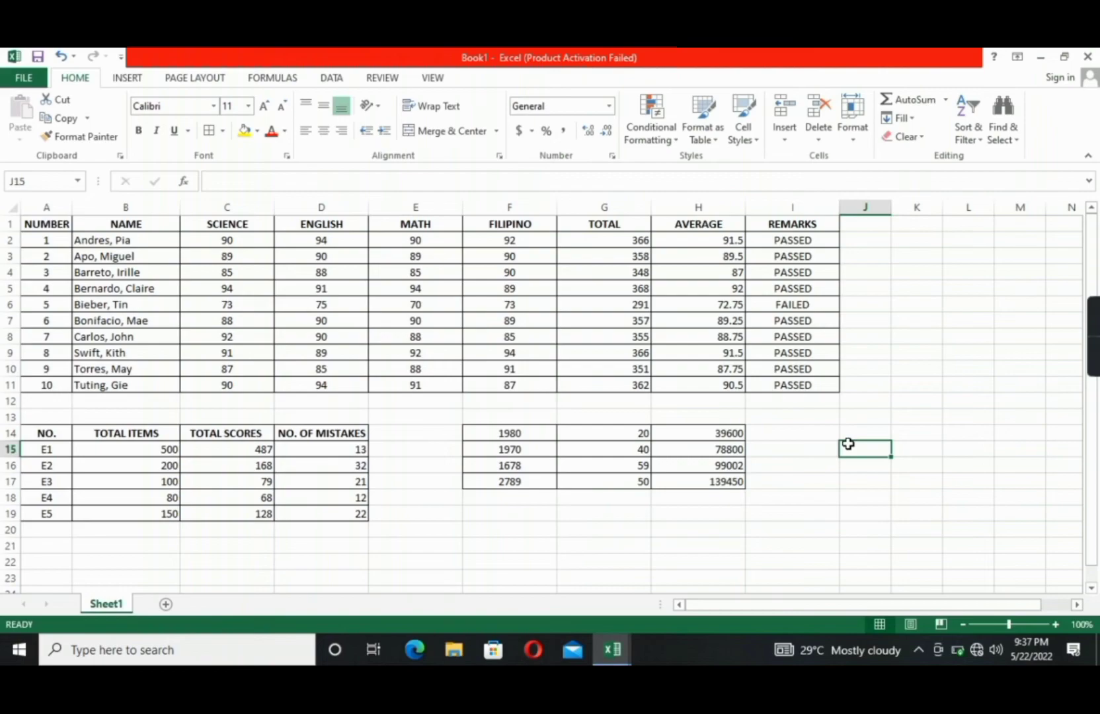
{"action": "mouse_move", "coordinate": [851, 419]}
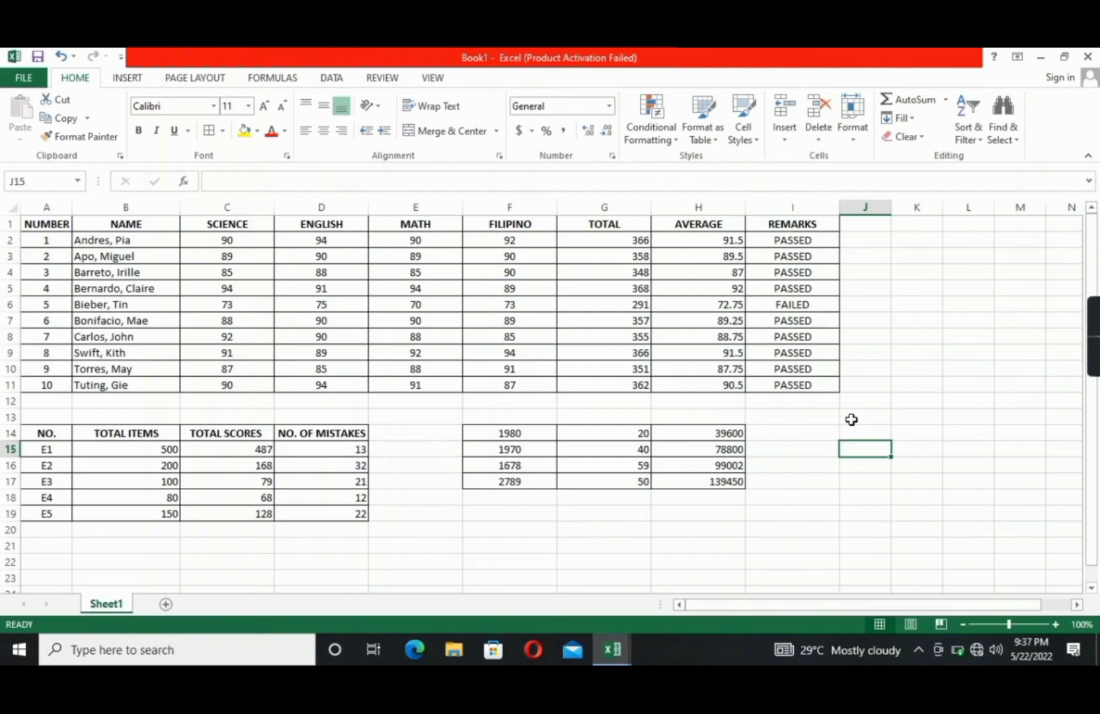
{"action": "mouse_move", "coordinate": [841, 481]}
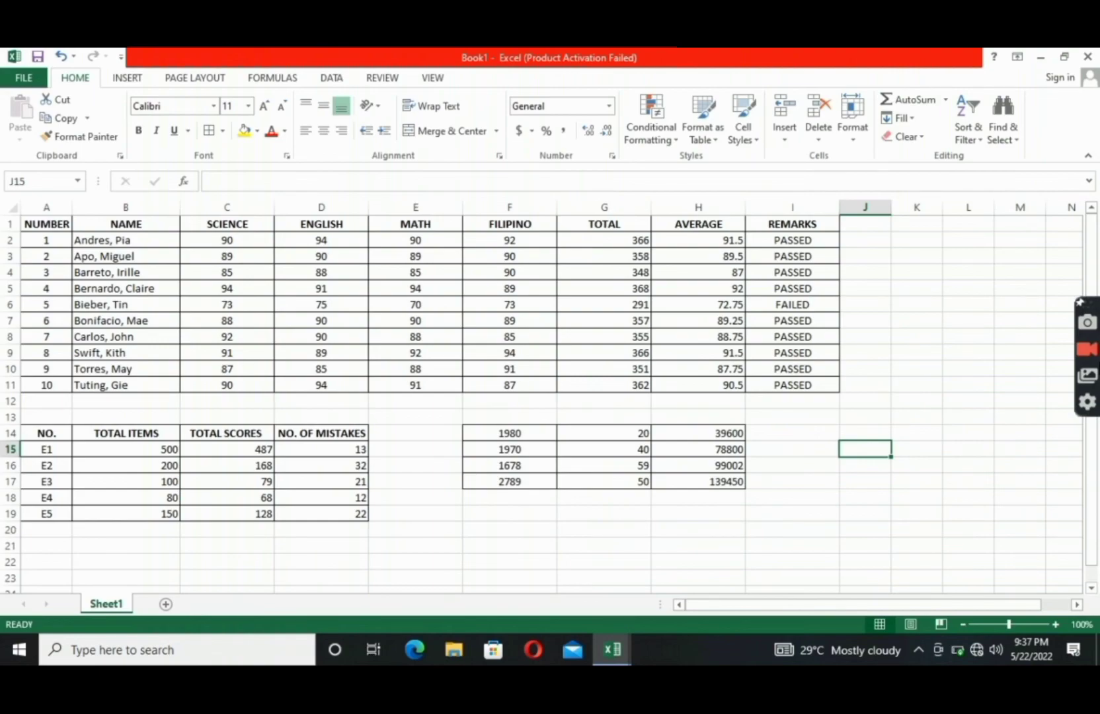
{"action": "mouse_move", "coordinate": [1087, 349]}
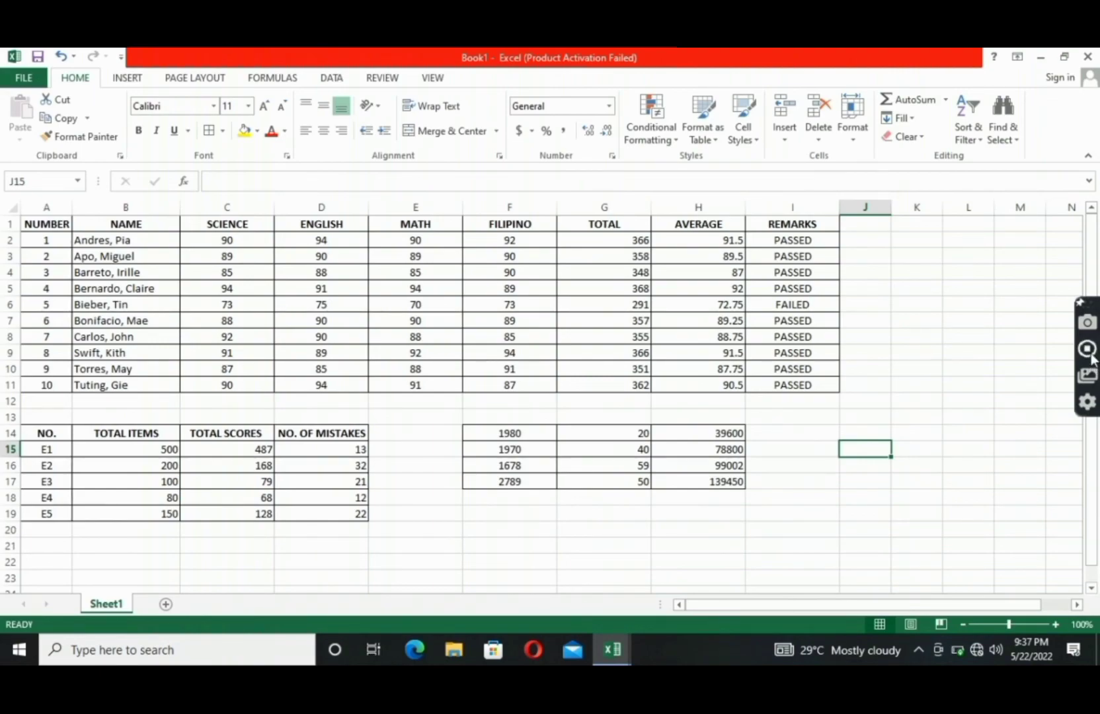